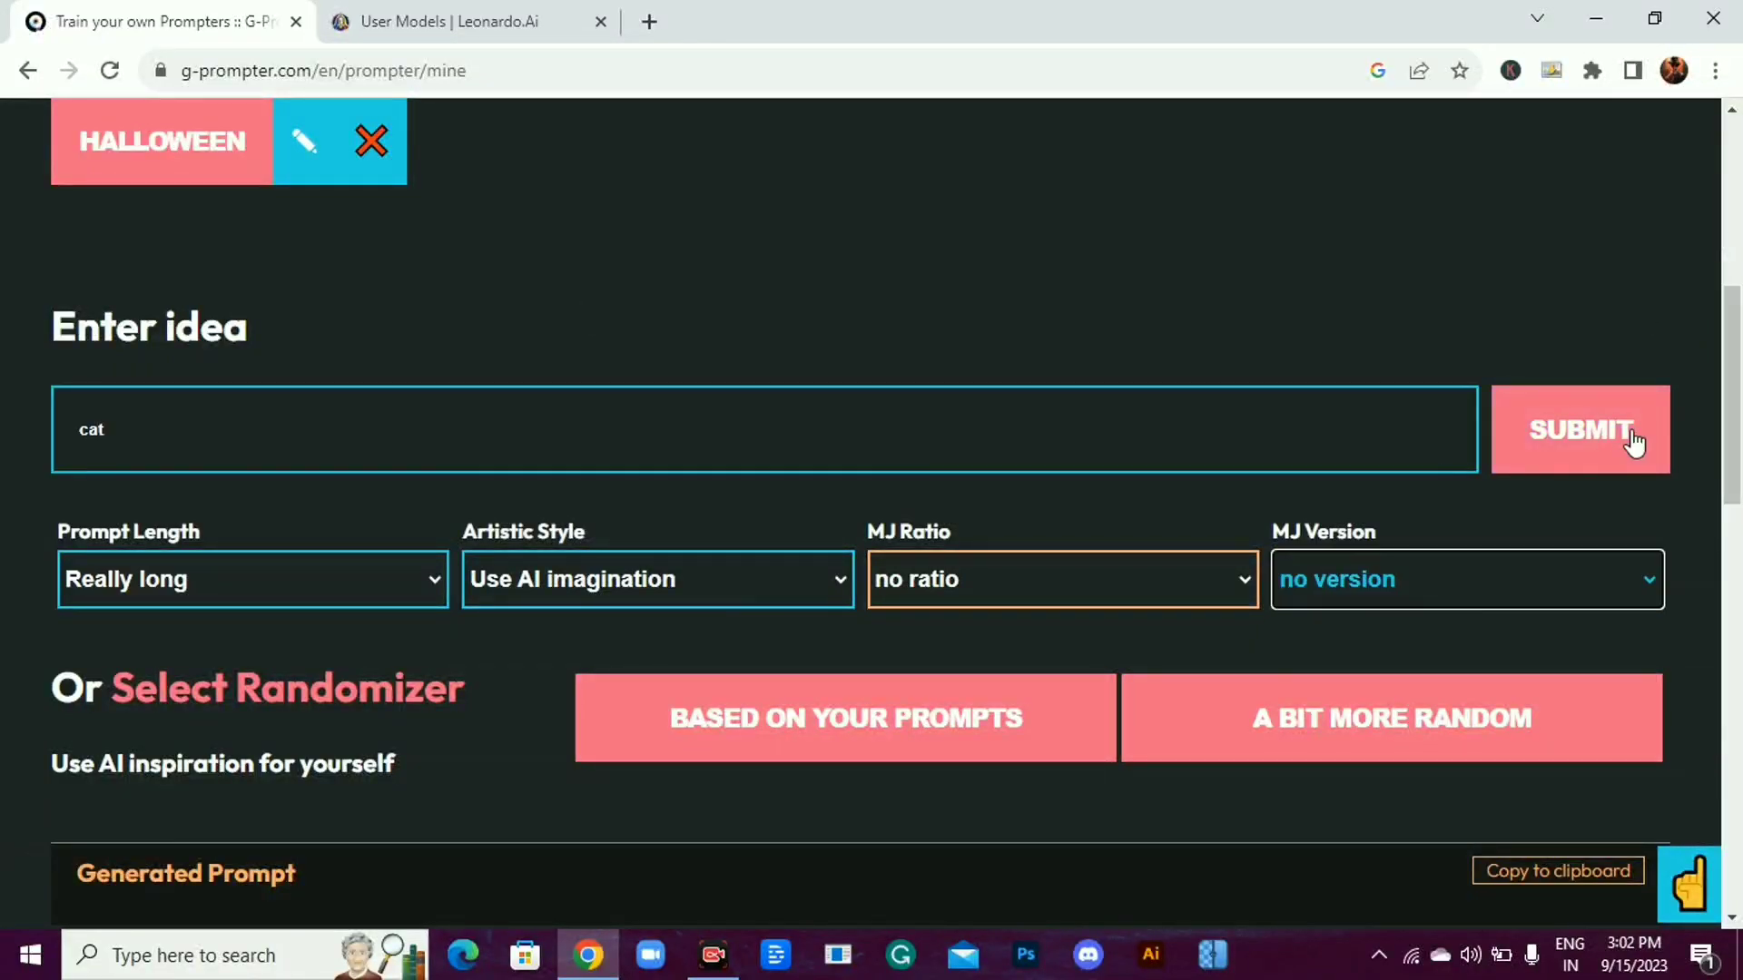
Reach the G-Prompter home overview listing the Text-2-Image prompter types
left_click(1579, 430)
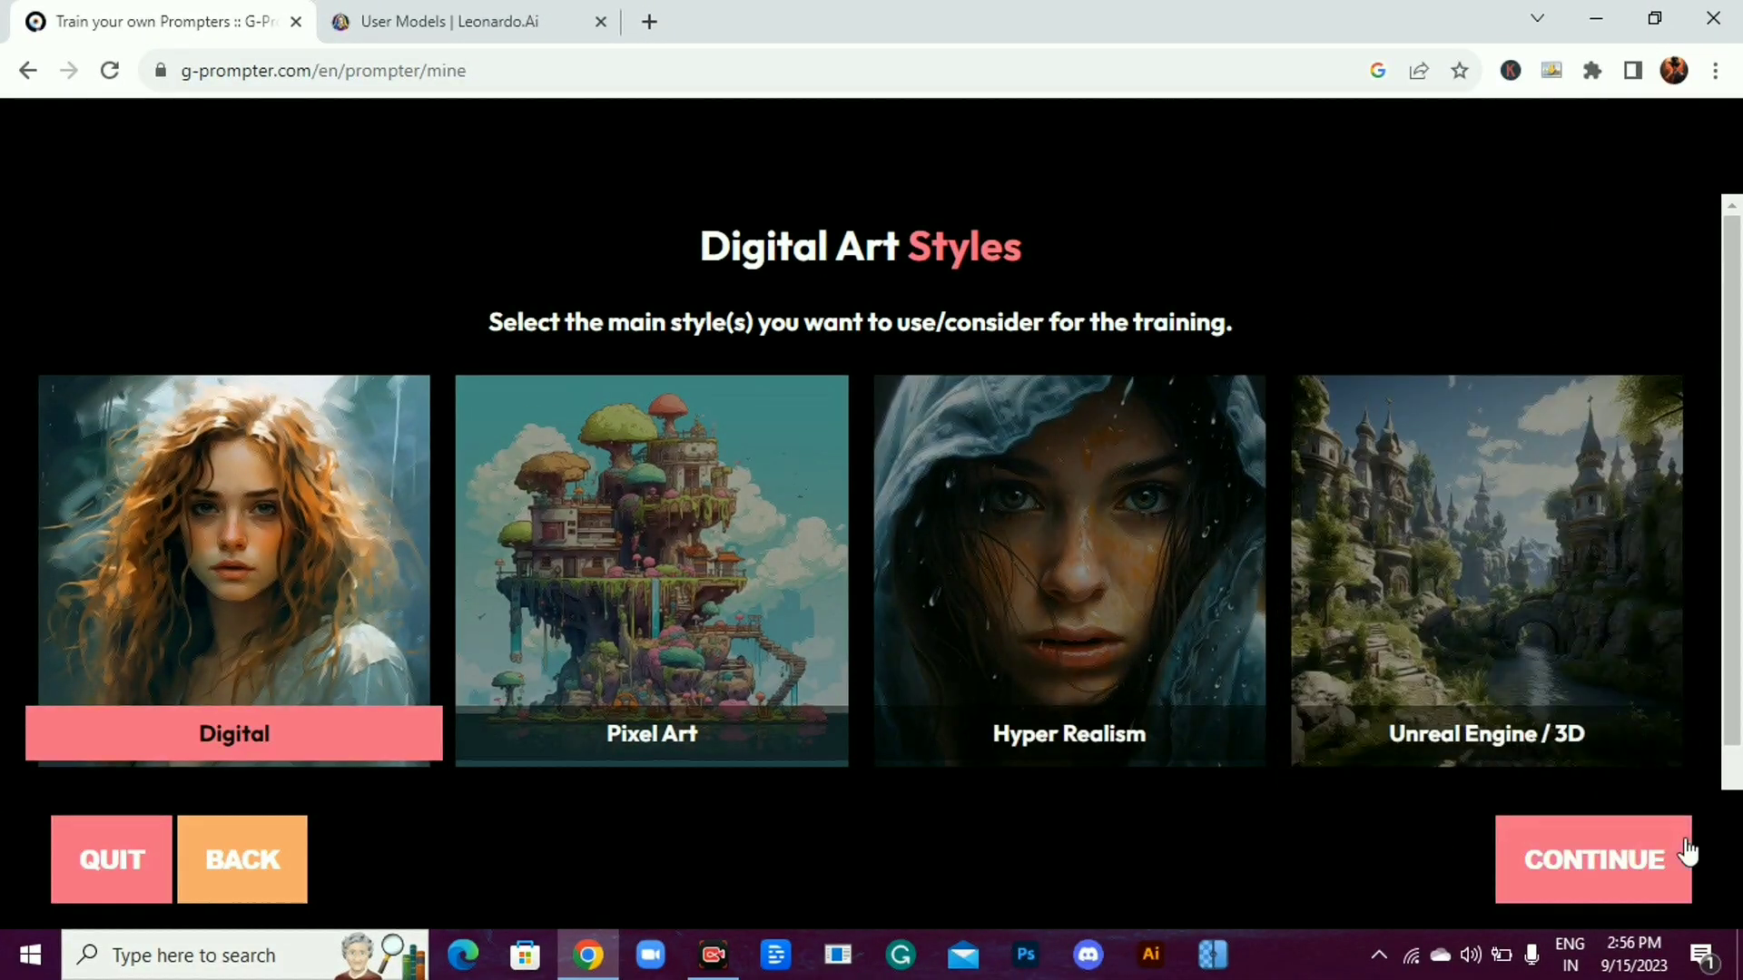
left_click(1594, 859)
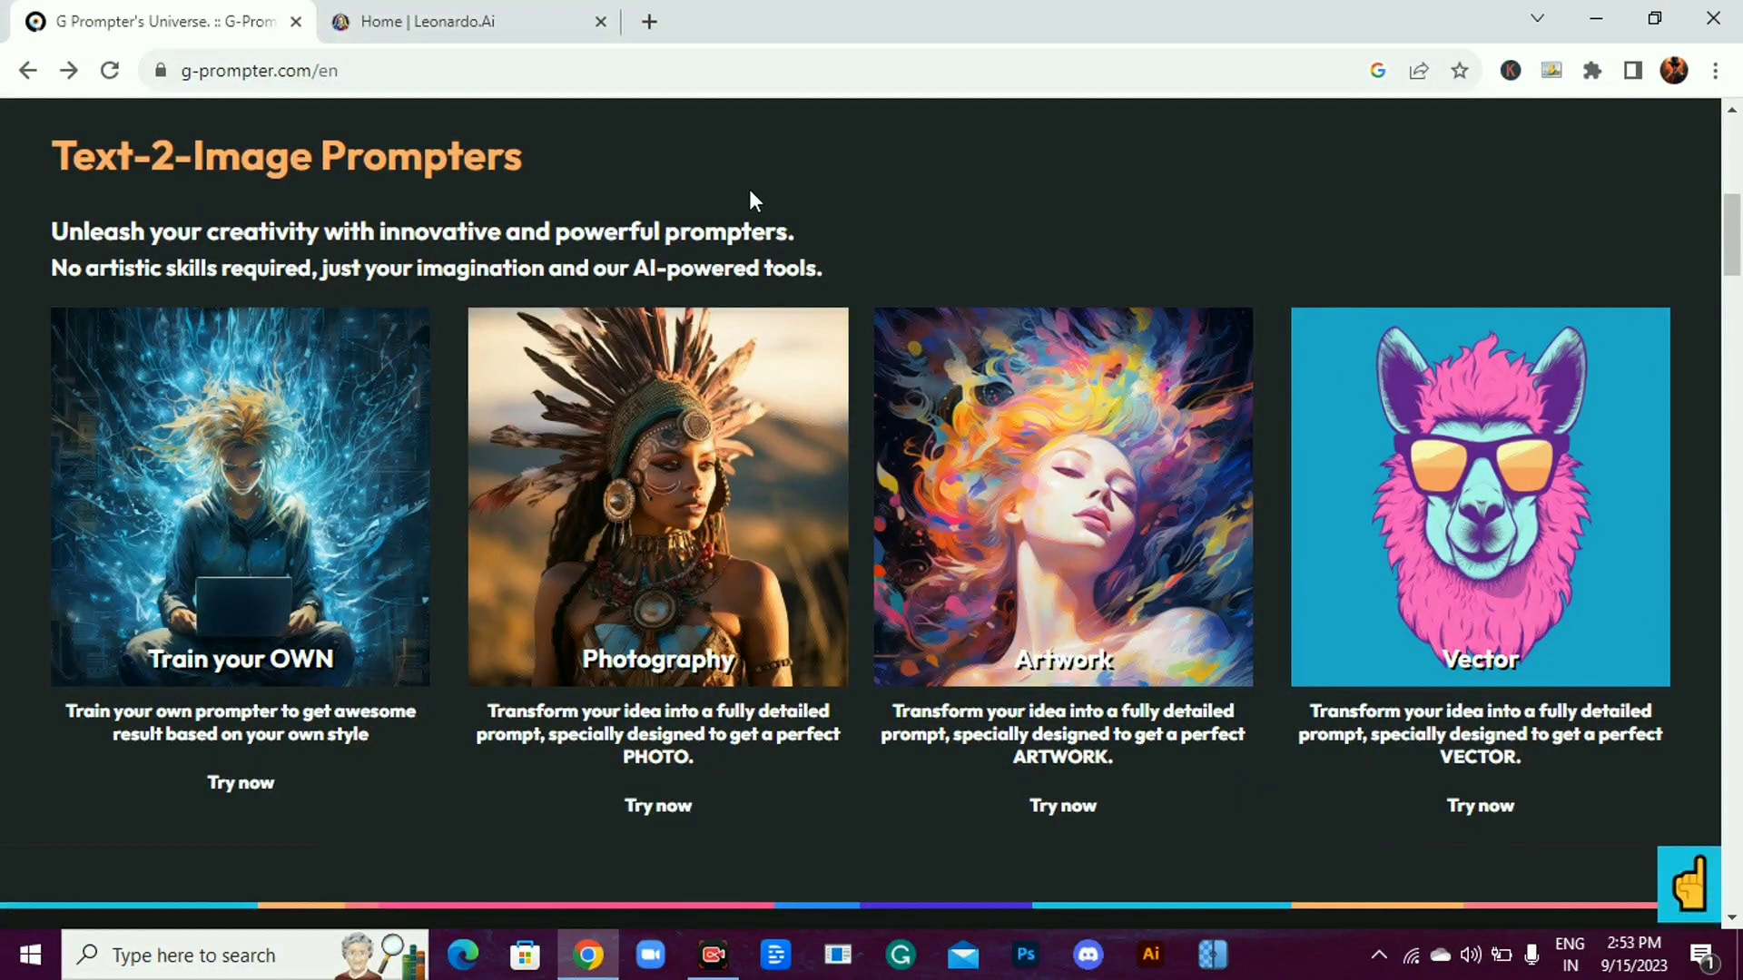
mouse_move(855, 187)
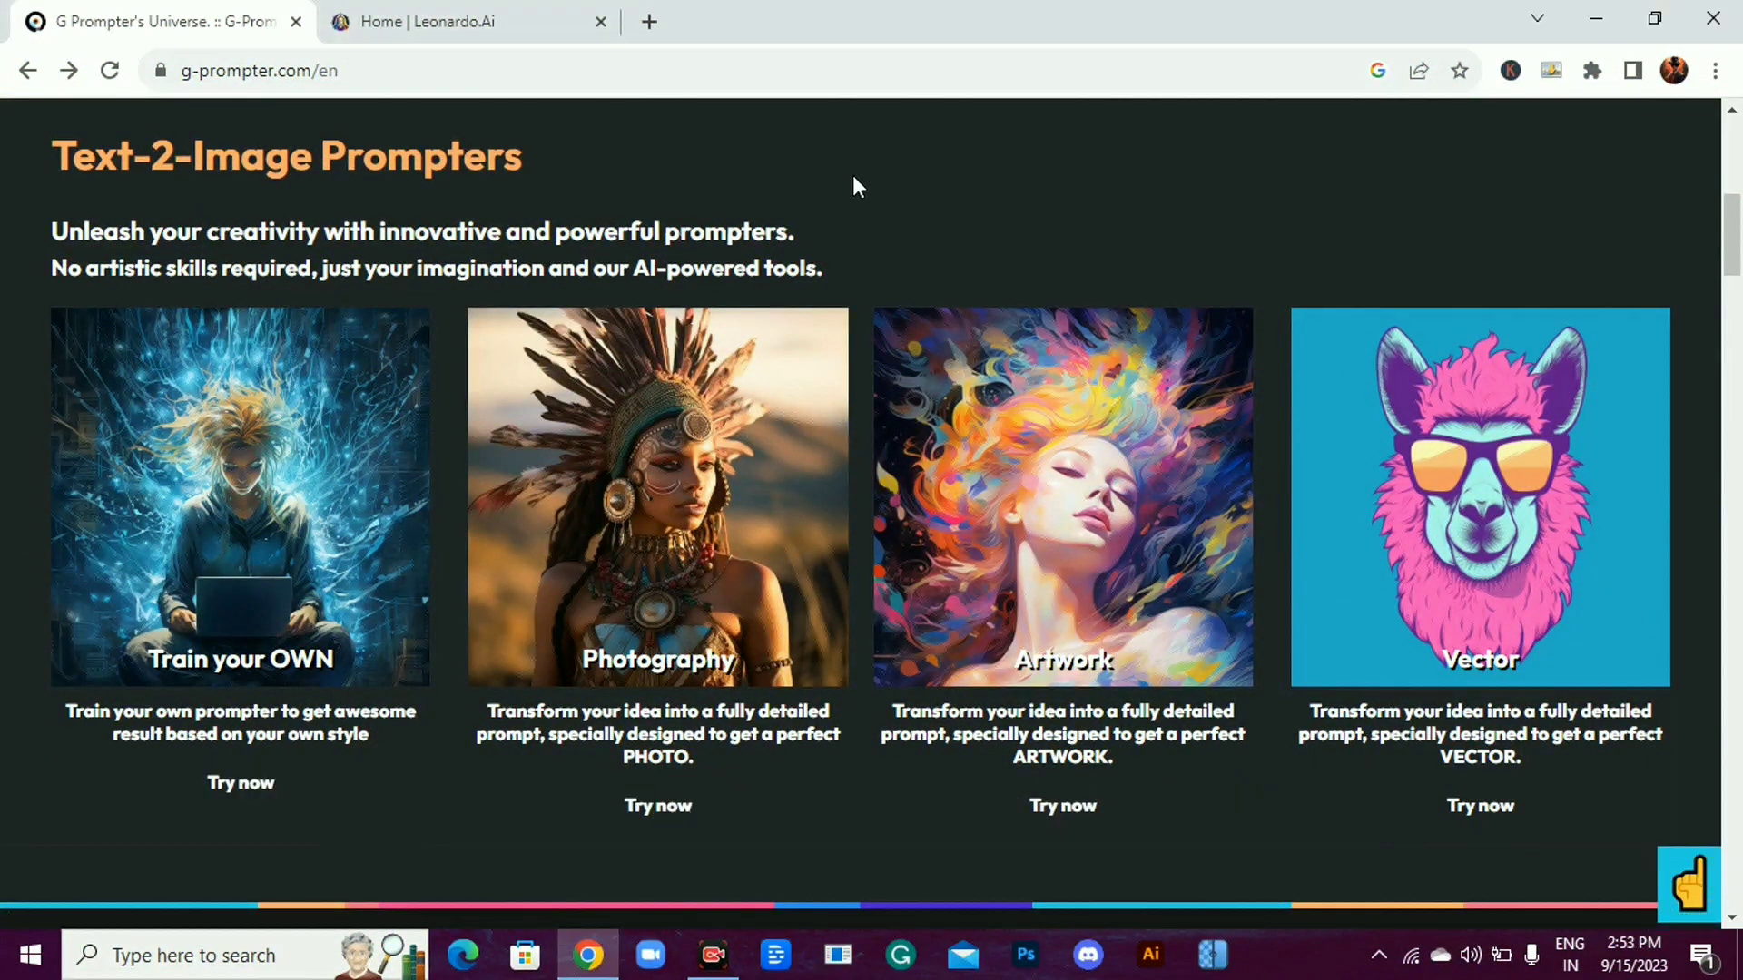
Enter the 'Train your OWN' area showing an empty Prompter List
left_click(467, 22)
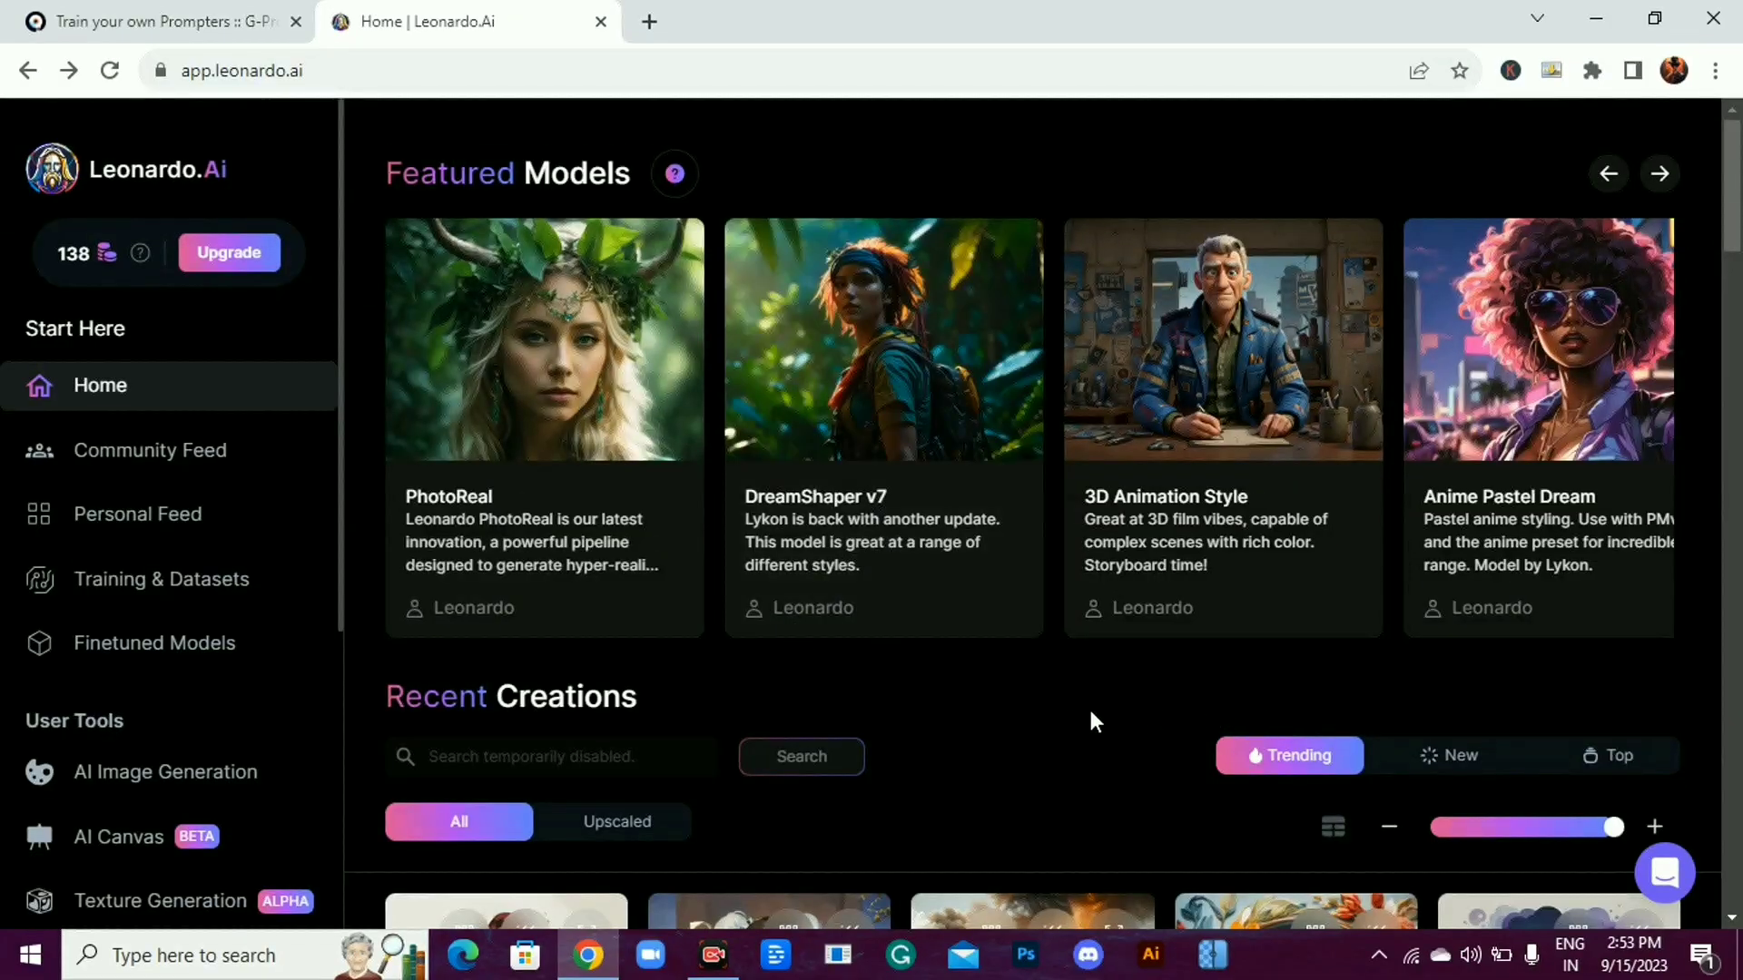
mouse_move(1069, 720)
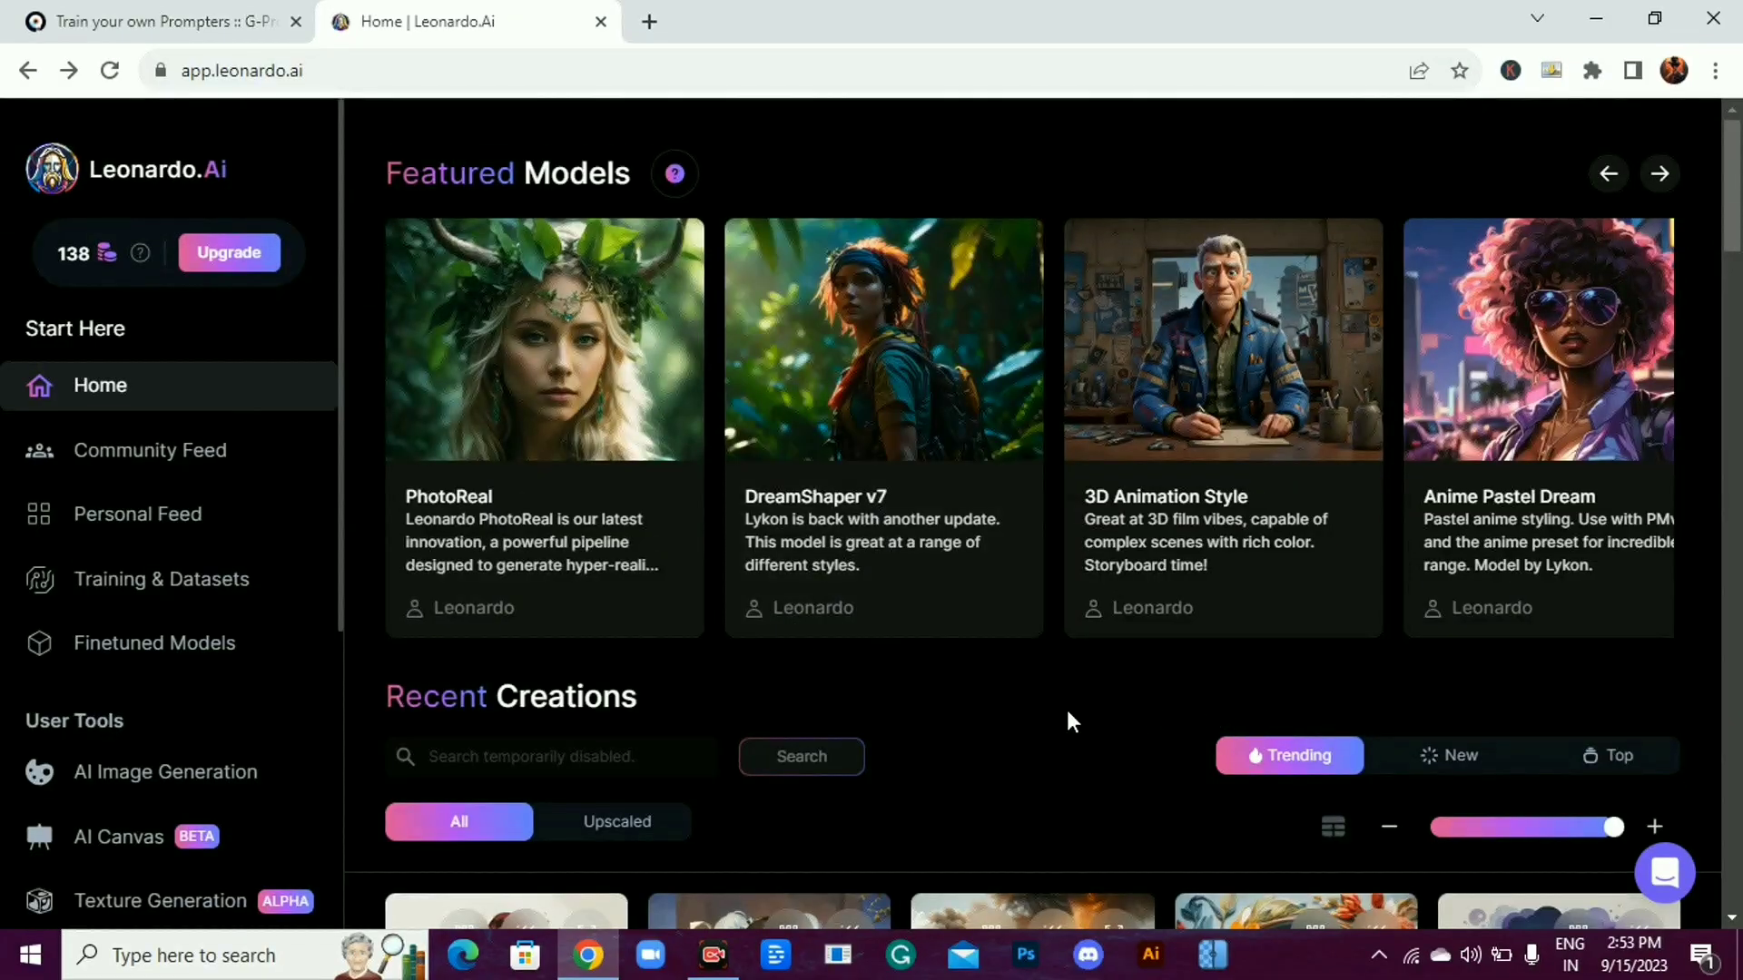
left_click(167, 22)
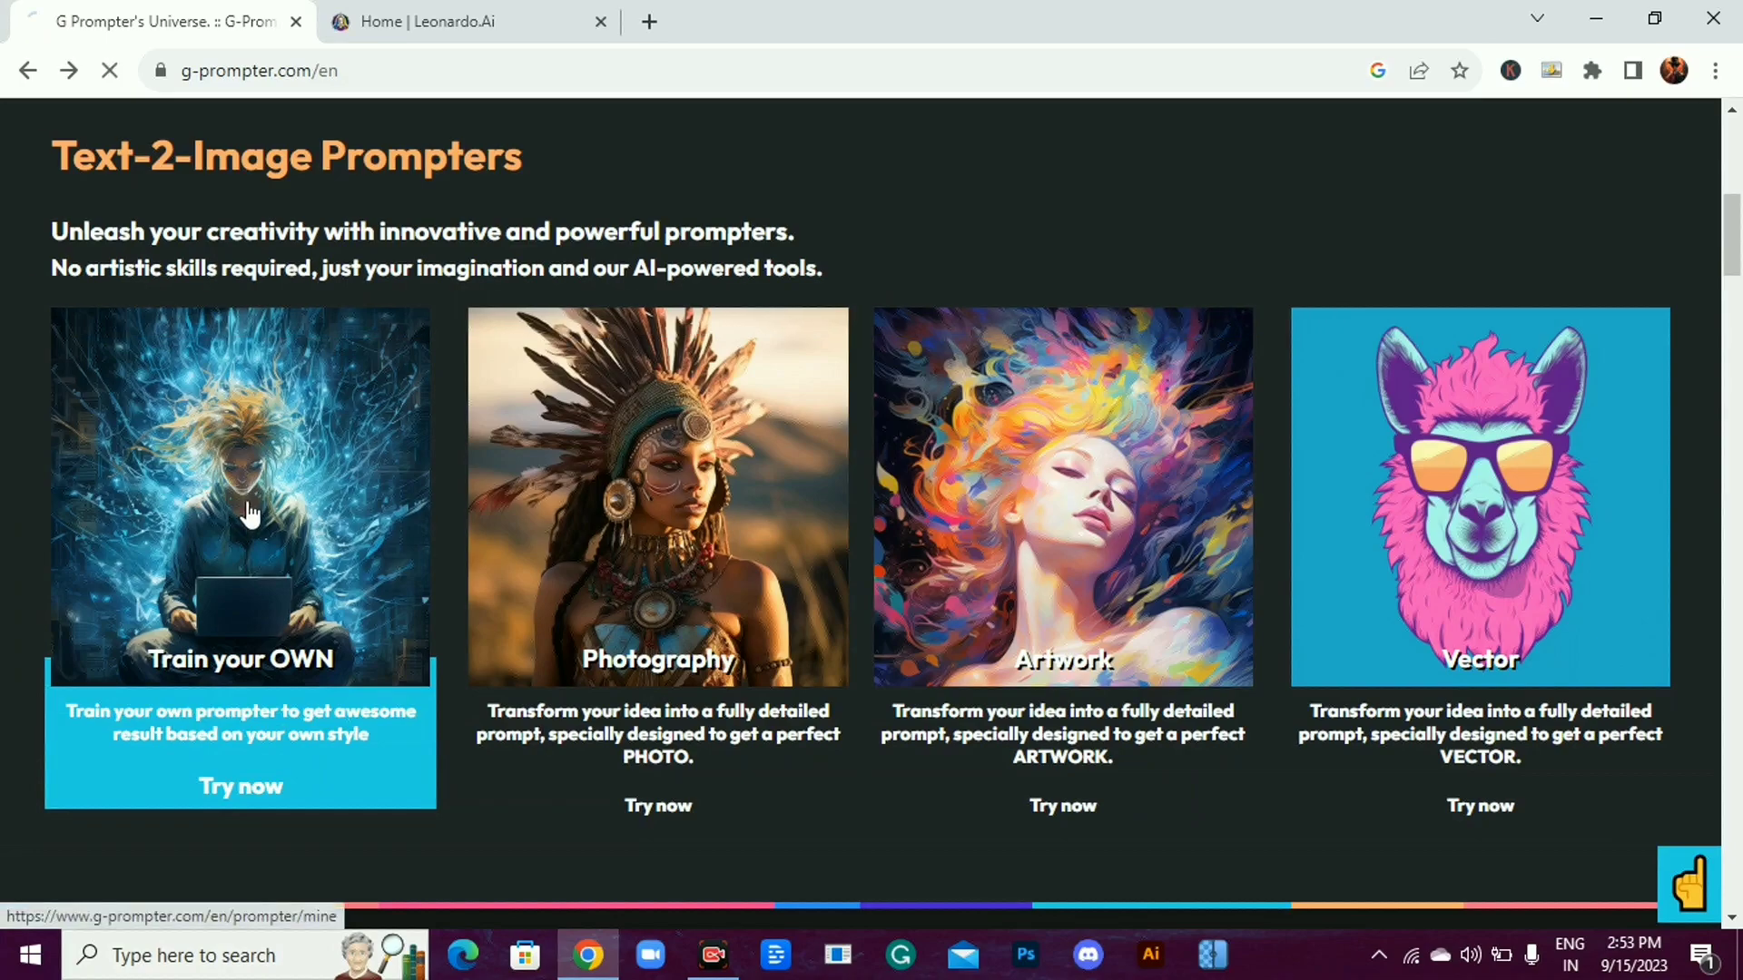
left_click(239, 786)
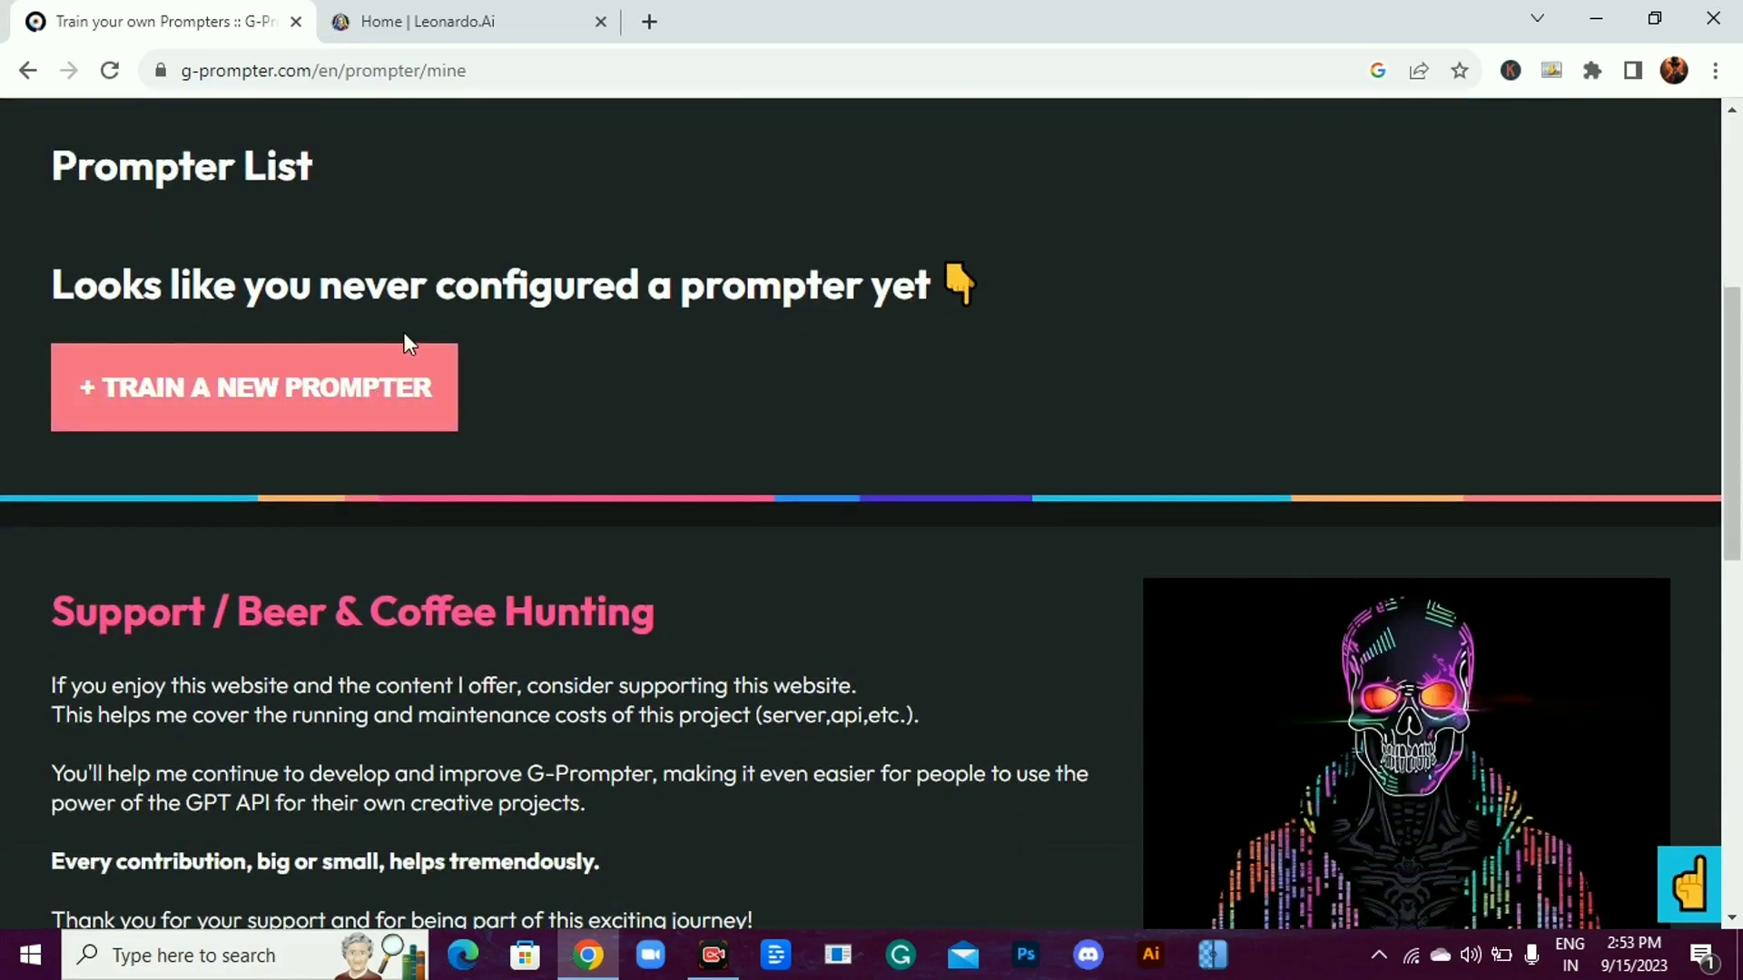
Create a new Halloween prompter as Digital Art with Digital style and Retro secondary style
left_click(254, 386)
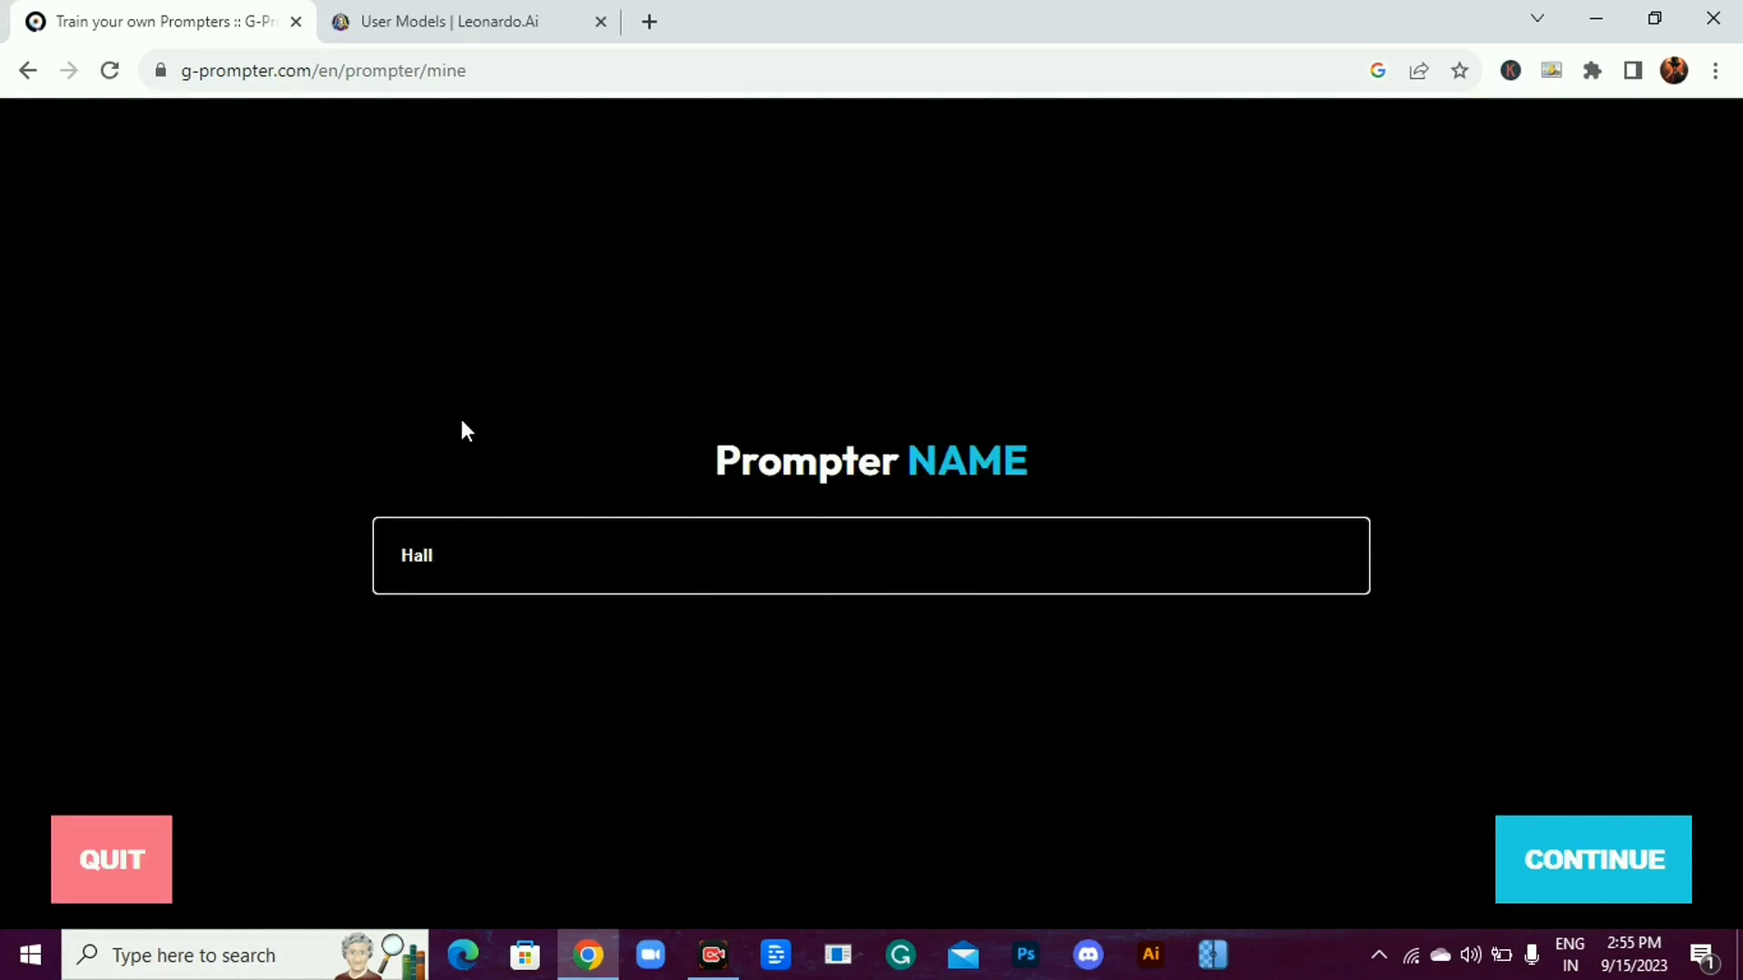
left_click(1590, 859)
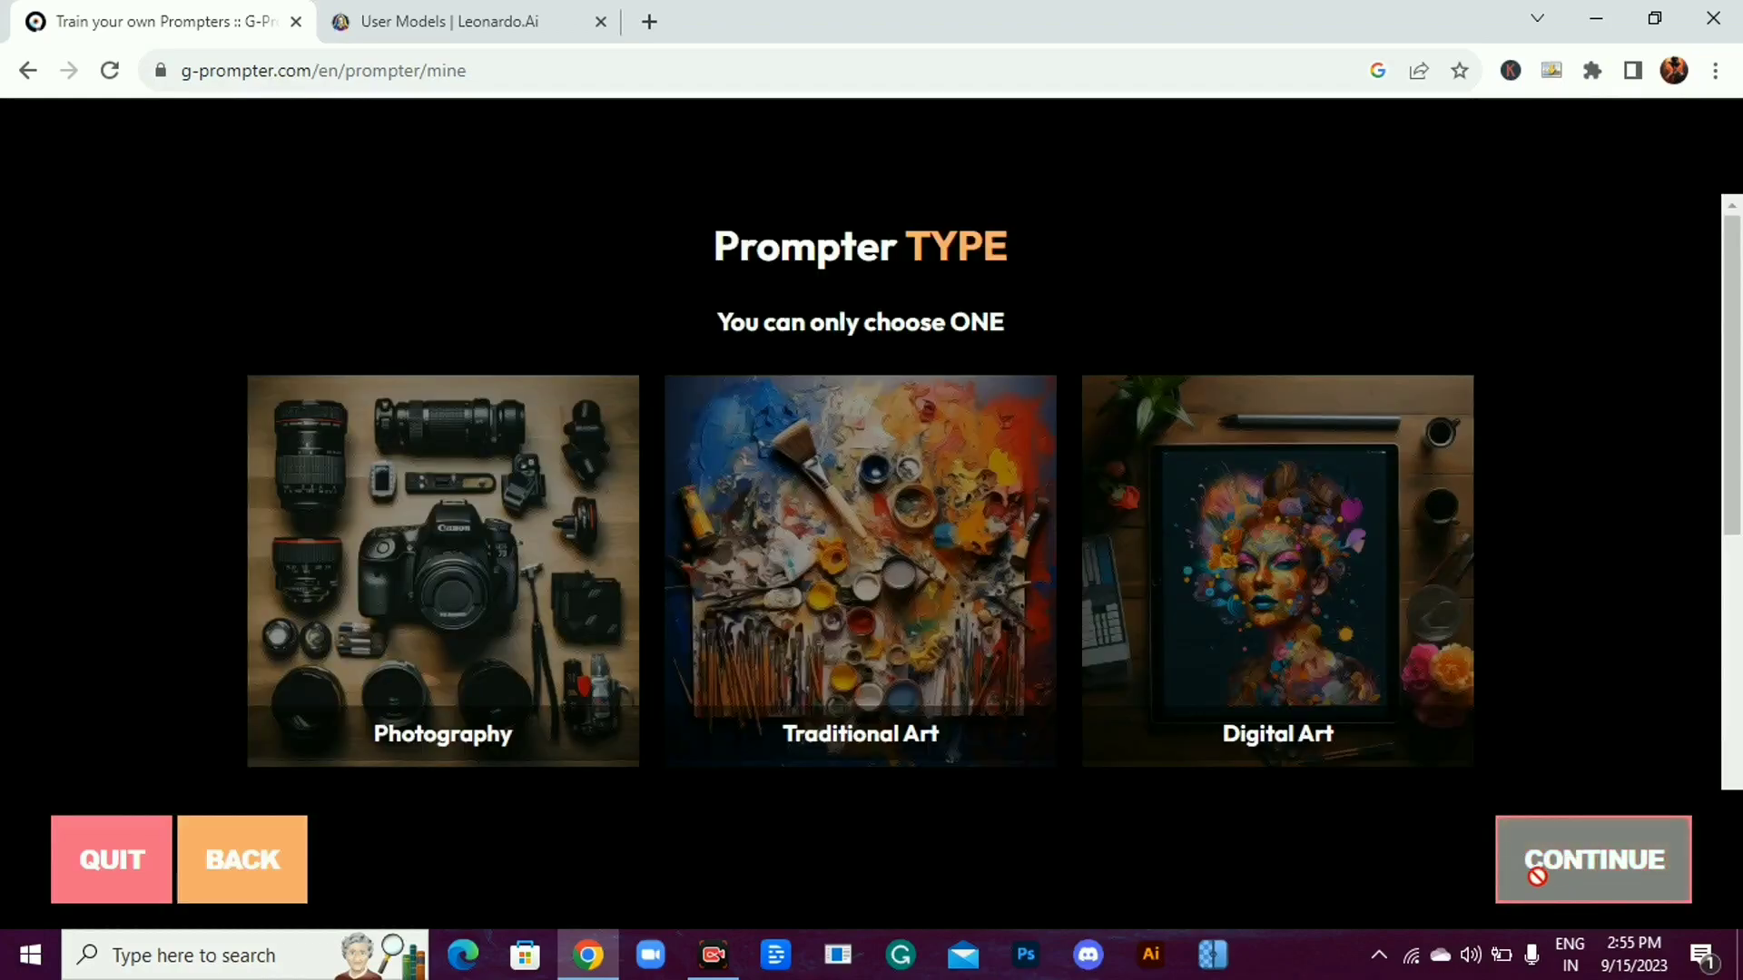
left_click(1276, 570)
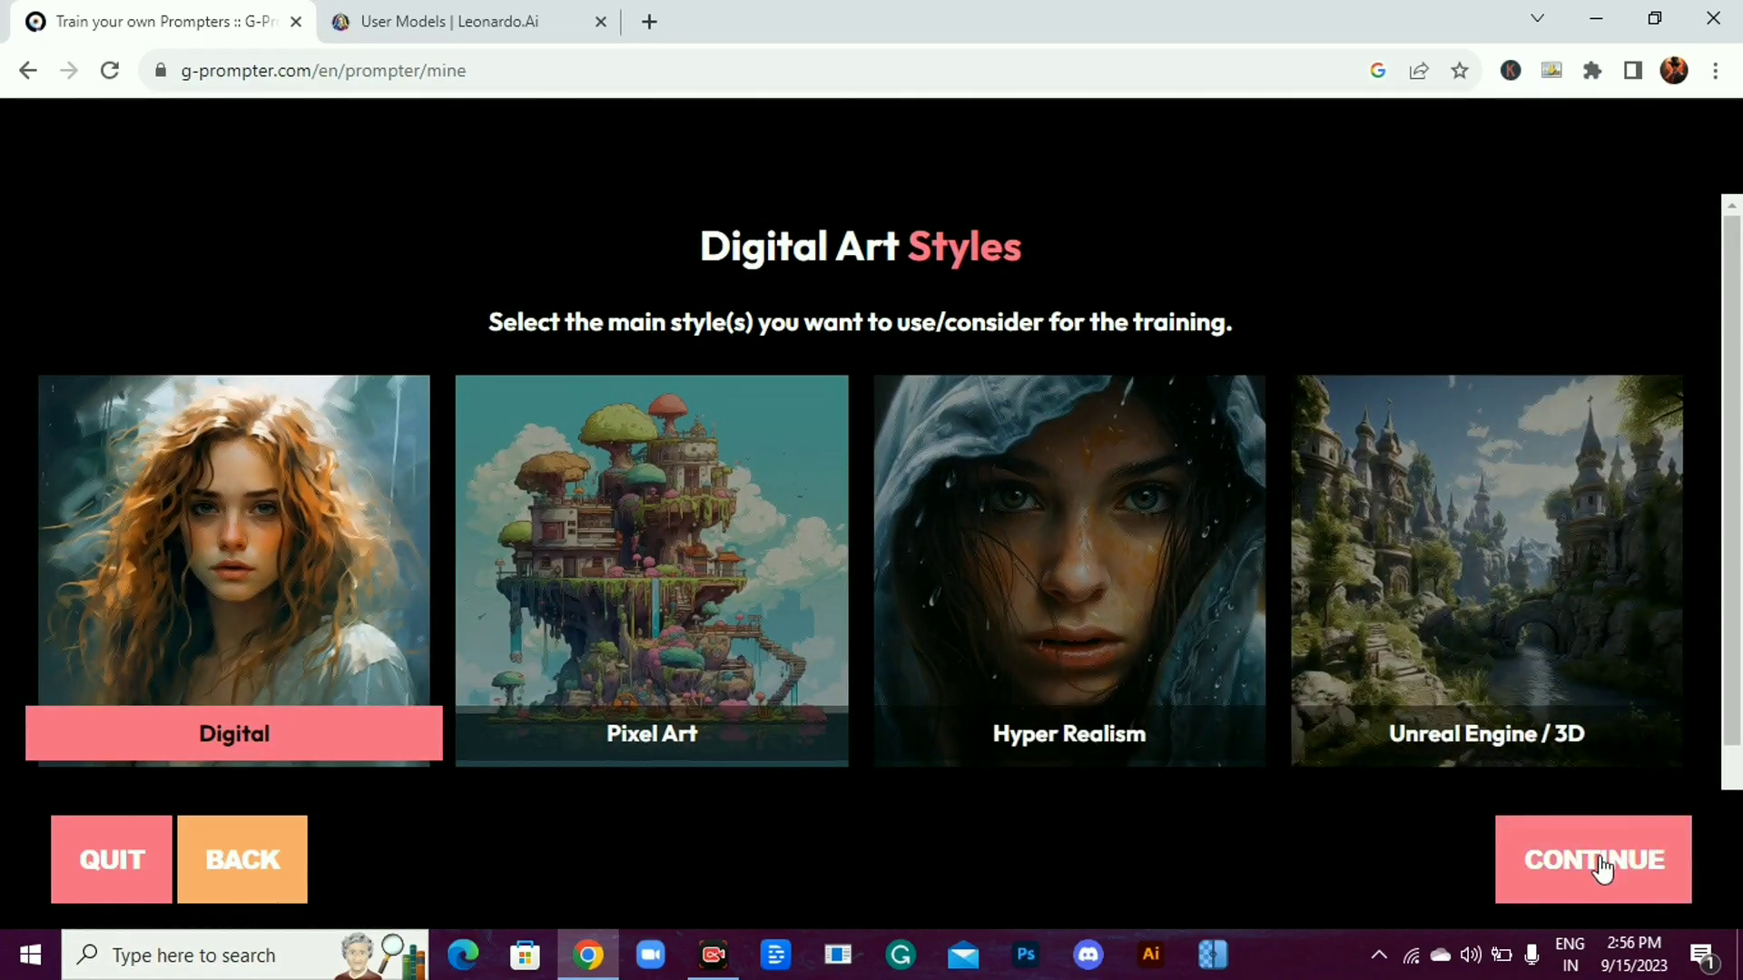
left_click(1592, 858)
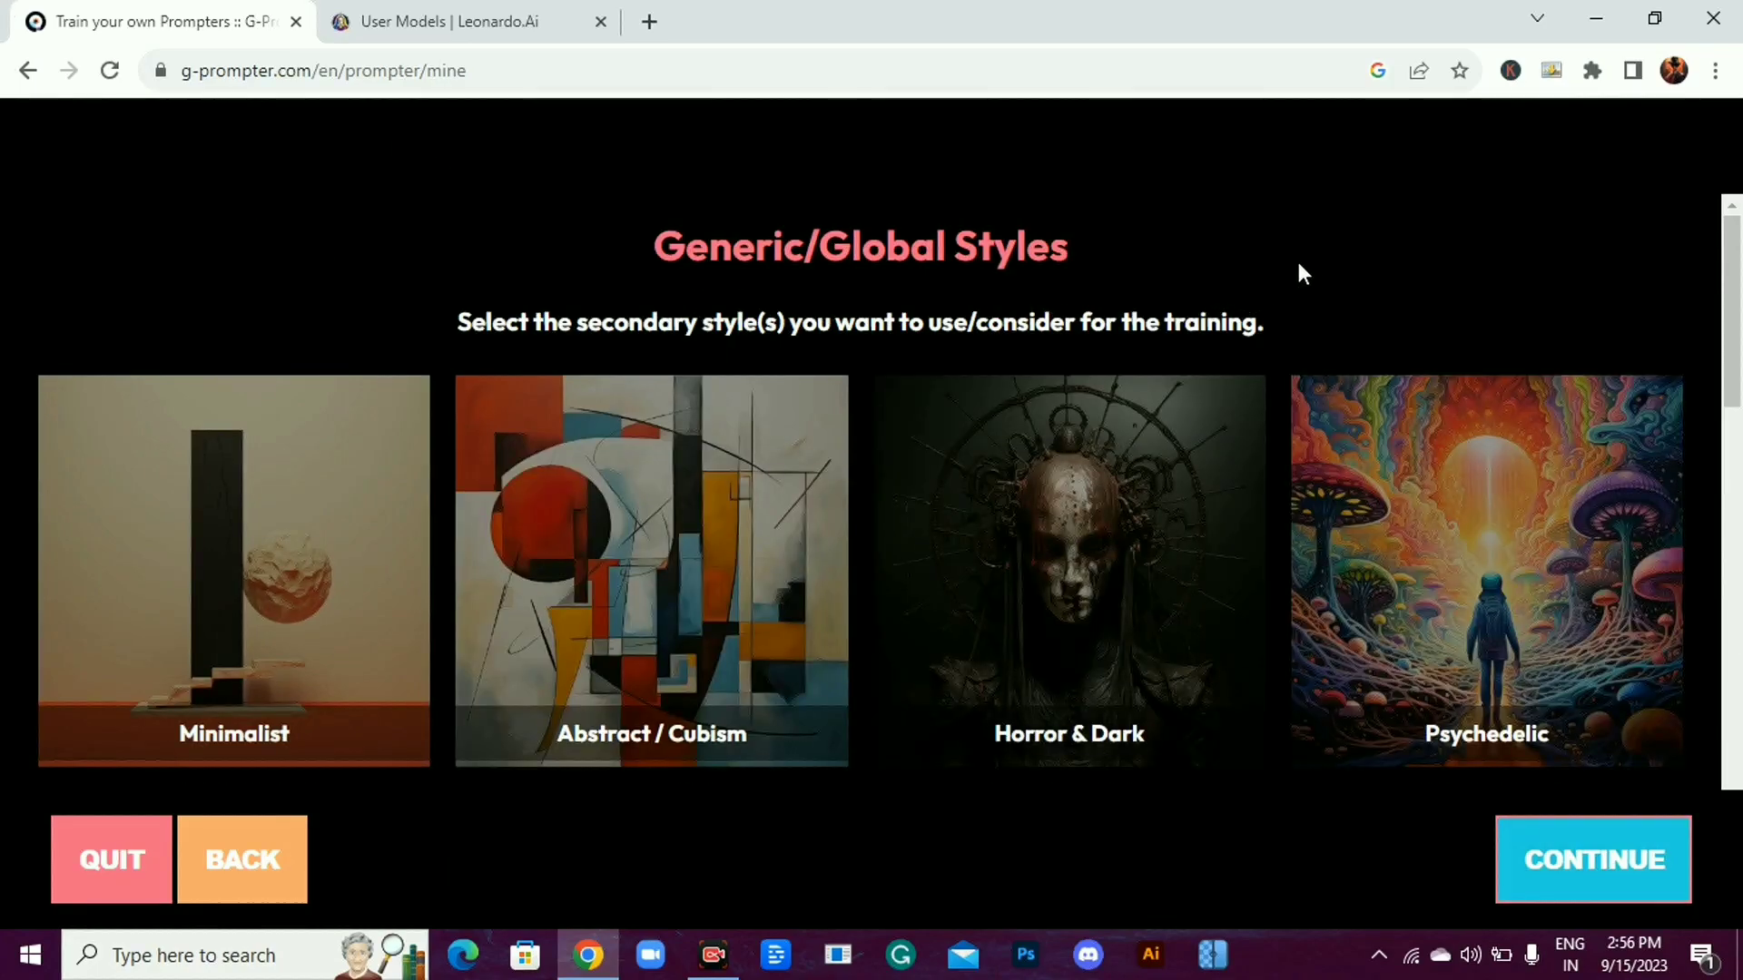
scroll("down", 3)
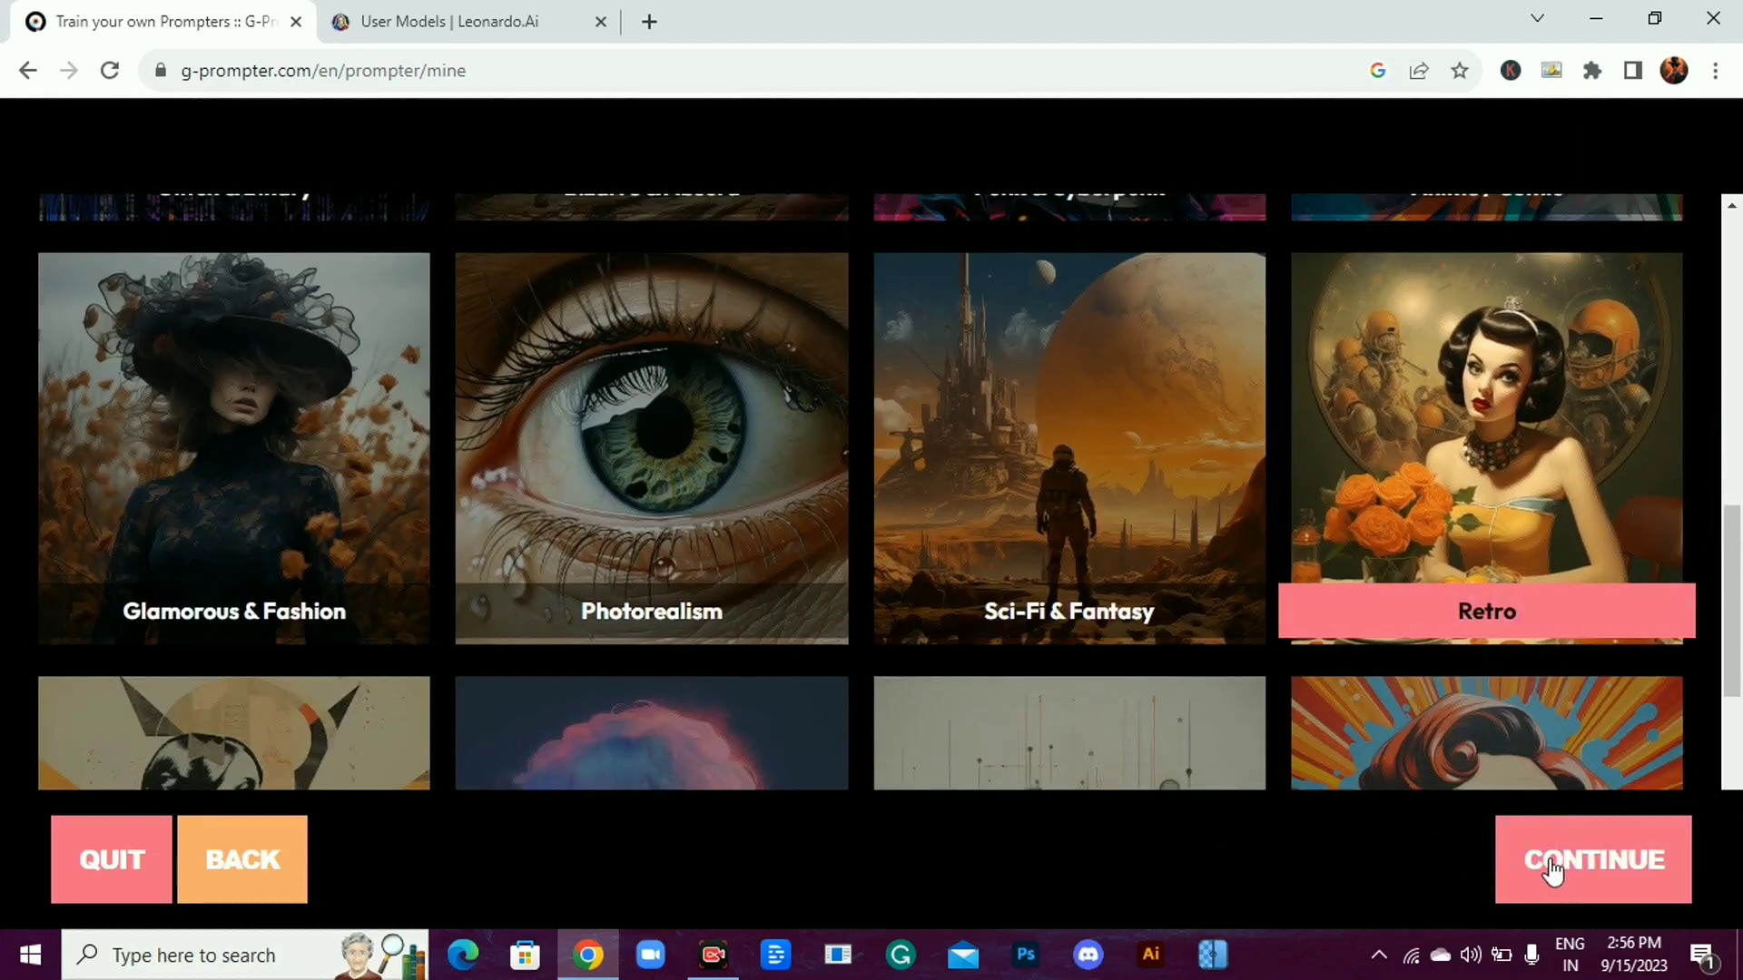
Move to the example prompts step and browse Leonardo.Ai's DreamShaper v7 images
left_click(1592, 858)
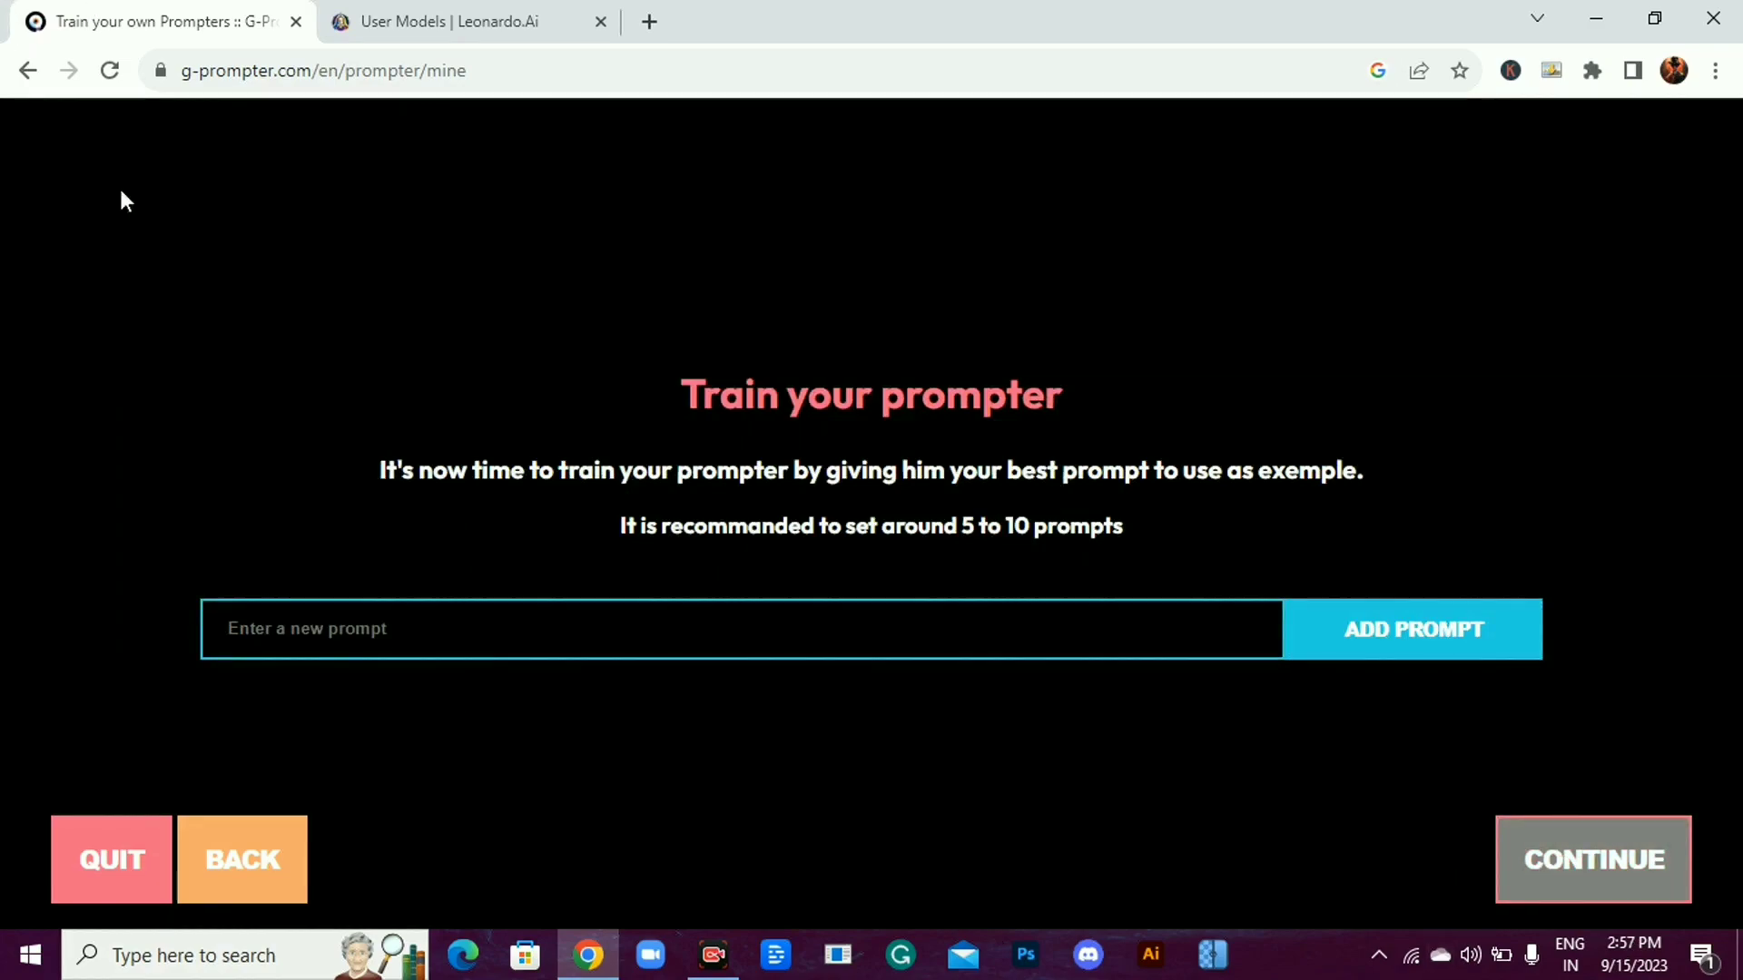
mouse_move(153, 486)
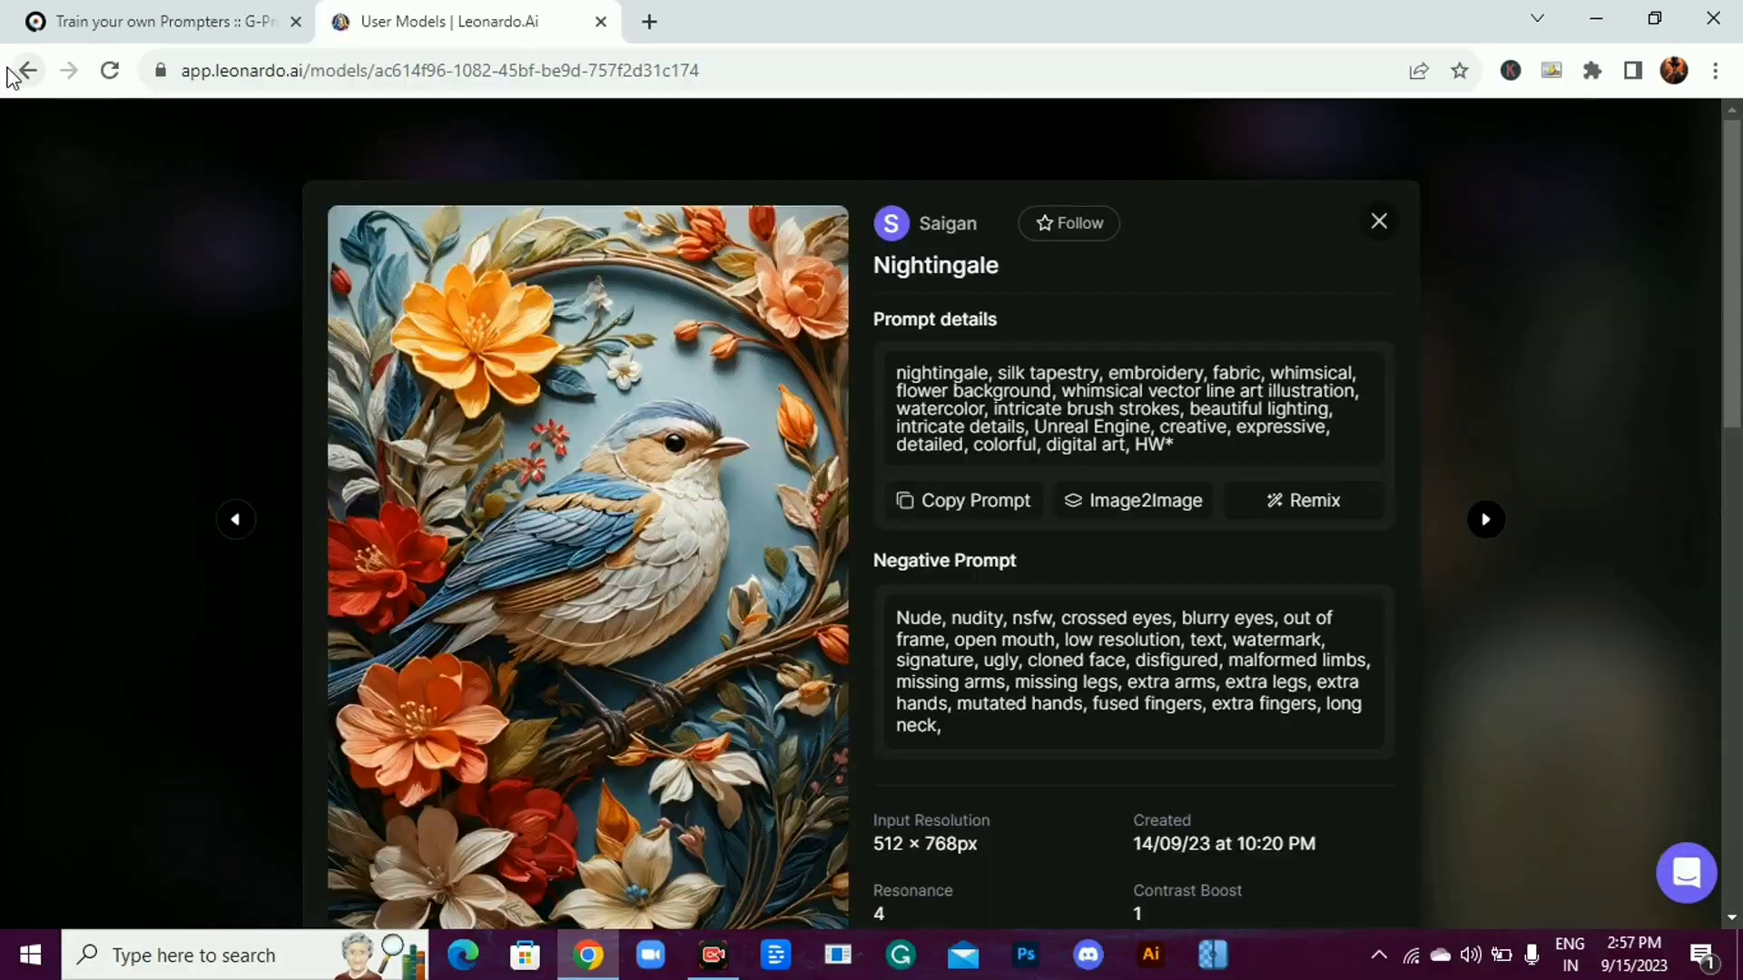
left_click(27, 71)
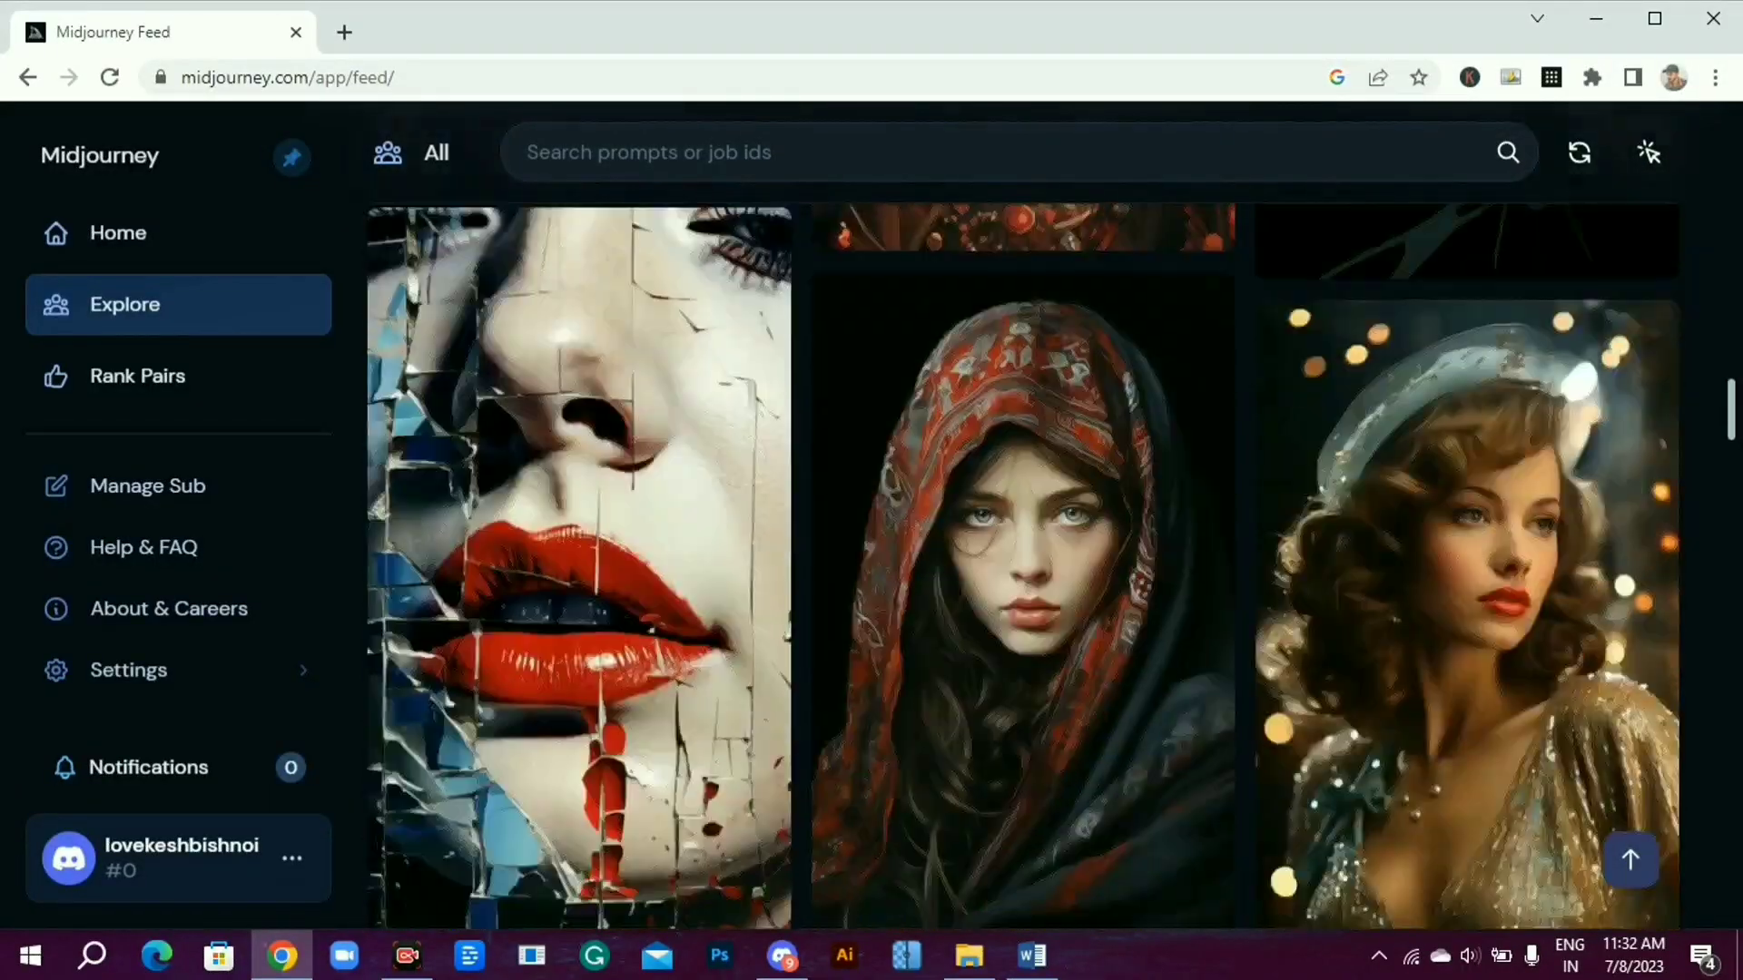
scroll("down", 3)
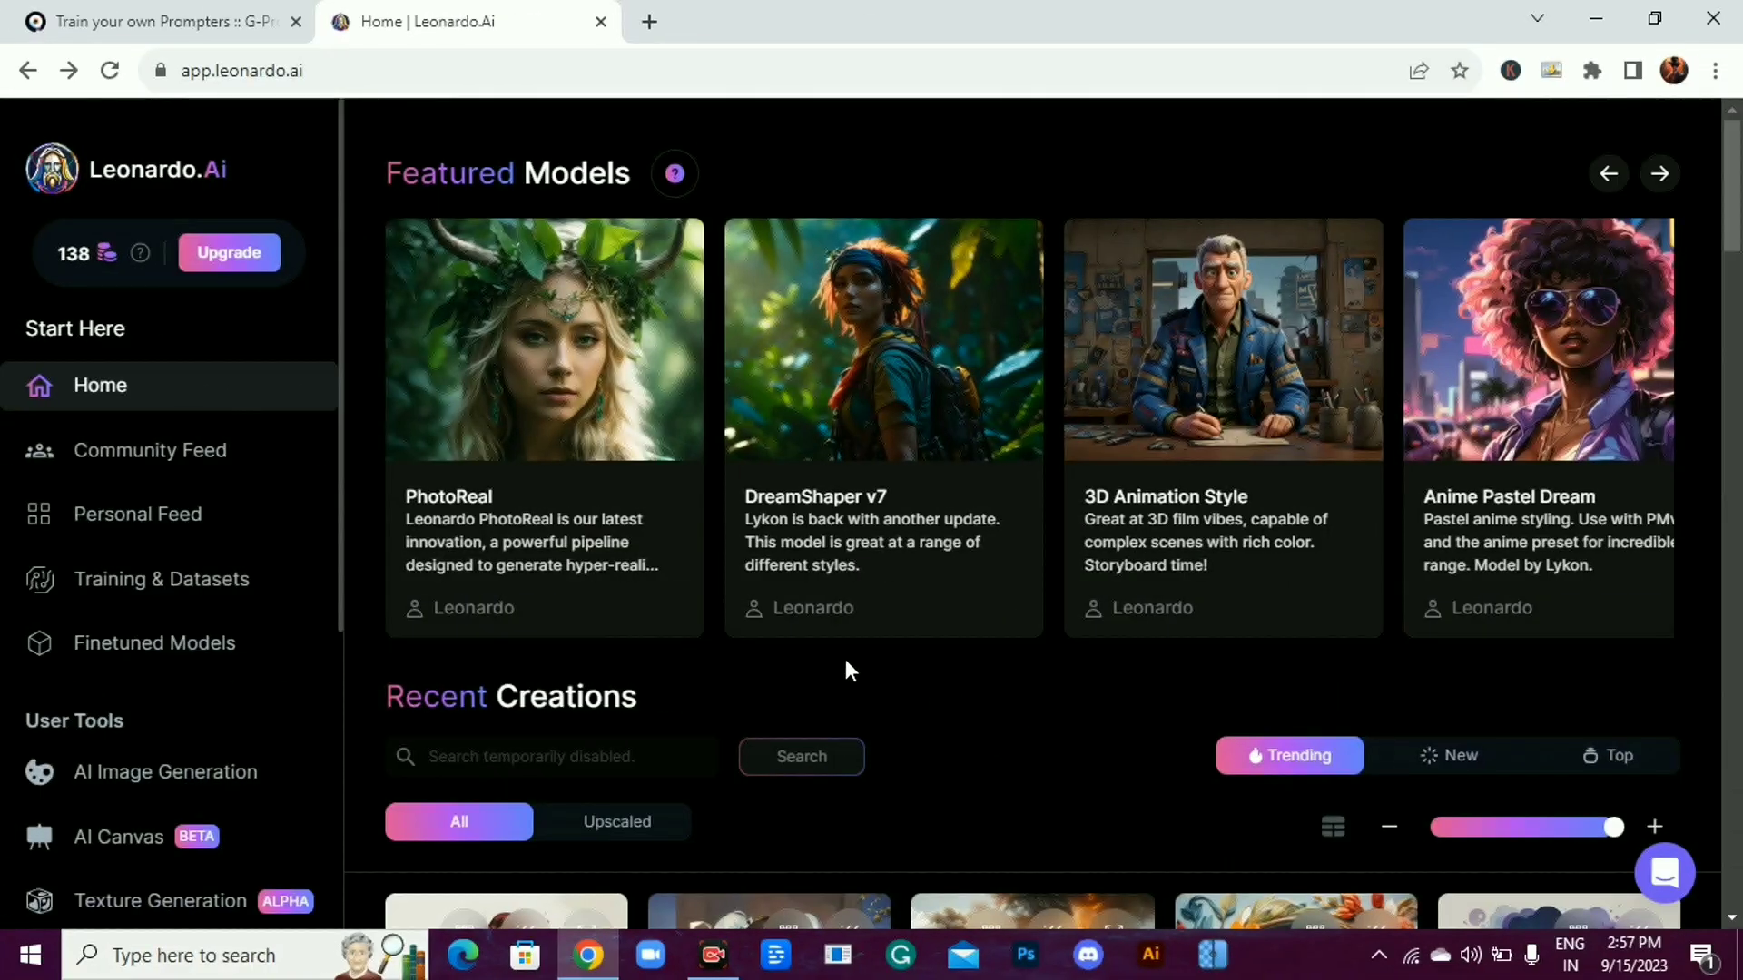
left_click(882, 339)
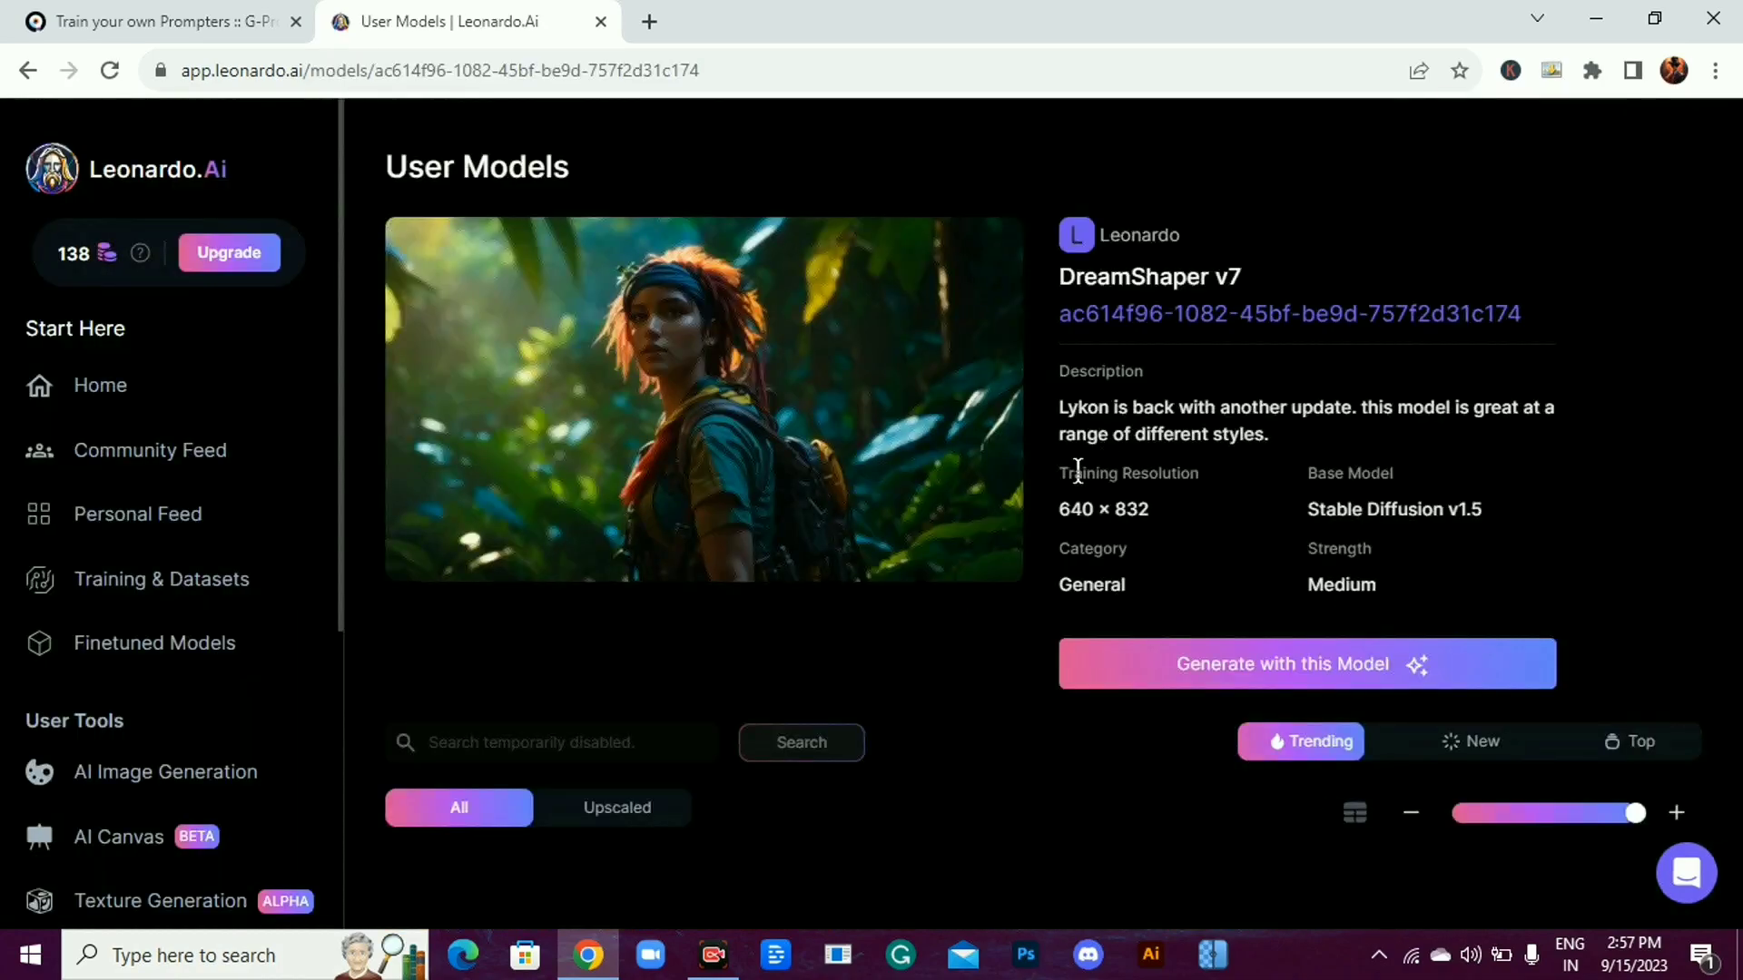
Copy the prompt of the Halloween pumpkin T-shirt design from DreamShaper v7
scroll("down", 3)
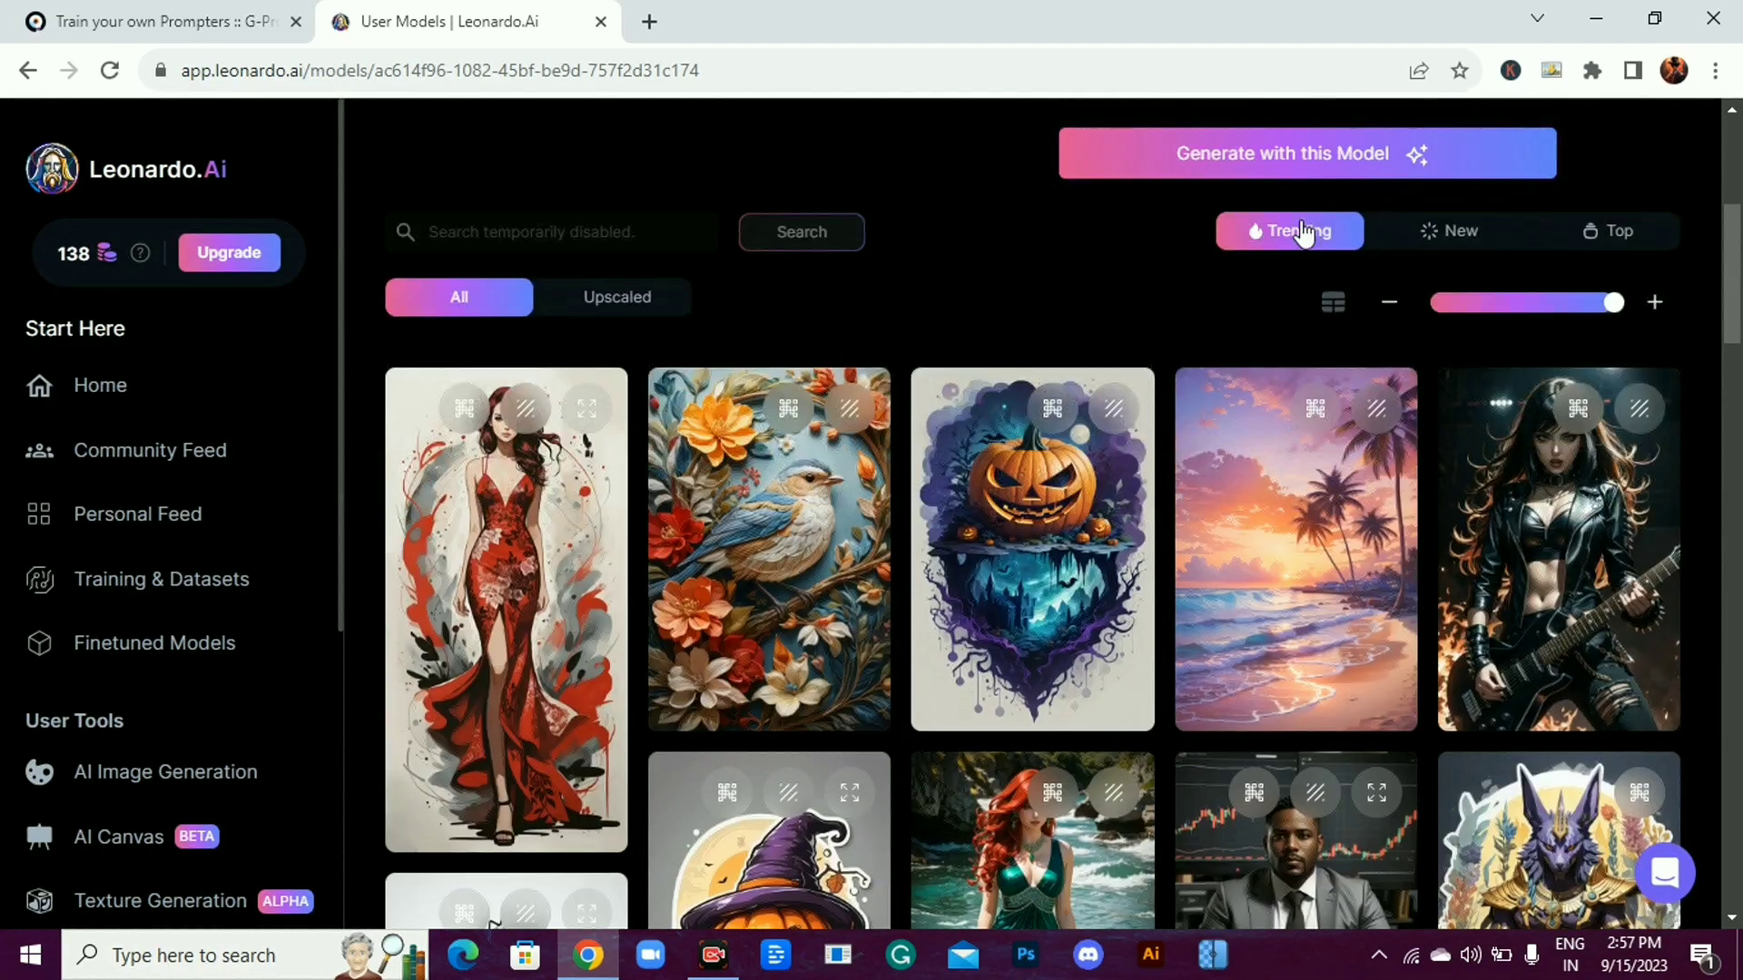
mouse_move(990, 512)
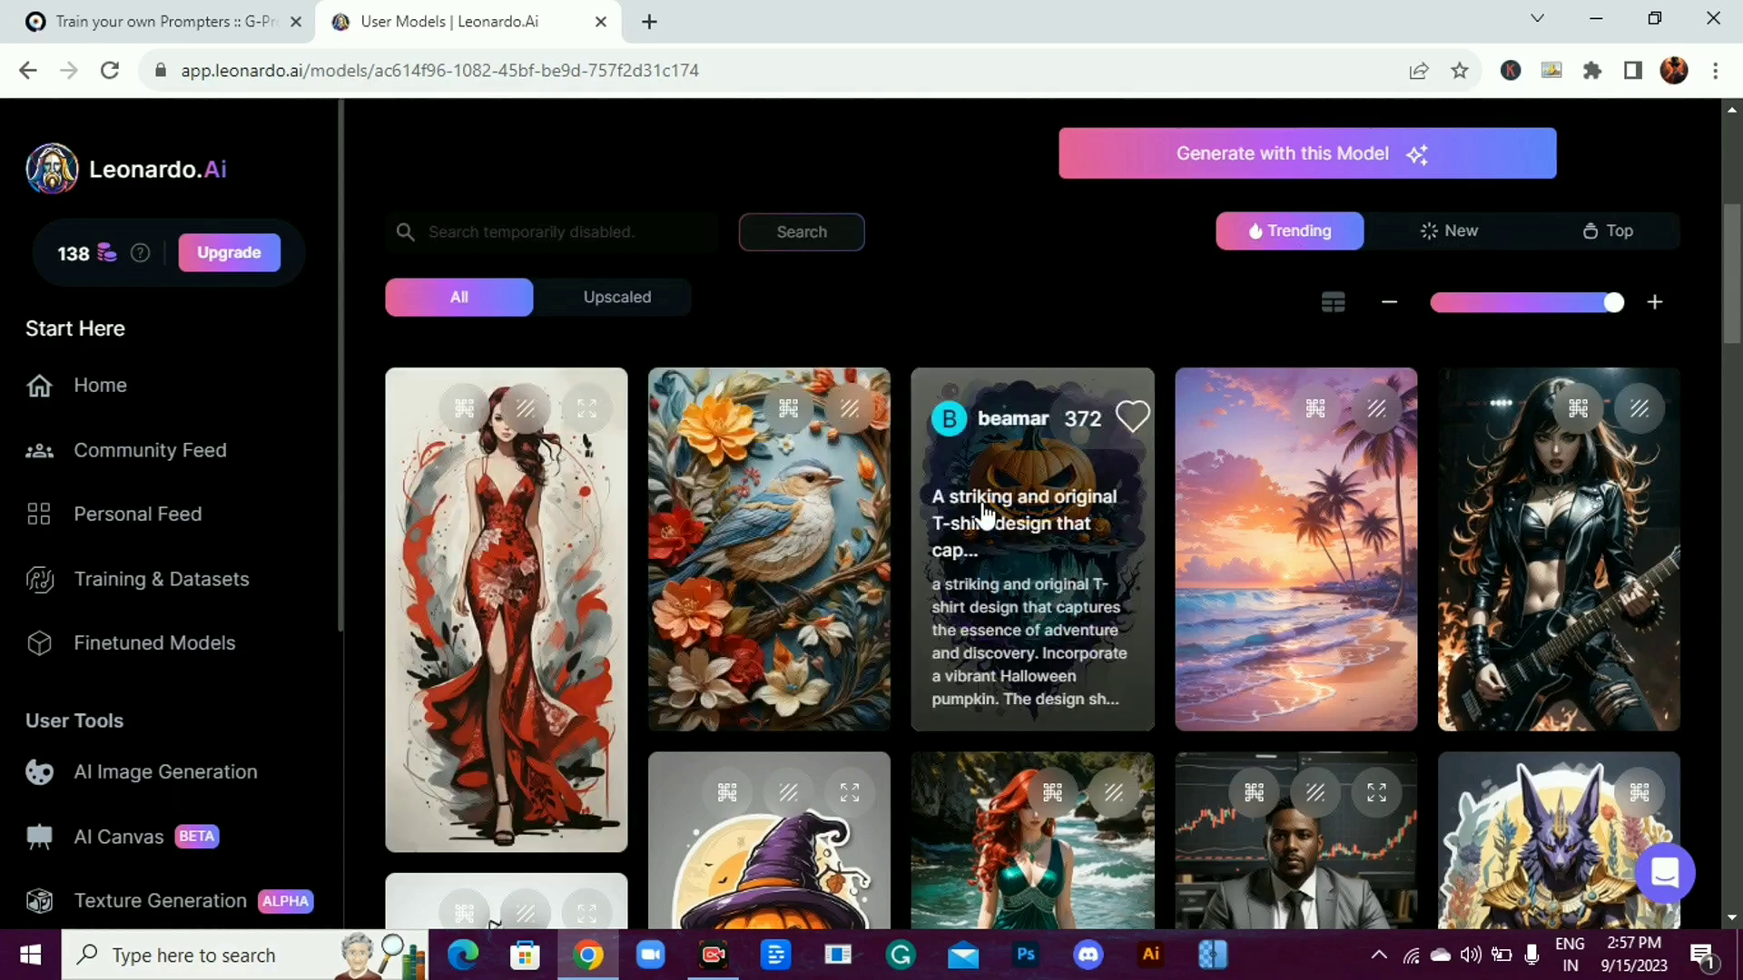
left_click(1031, 545)
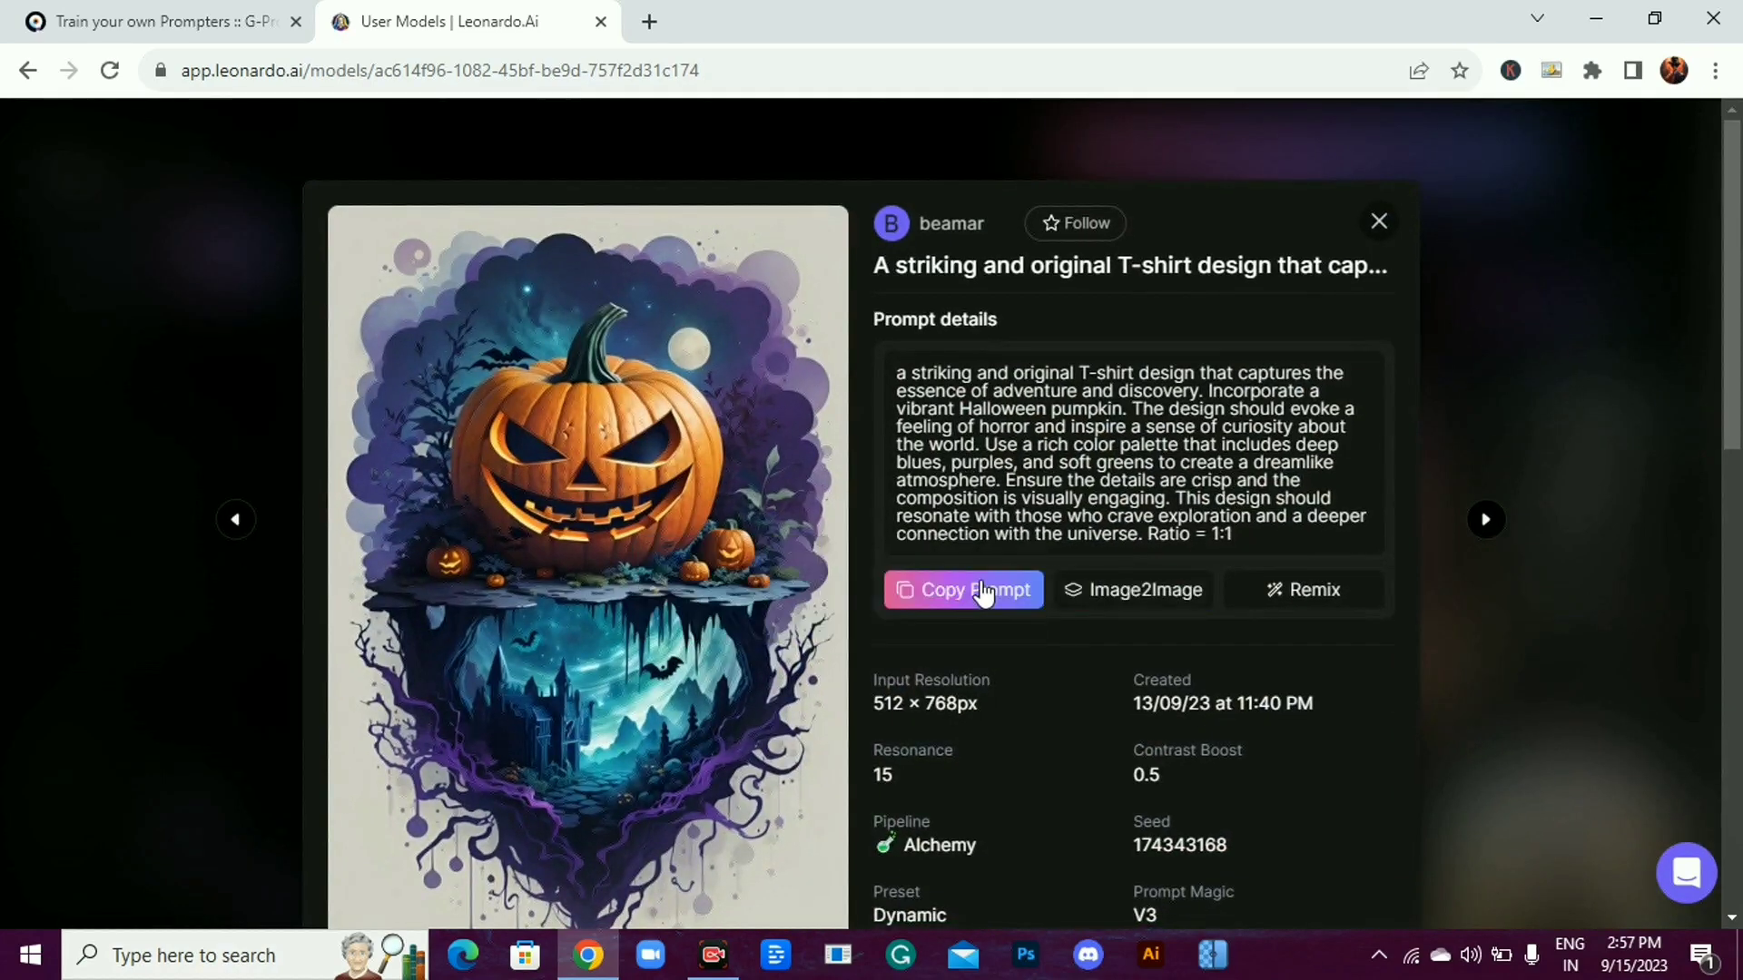
left_click(962, 588)
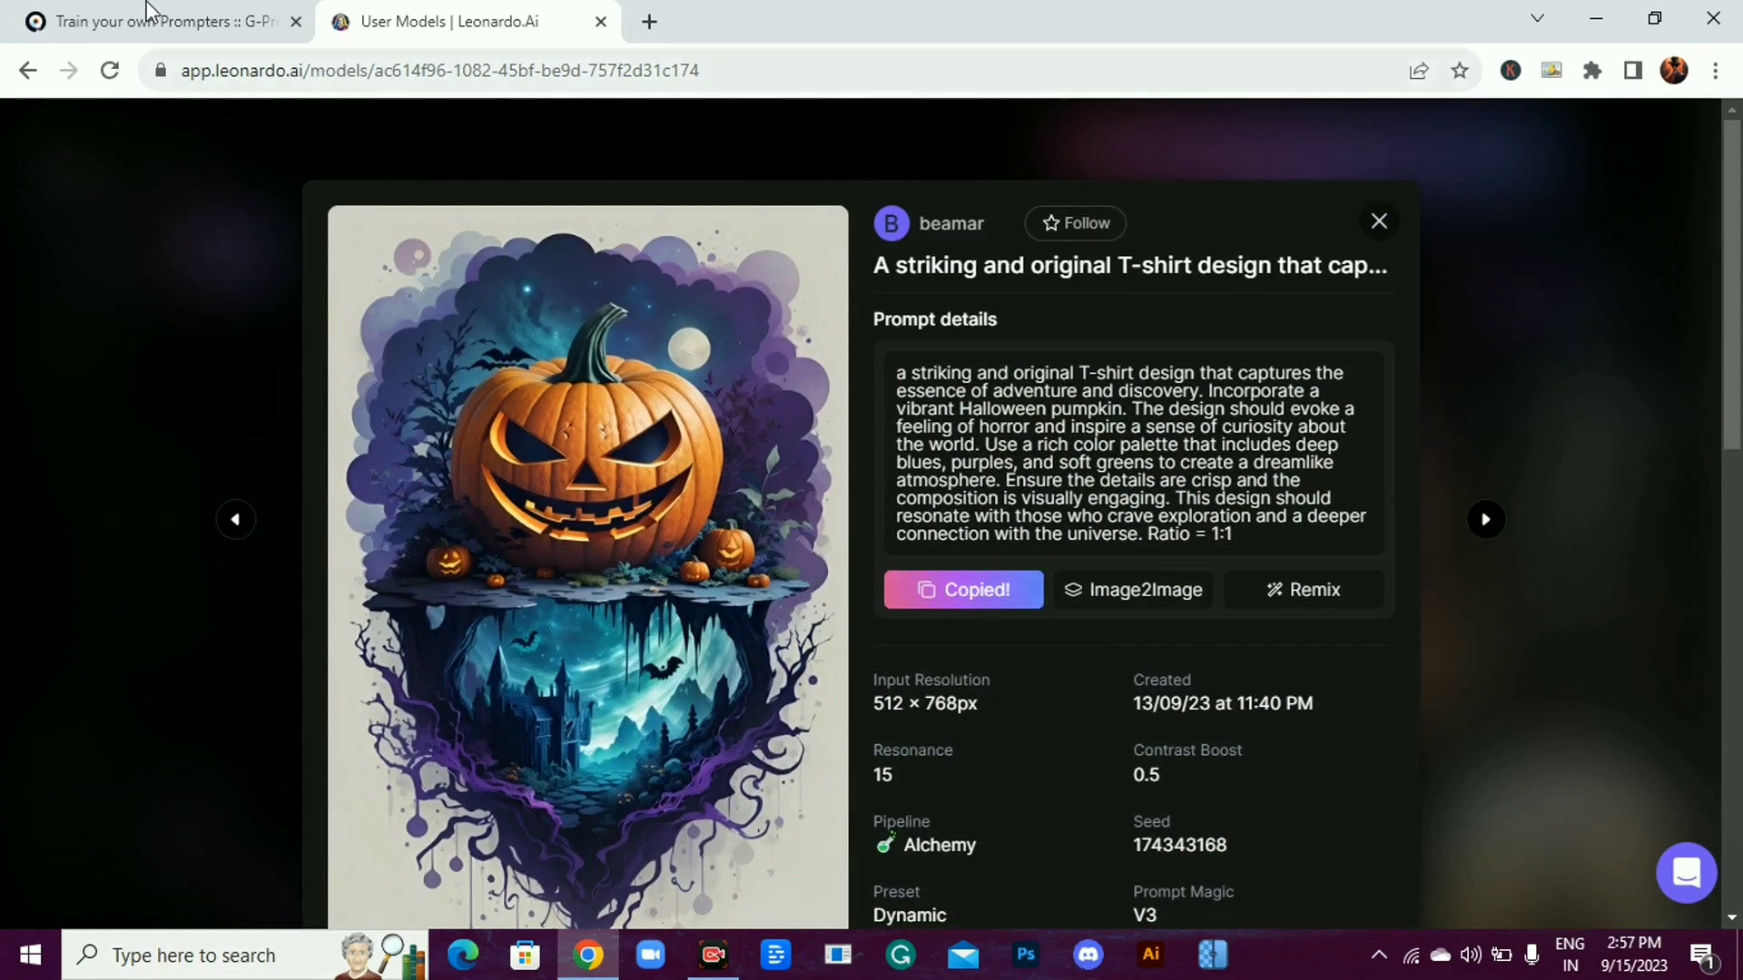
Add the pasted pumpkin T-shirt prompt as a training example and fetch the Halloween sticker prompt
left_click(156, 22)
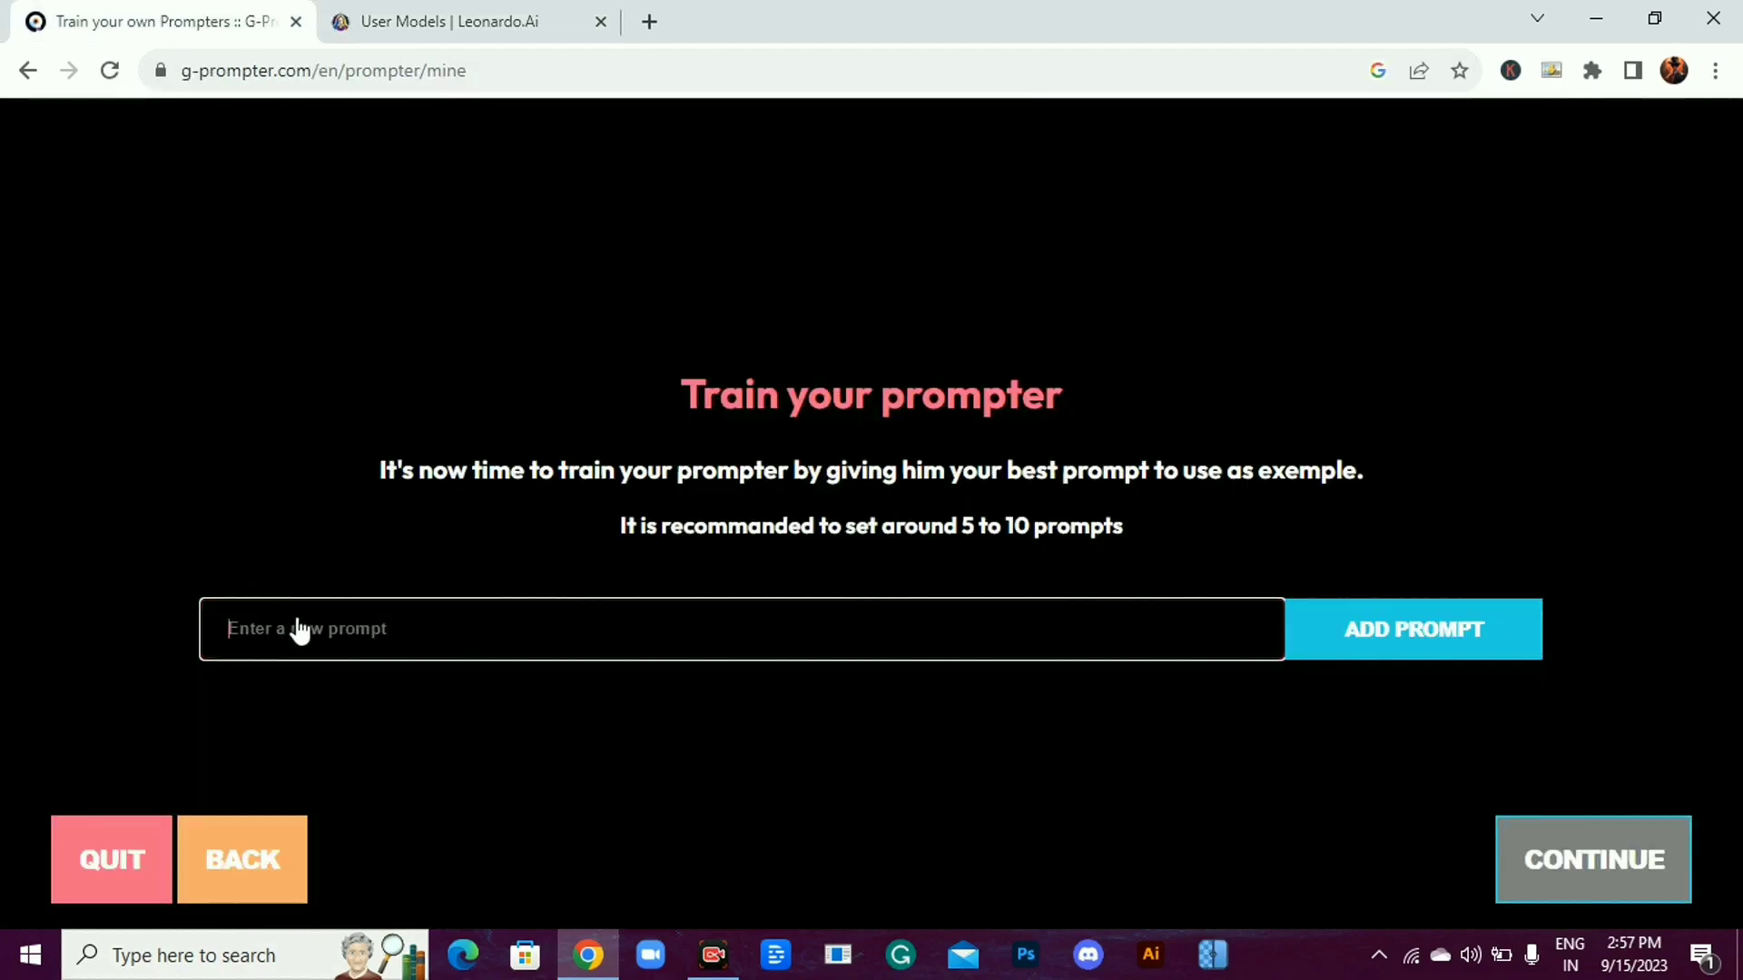
type("lly engaging. This design should resonate with those who crave exploration and a deeper connection with the universe. Ratio =")
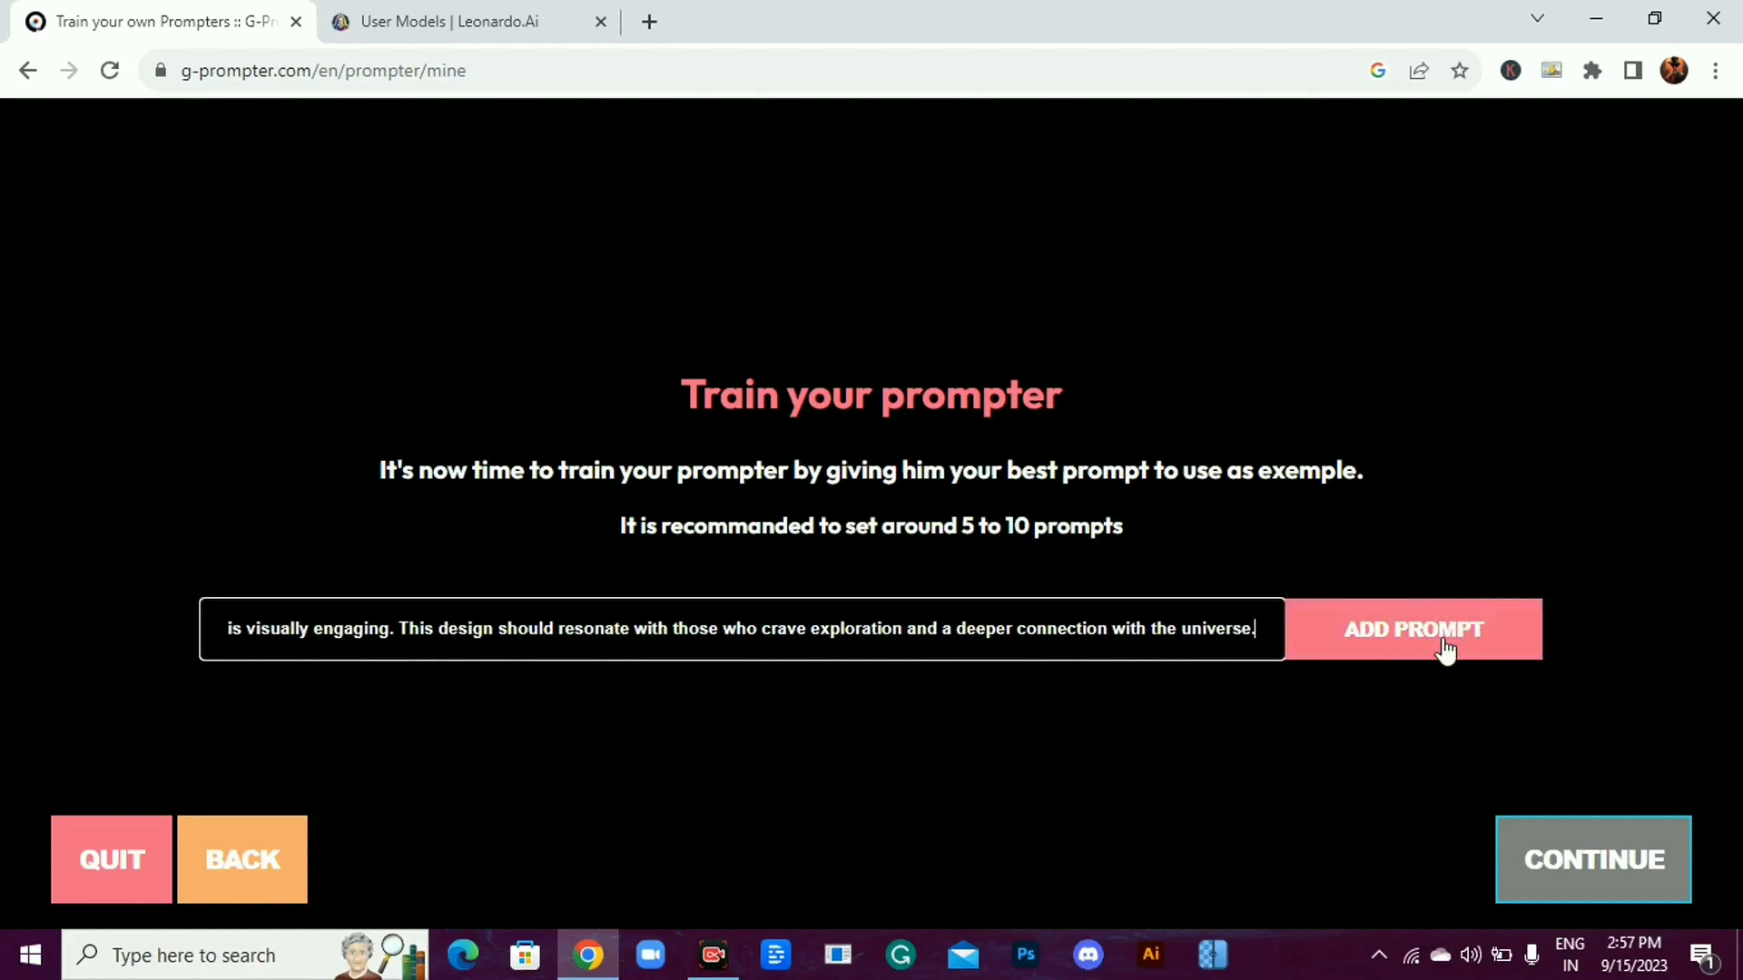
left_click(1412, 630)
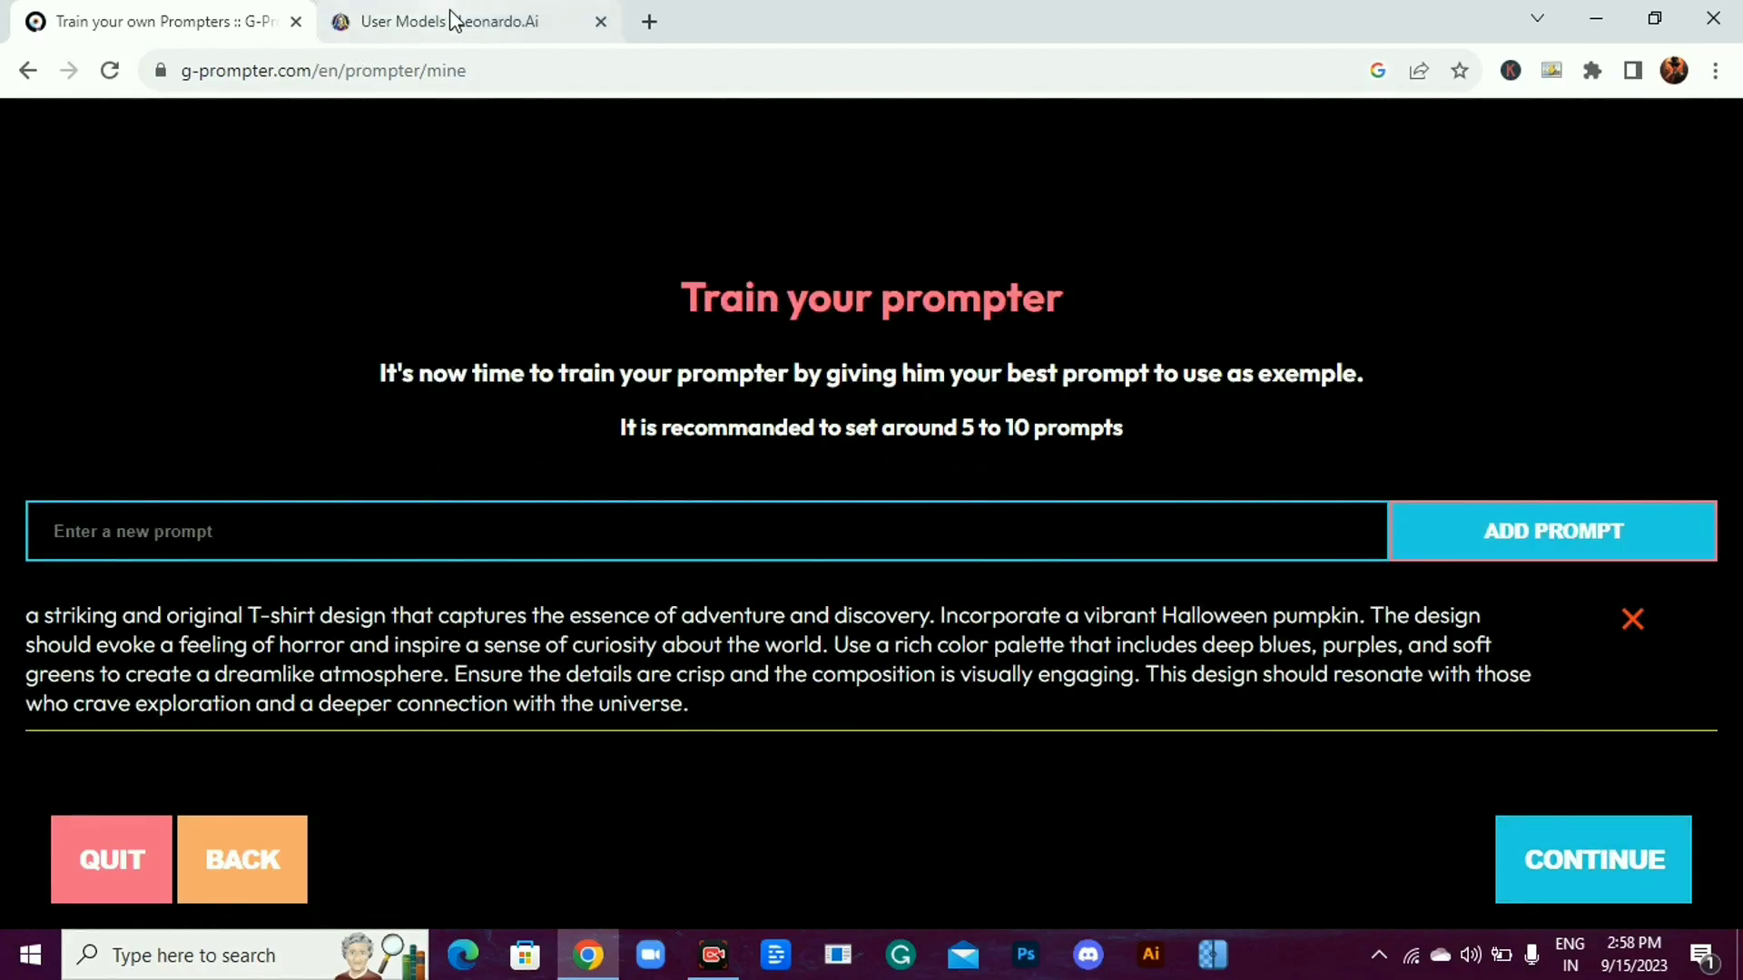
left_click(445, 22)
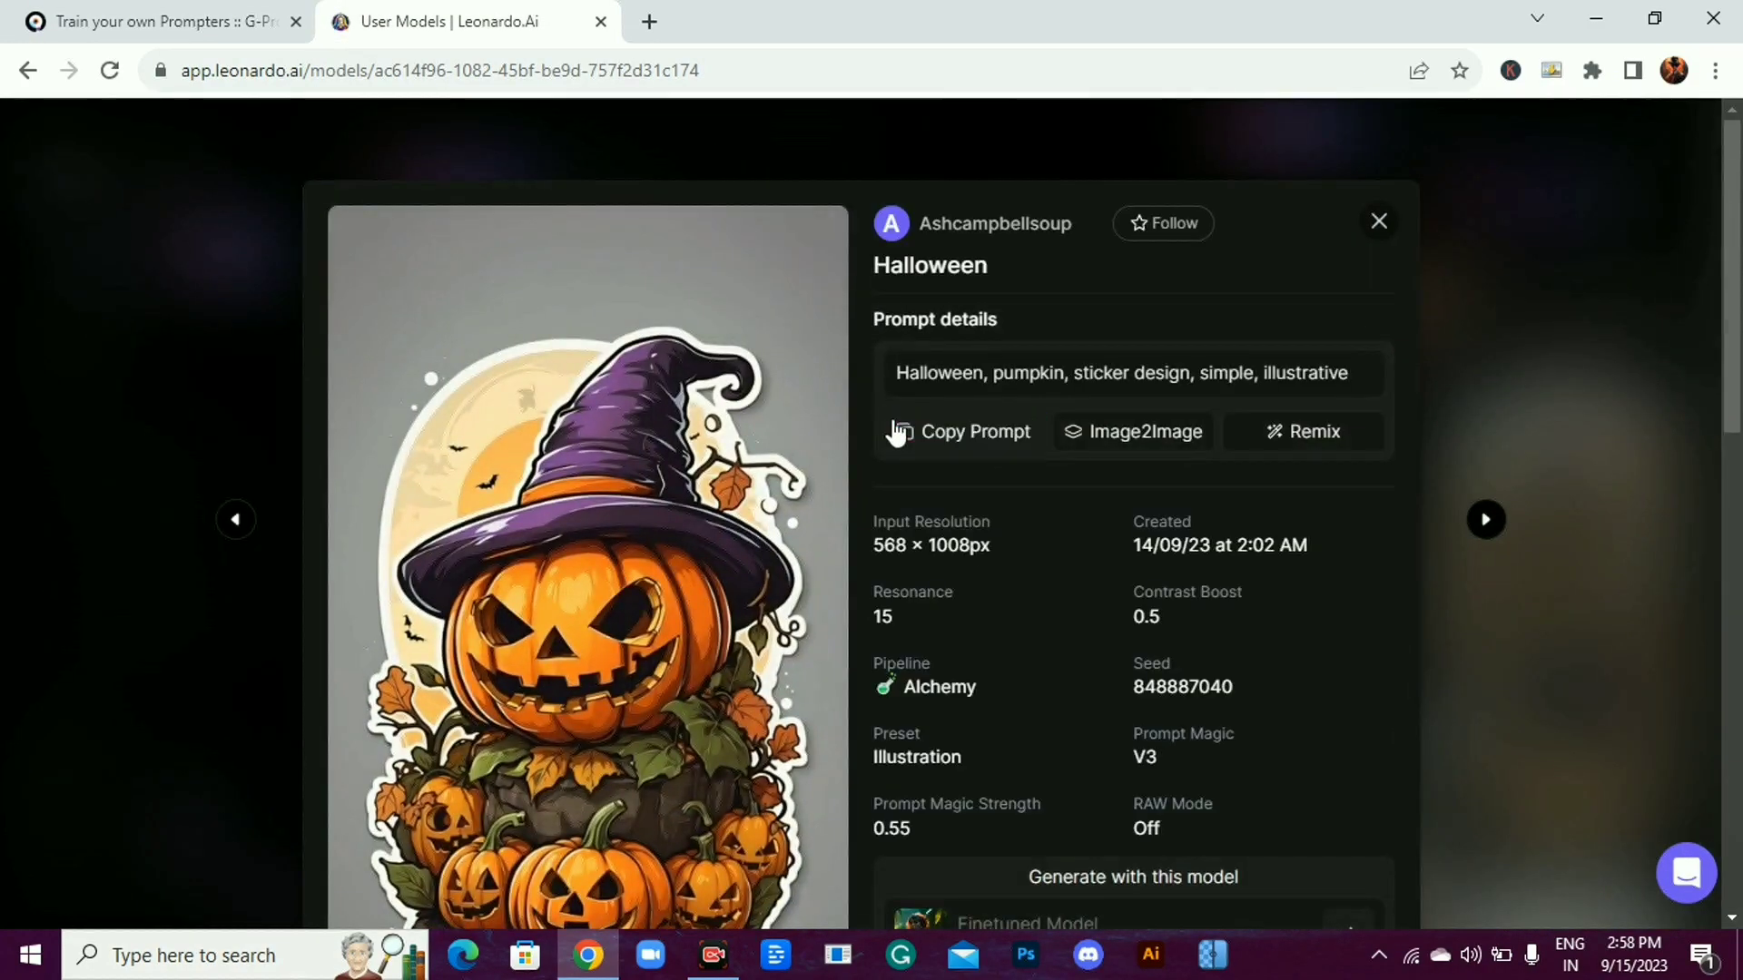
left_click(162, 22)
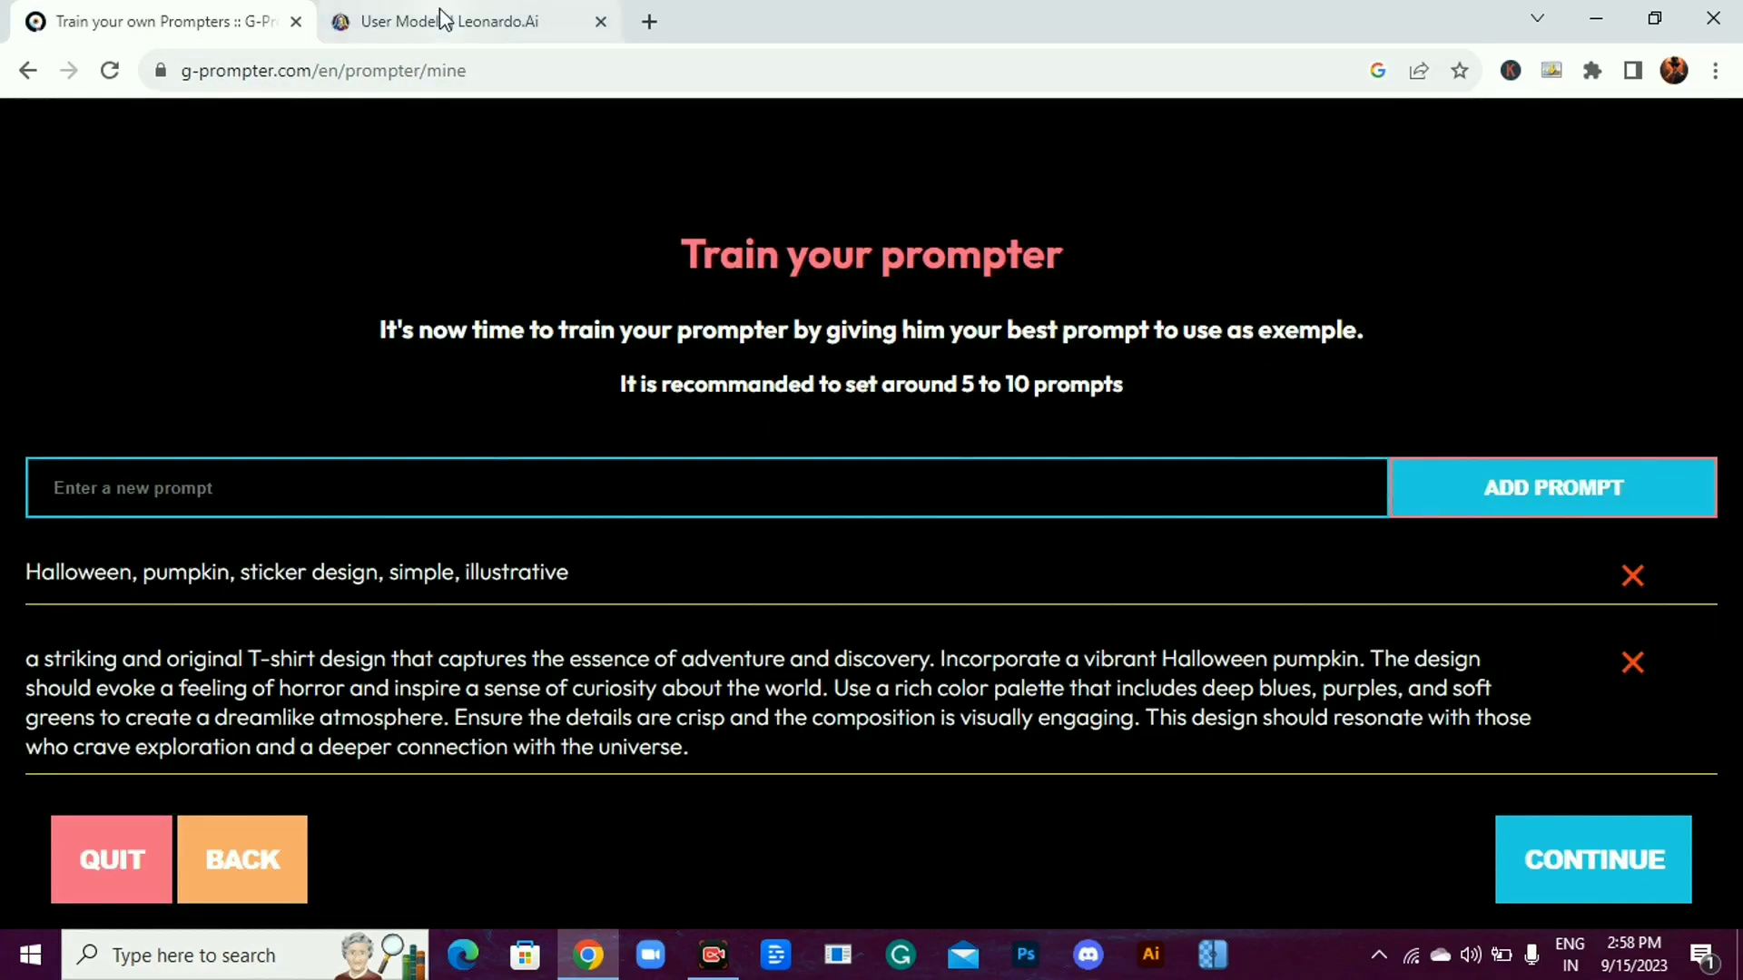
Add the witch-hat pumpkin, kids-art dog and ghost sticker prompts from Leonardo.Ai as examples
left_click(456, 22)
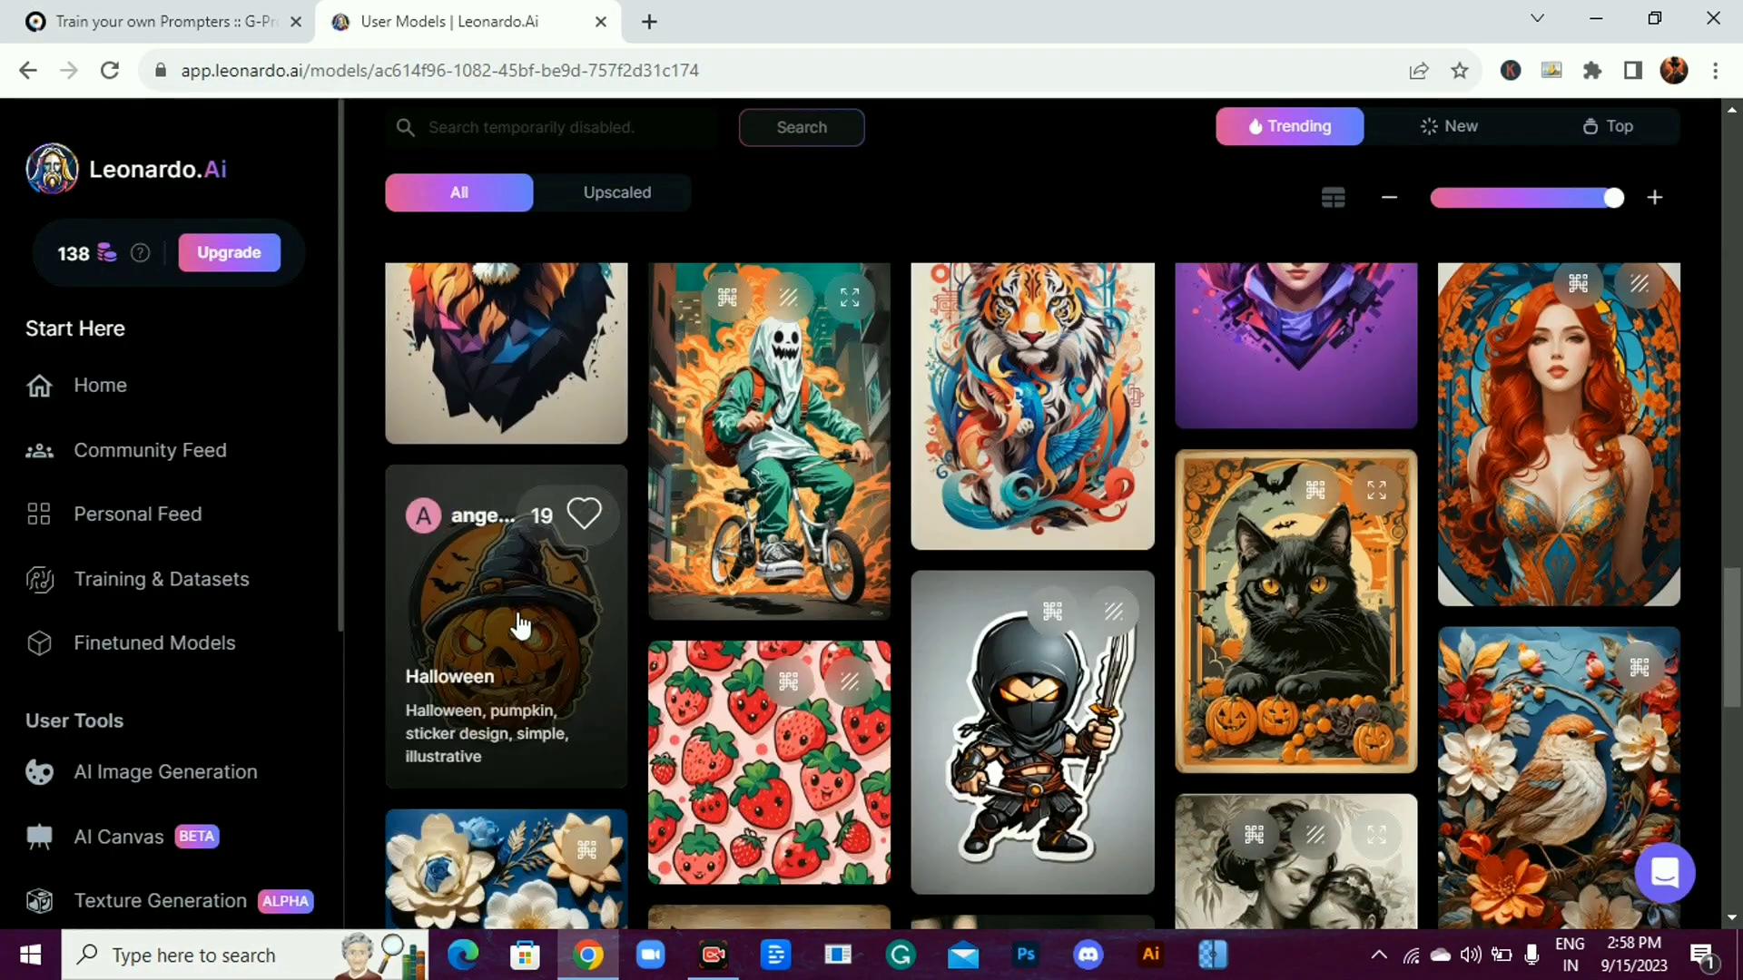
left_click(1294, 610)
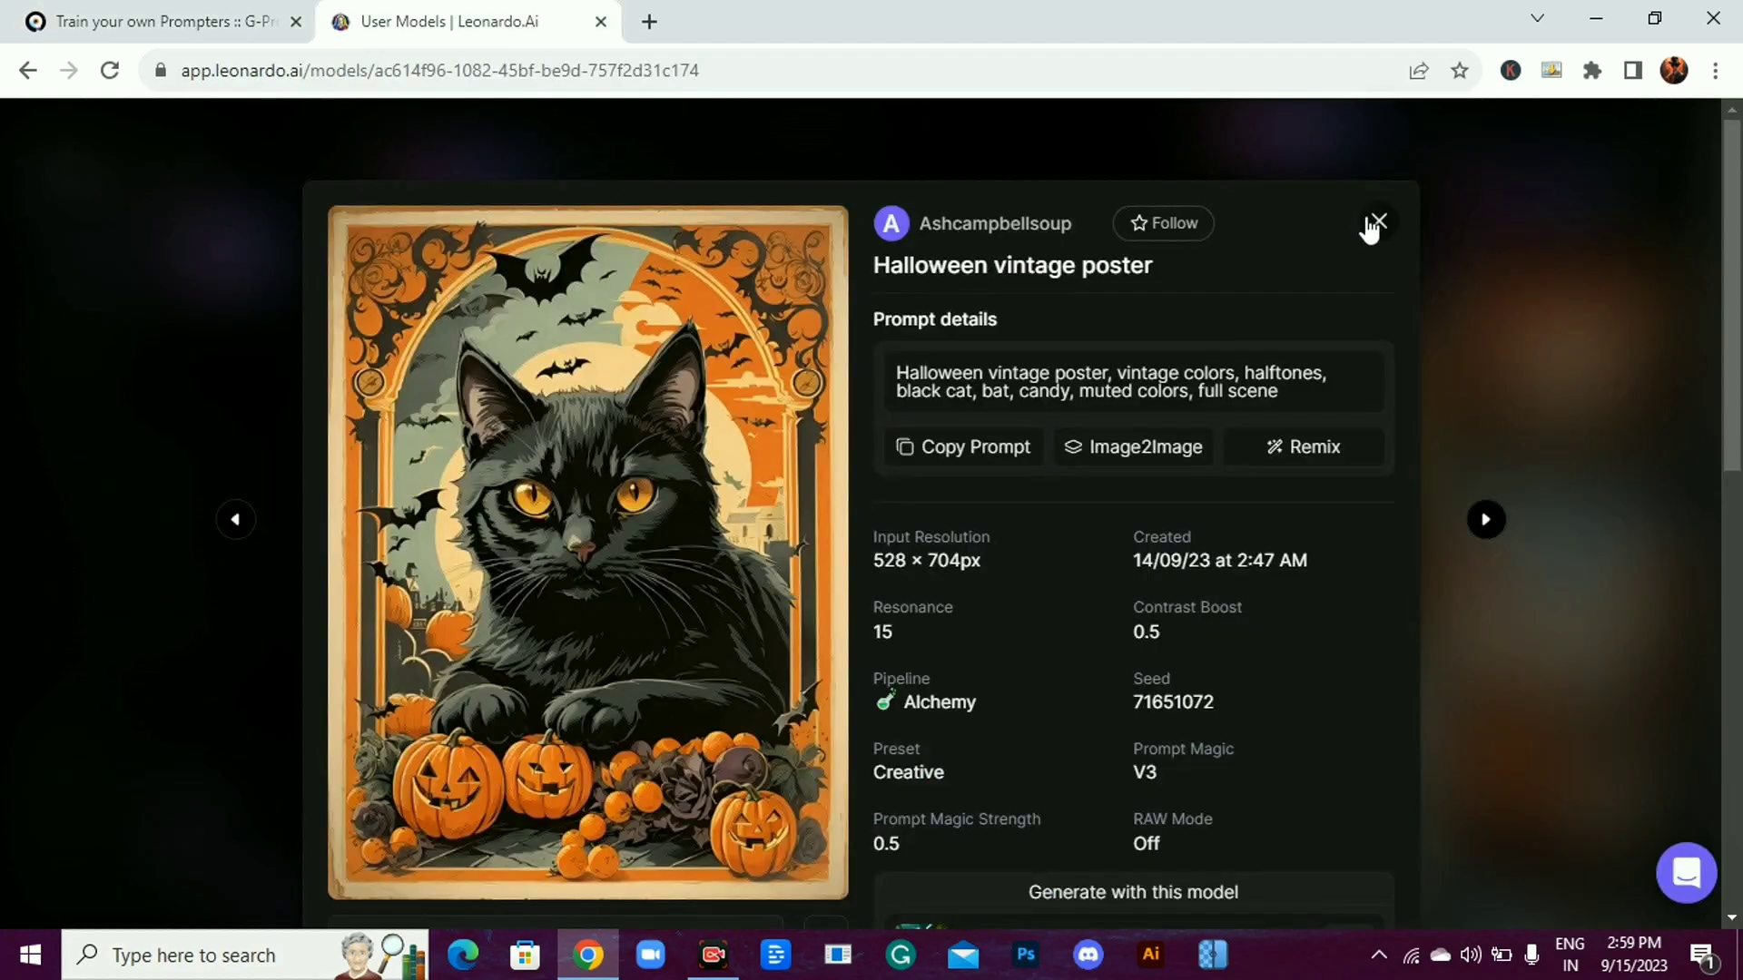
left_click(1484, 520)
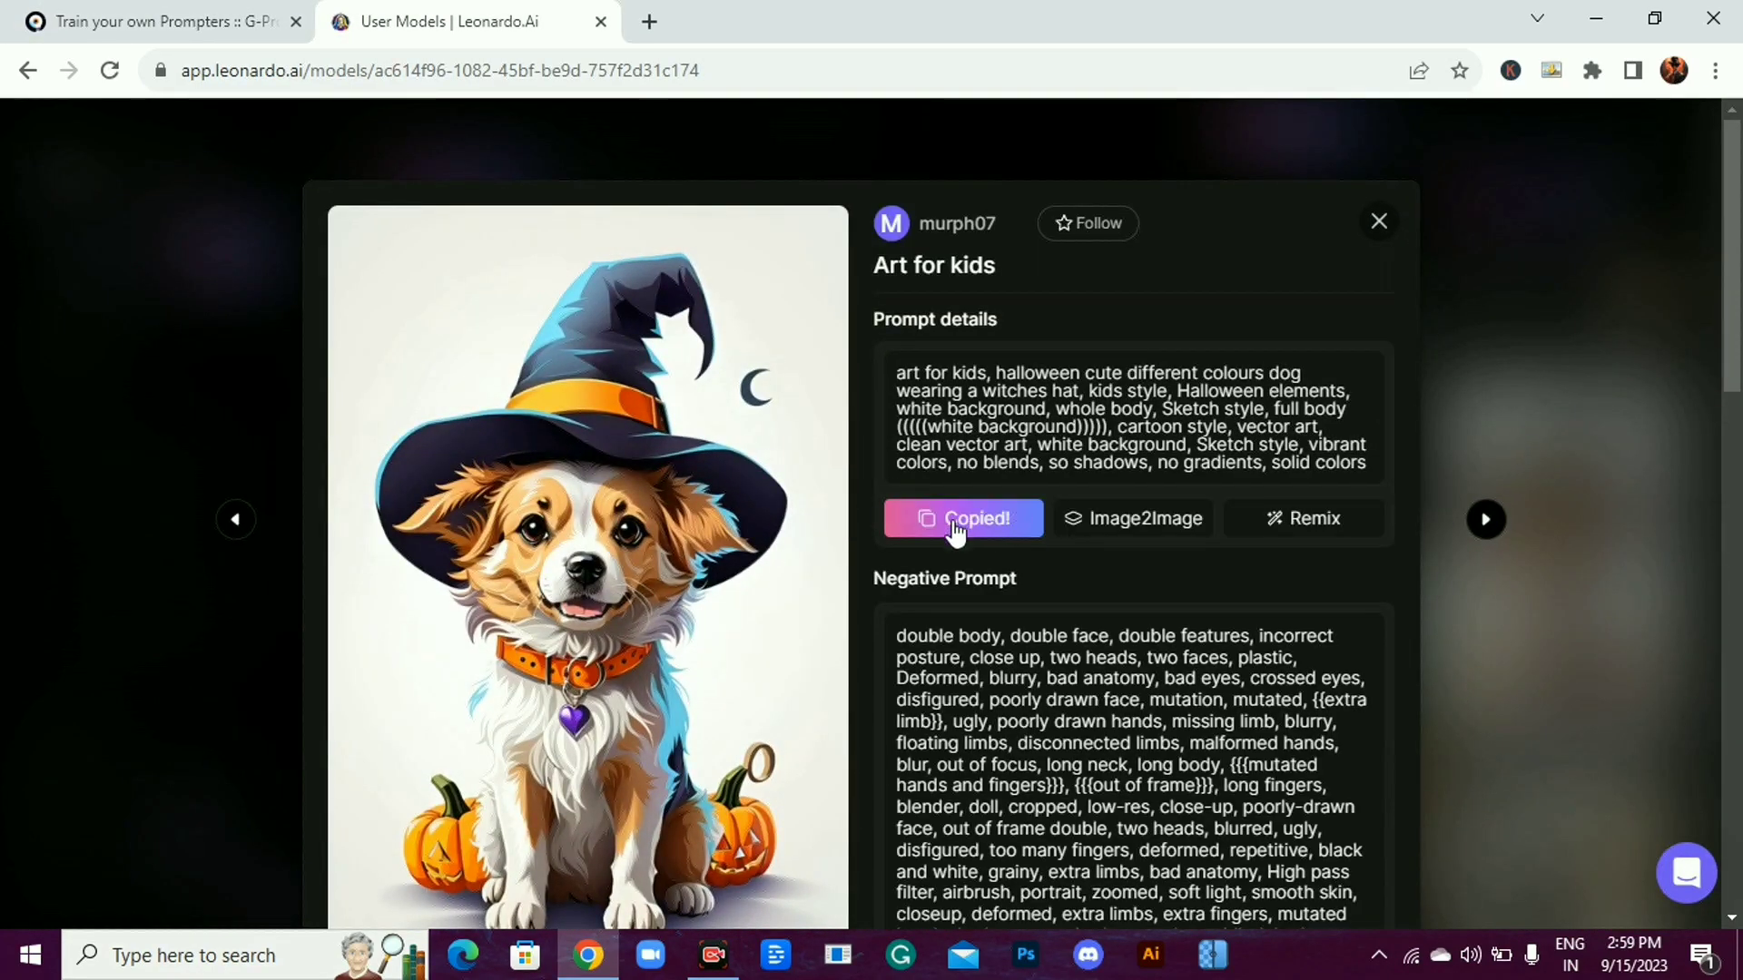
left_click(162, 21)
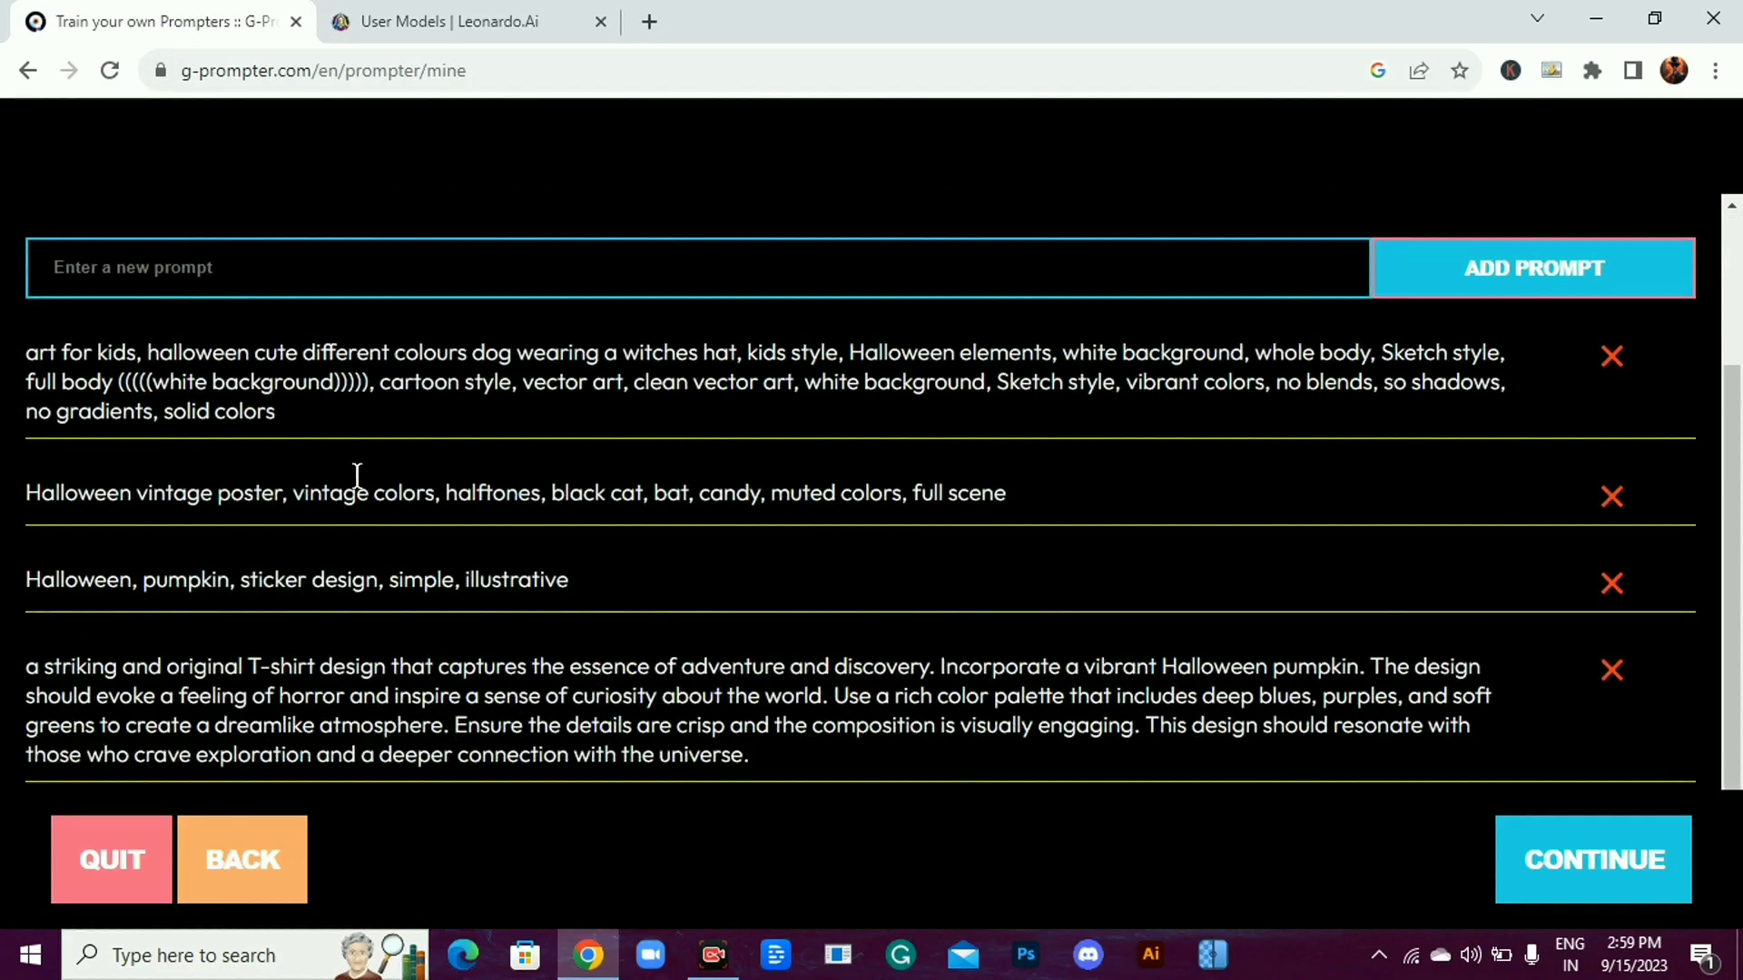
left_click(467, 22)
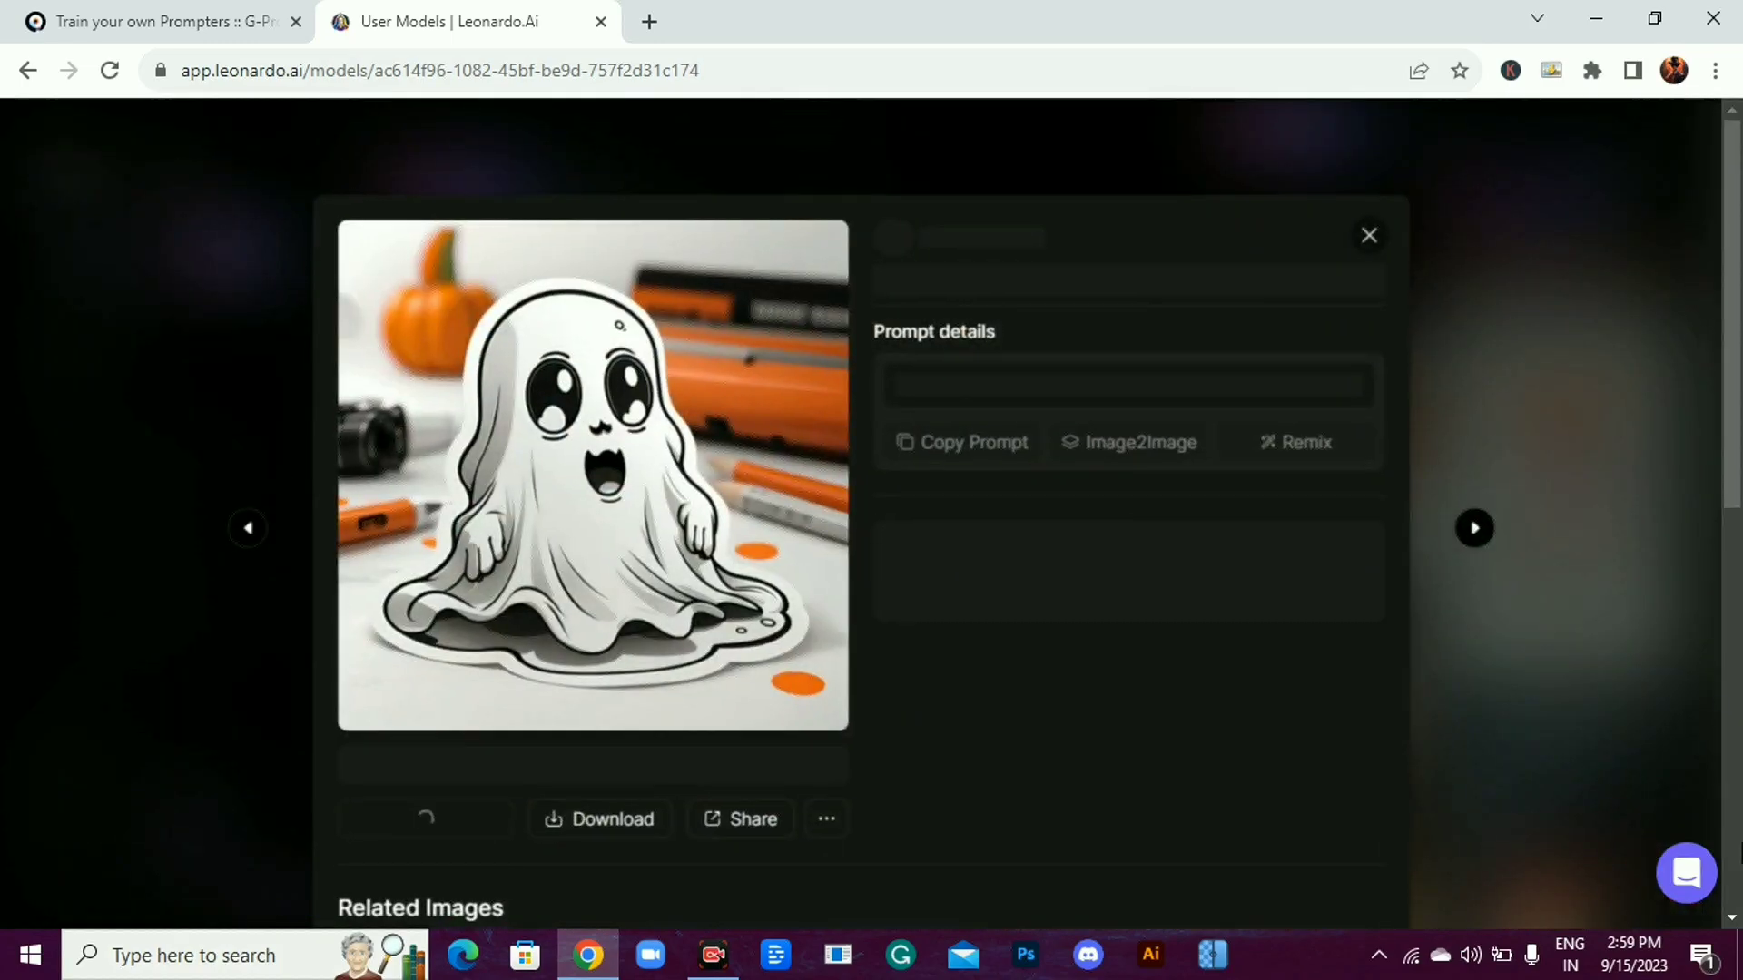
left_click(156, 22)
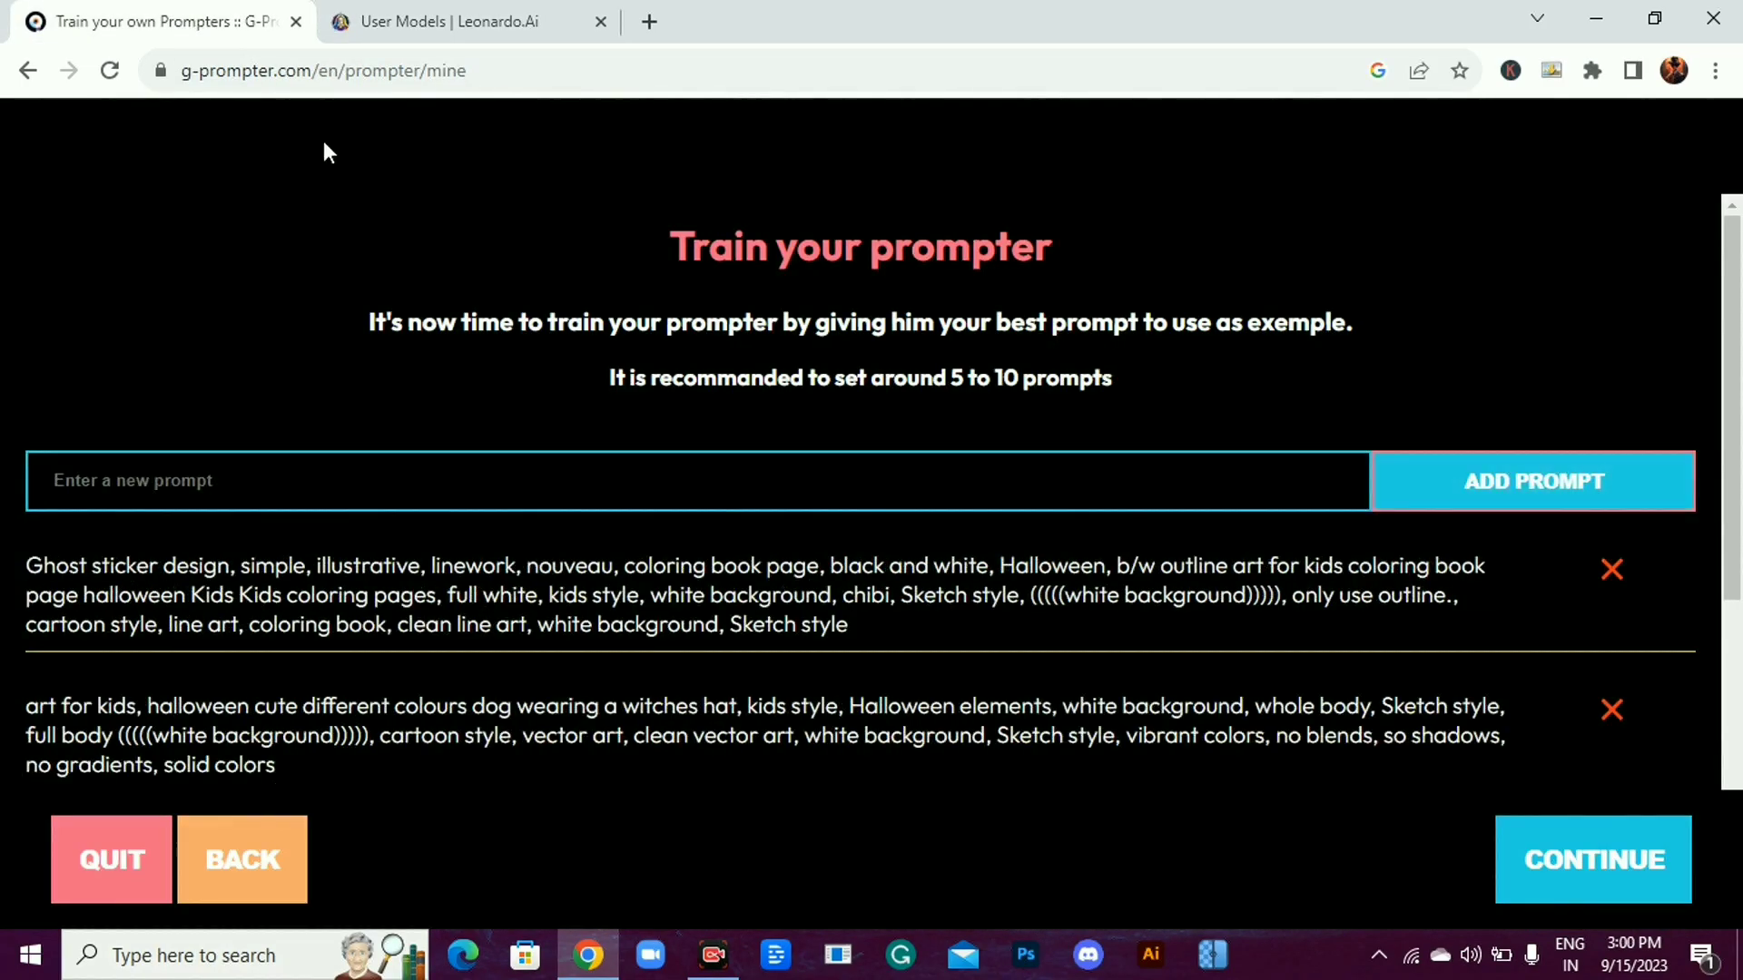
Finish training so the Halloween prompter reports it is ready to use
left_click(467, 21)
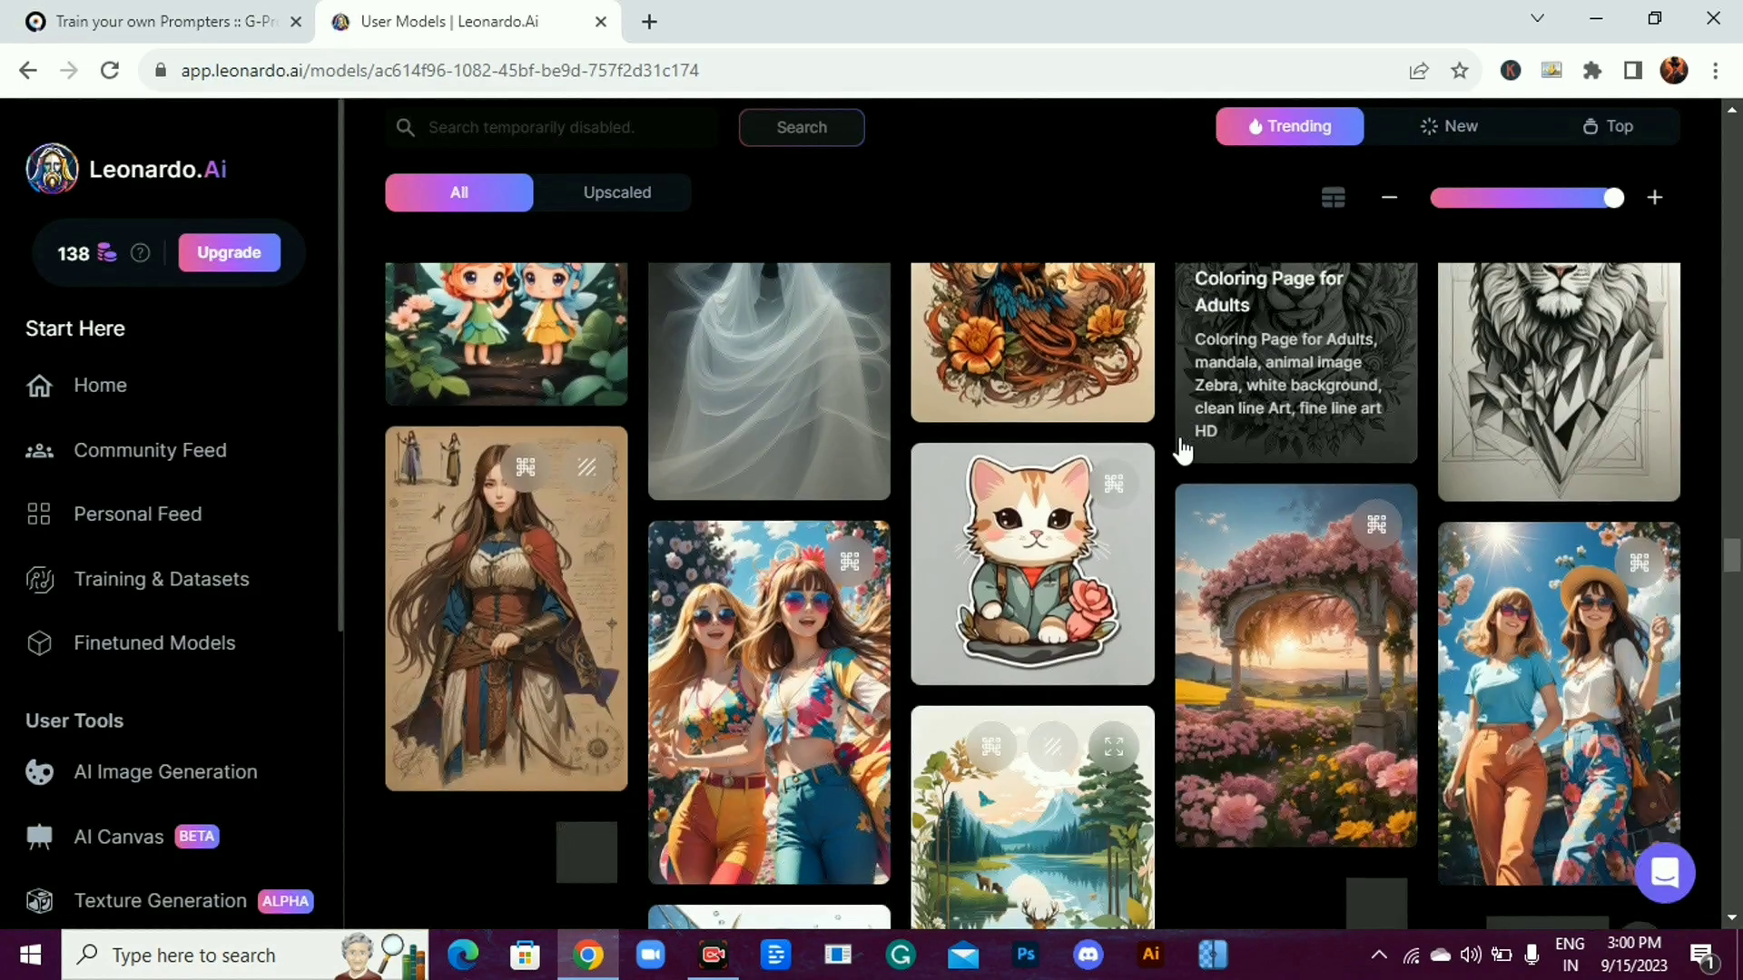
scroll("down", 3)
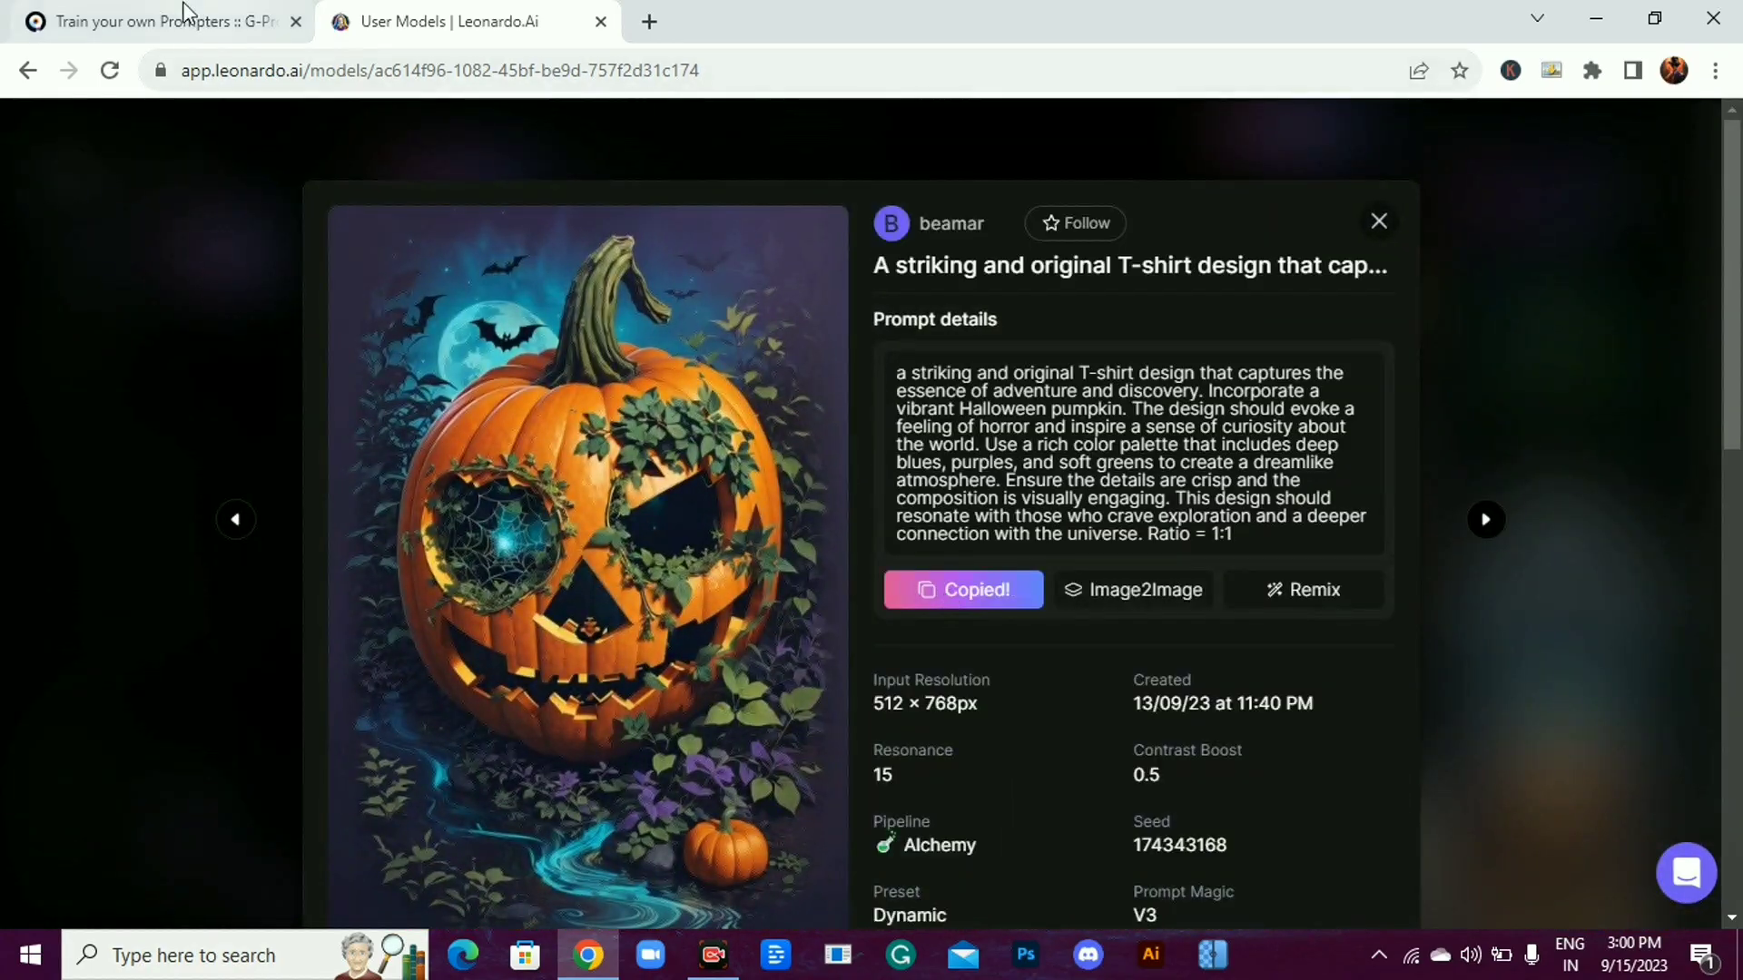
left_click(162, 22)
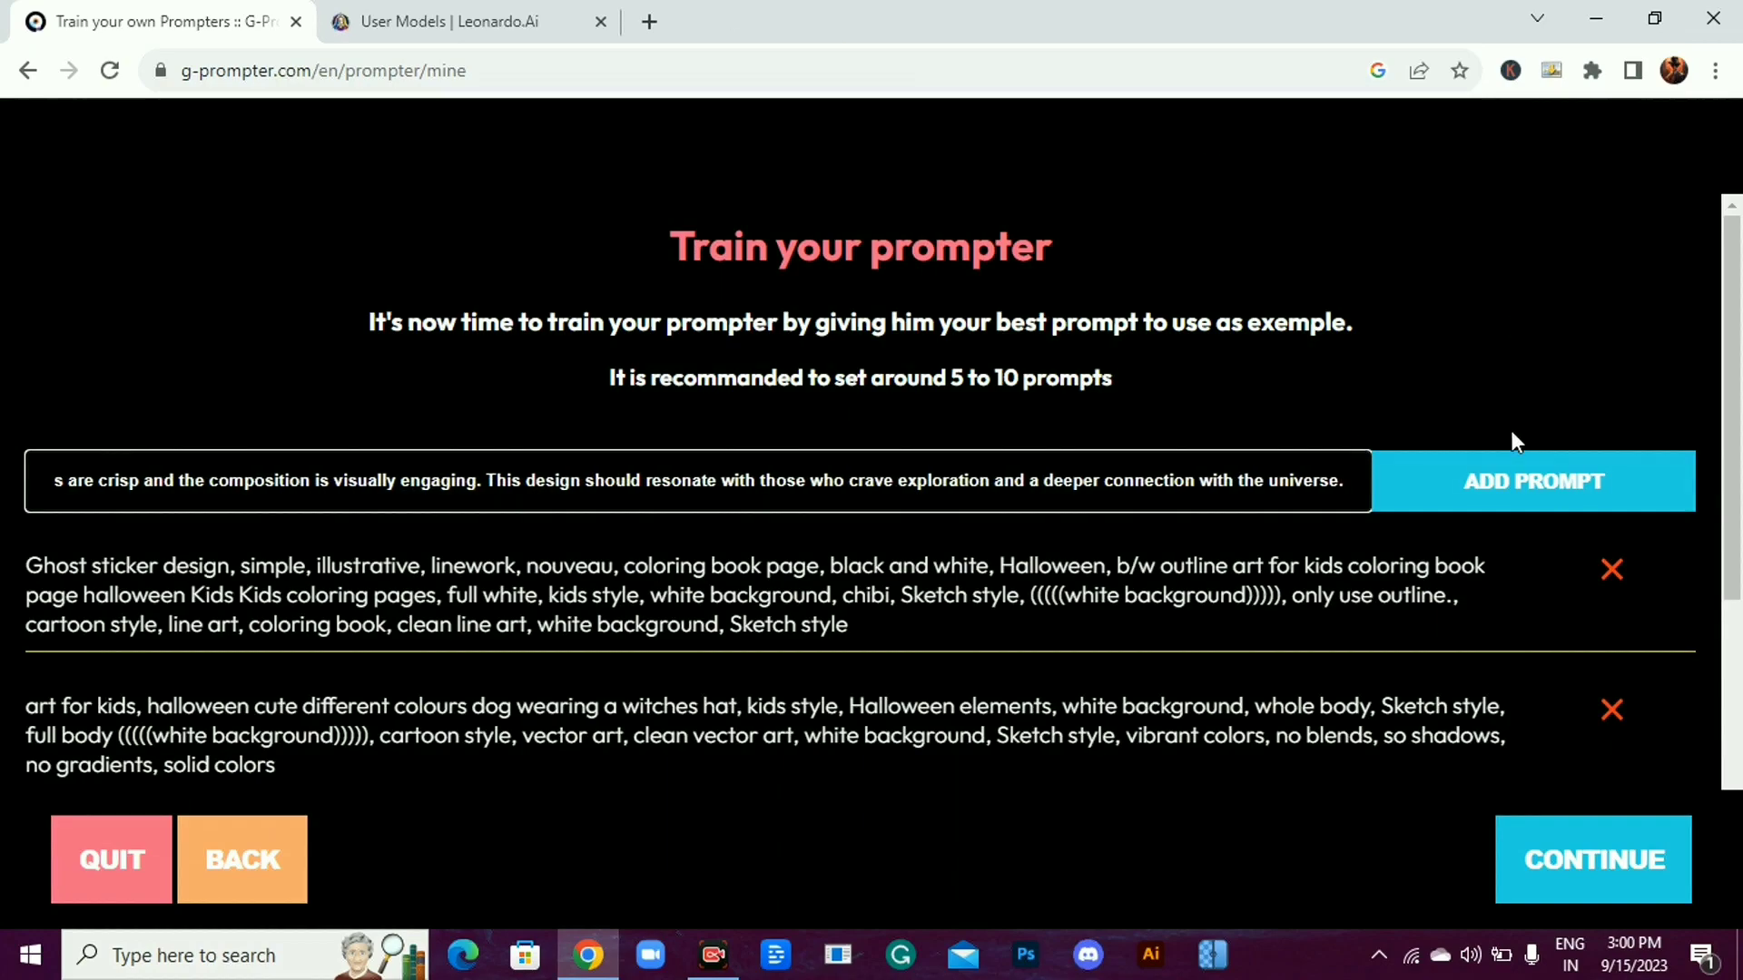
left_click(1592, 858)
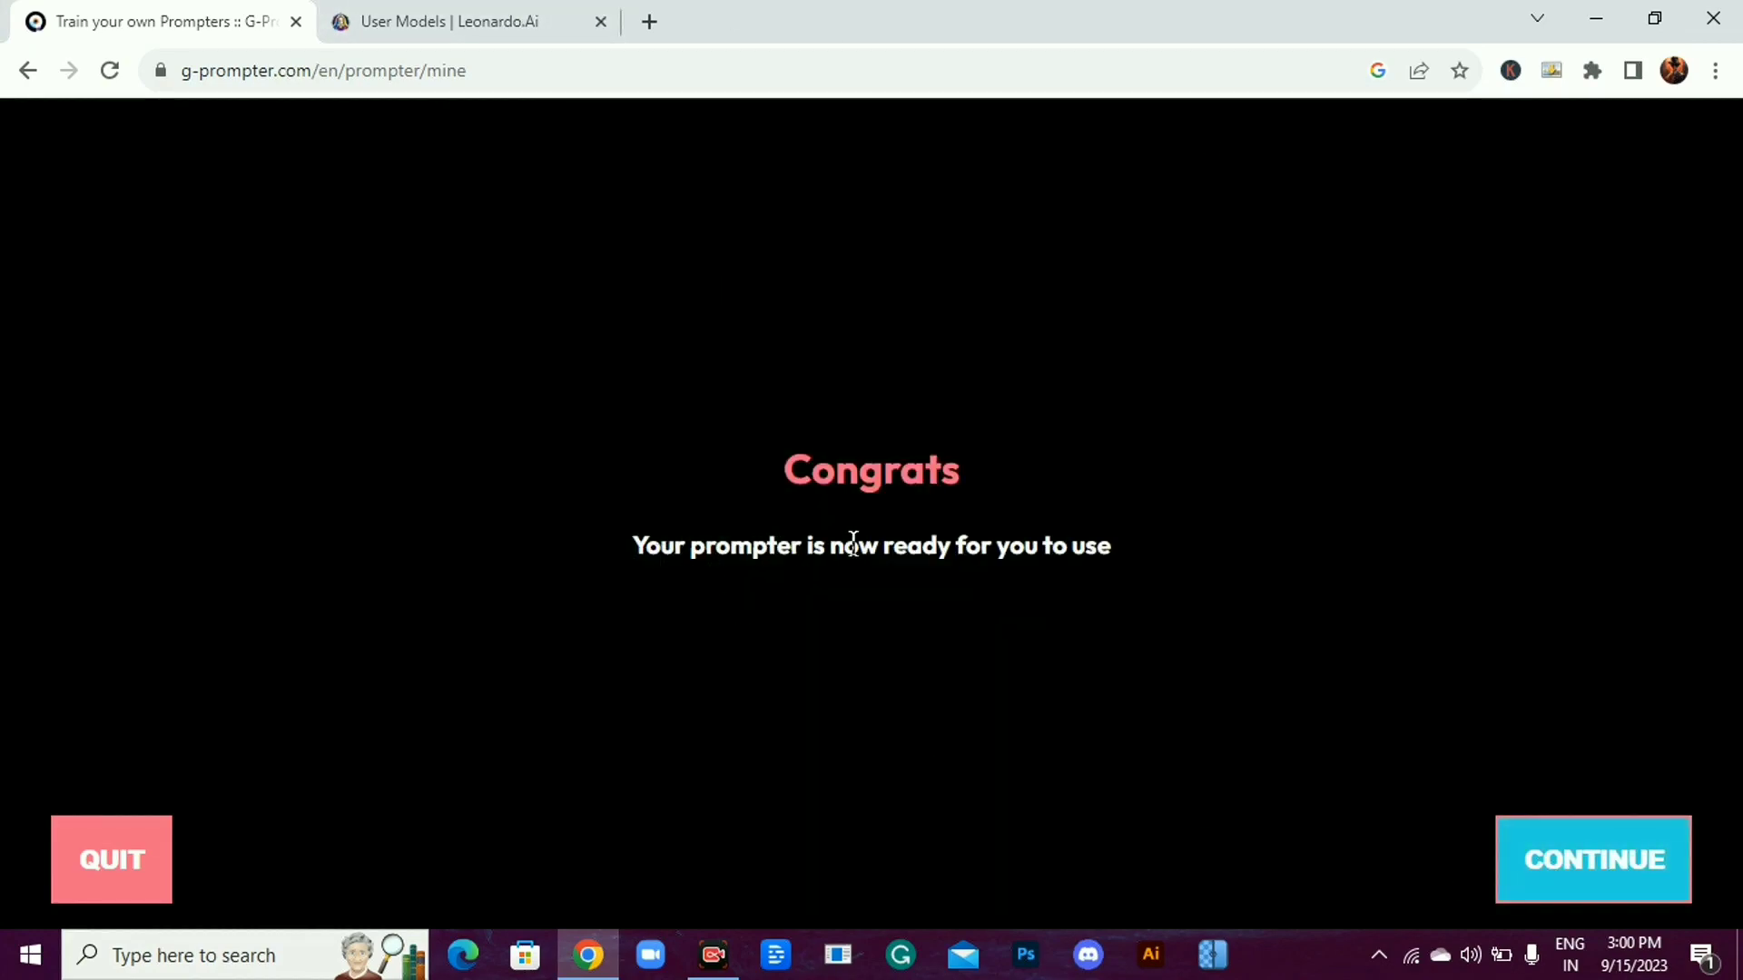
Enter the idea 'halloween cat wearing witch hat' keeping Use AI imagination as the style
left_click(1592, 858)
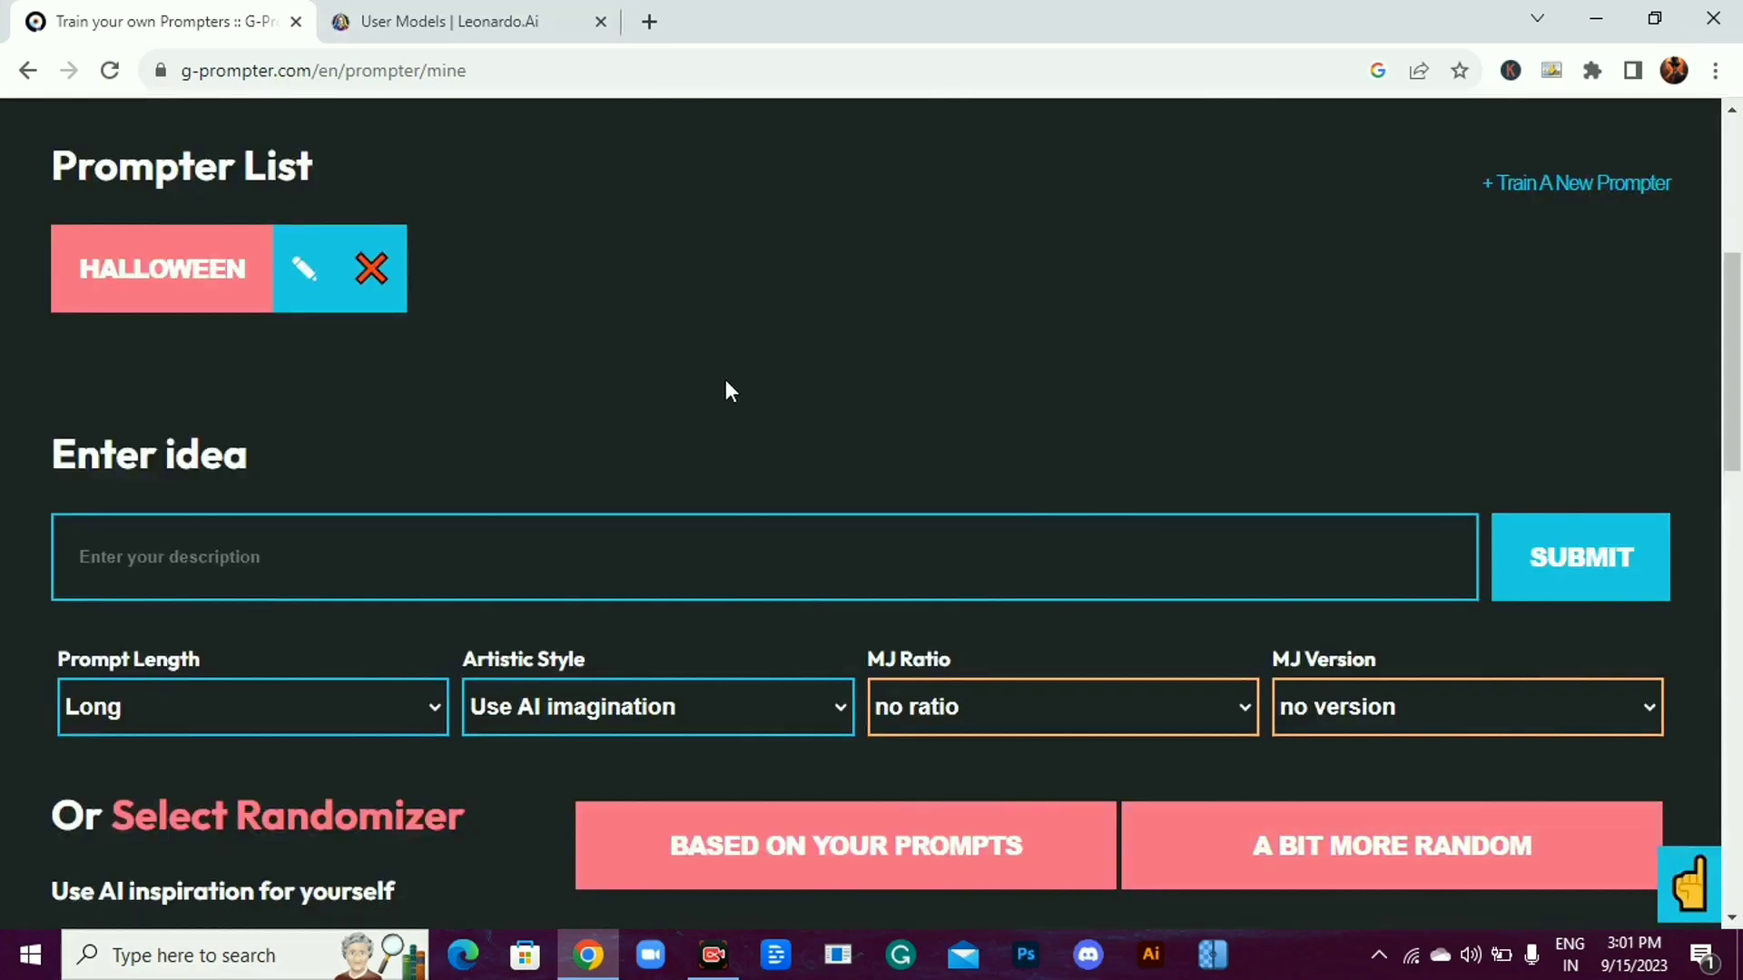
type("halloween cat")
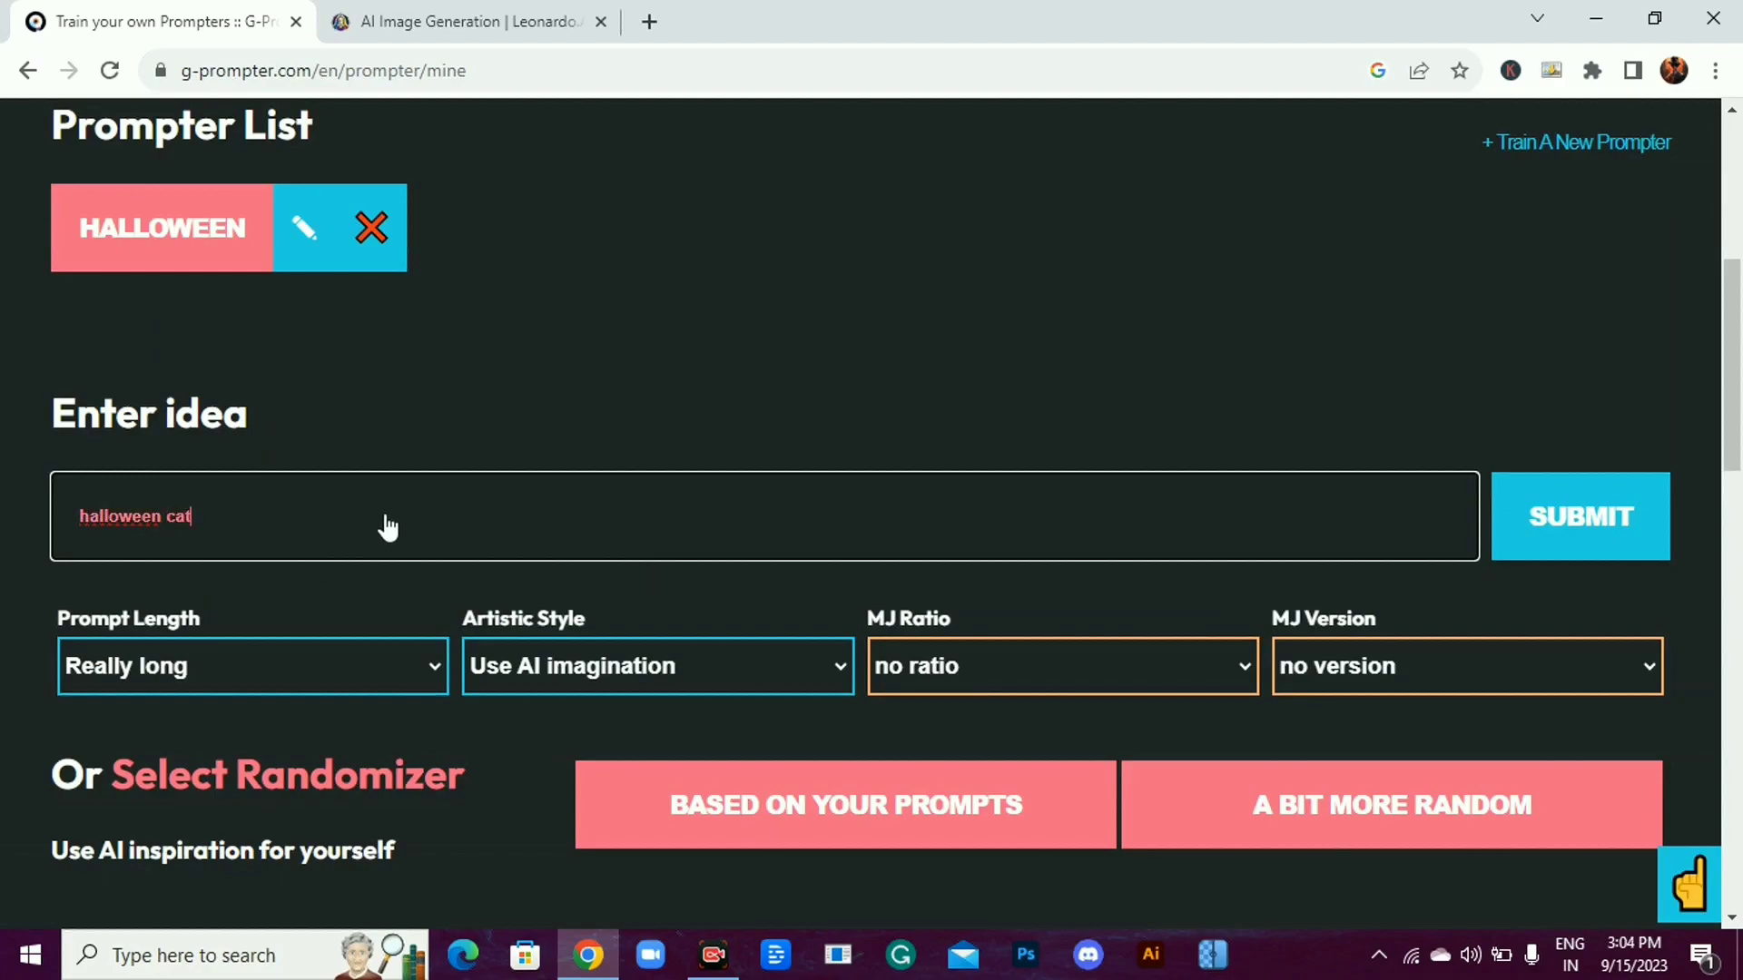
type("wearing witch")
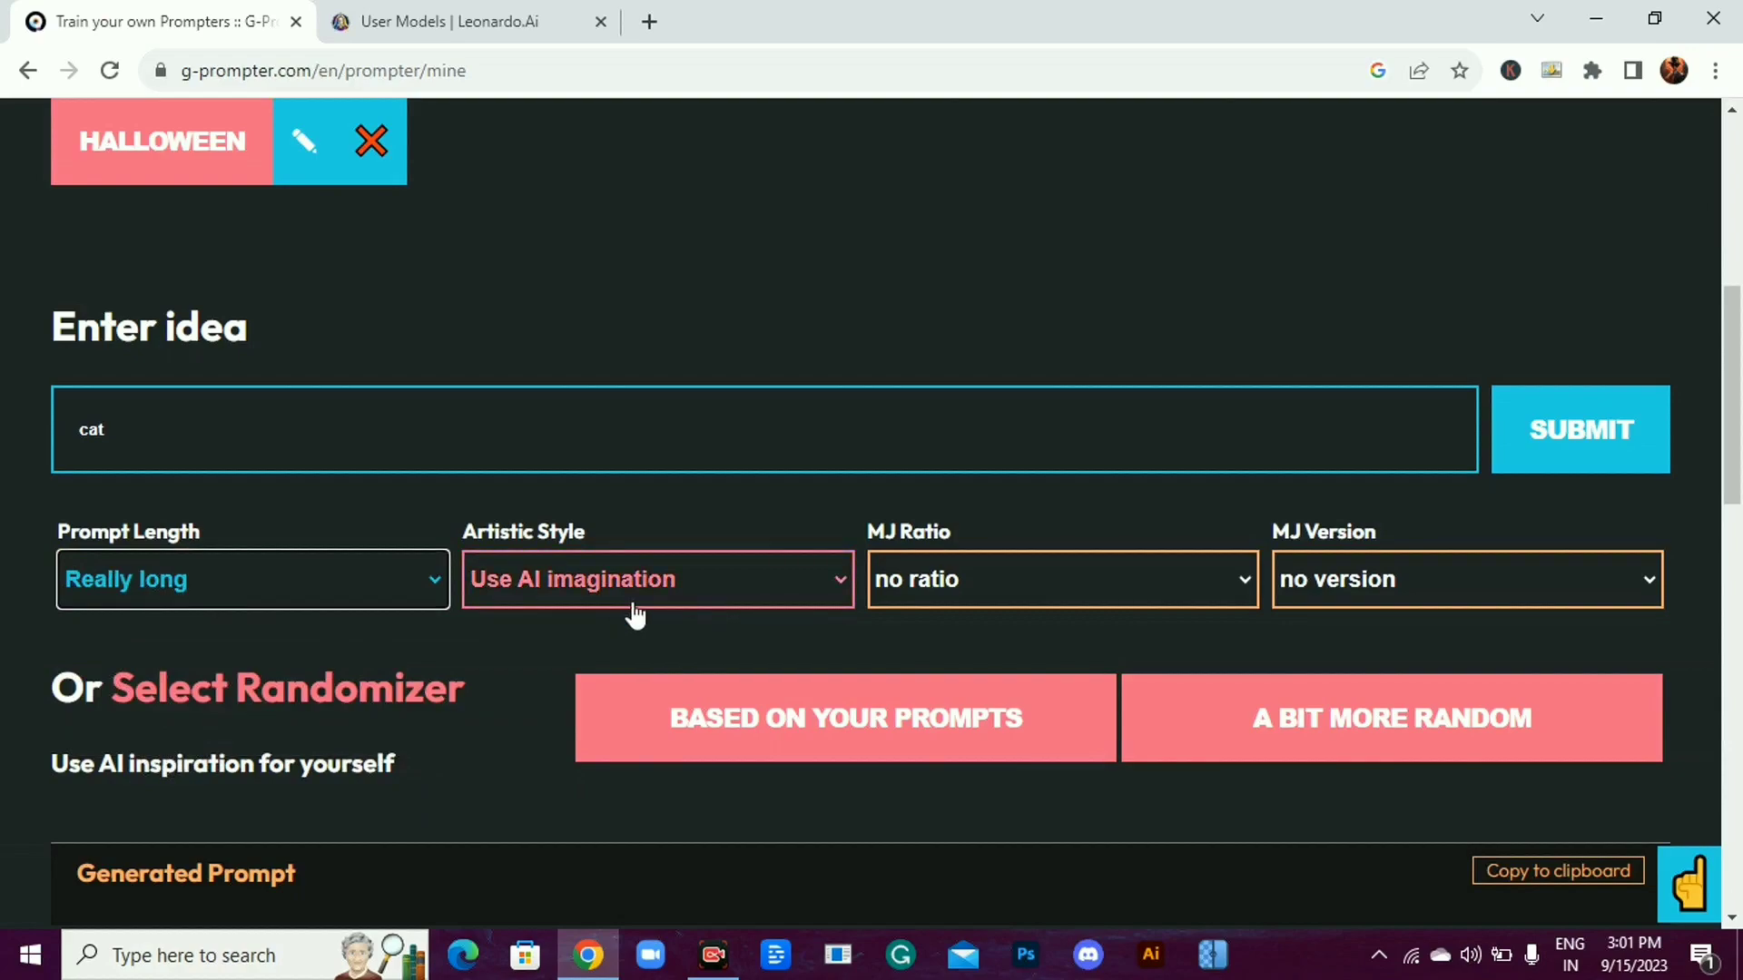
left_click(656, 577)
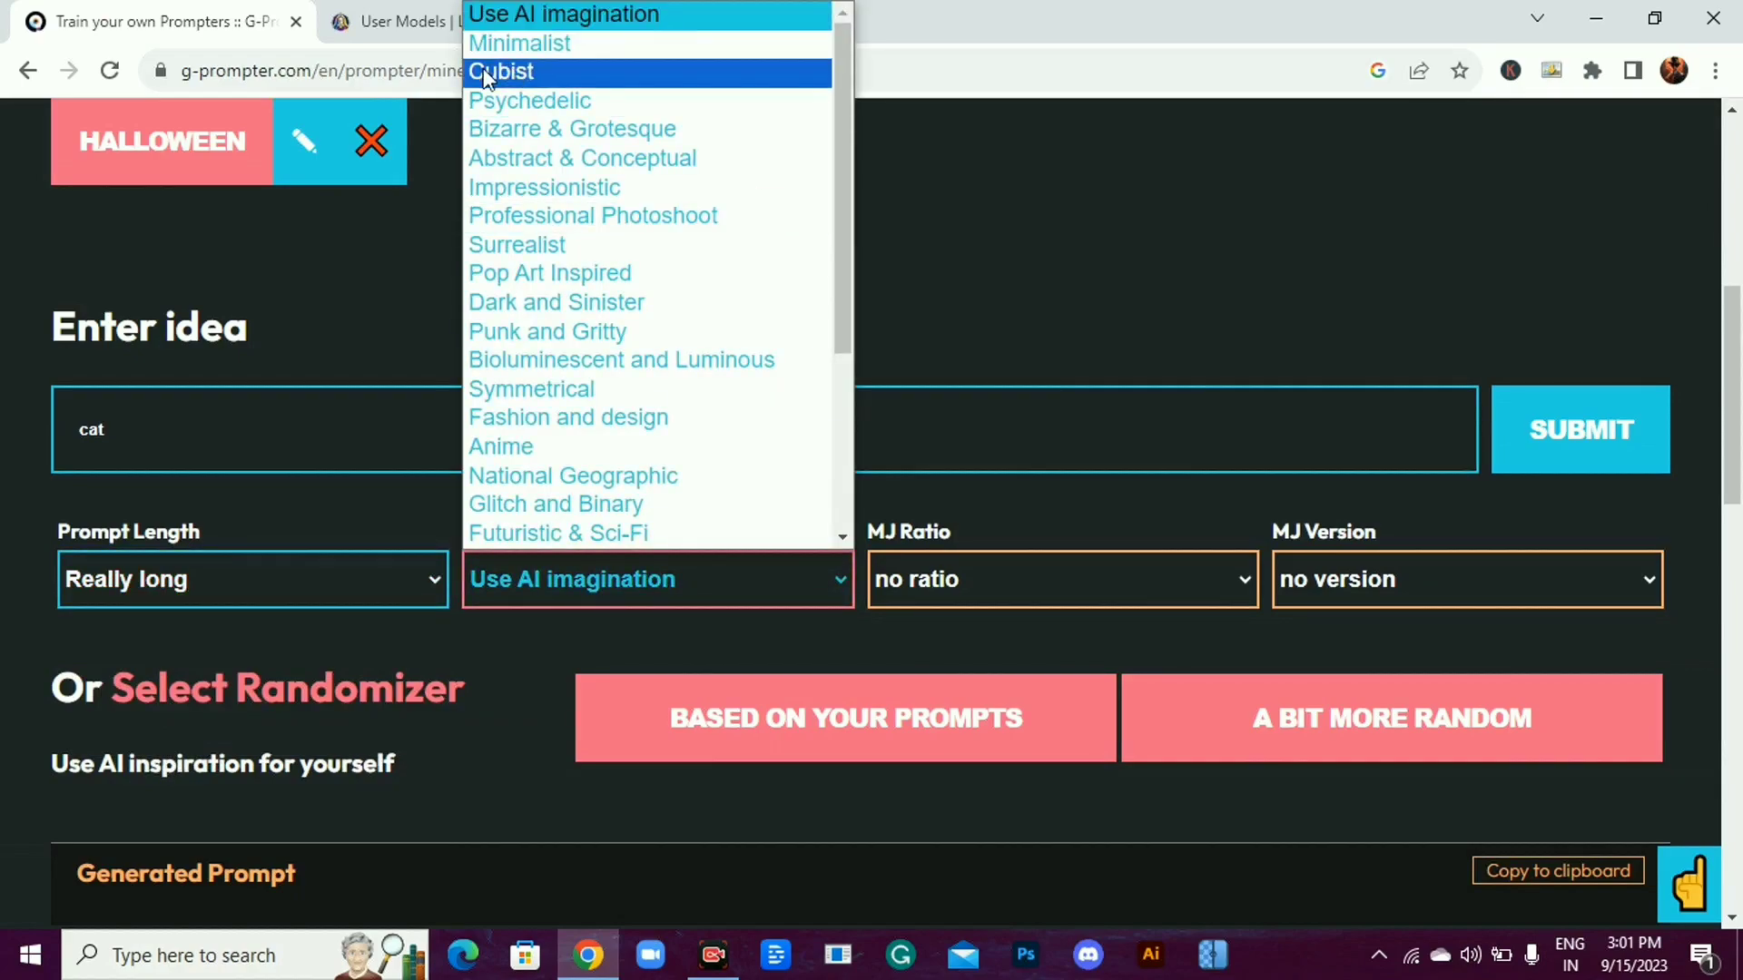
scroll("down", 3)
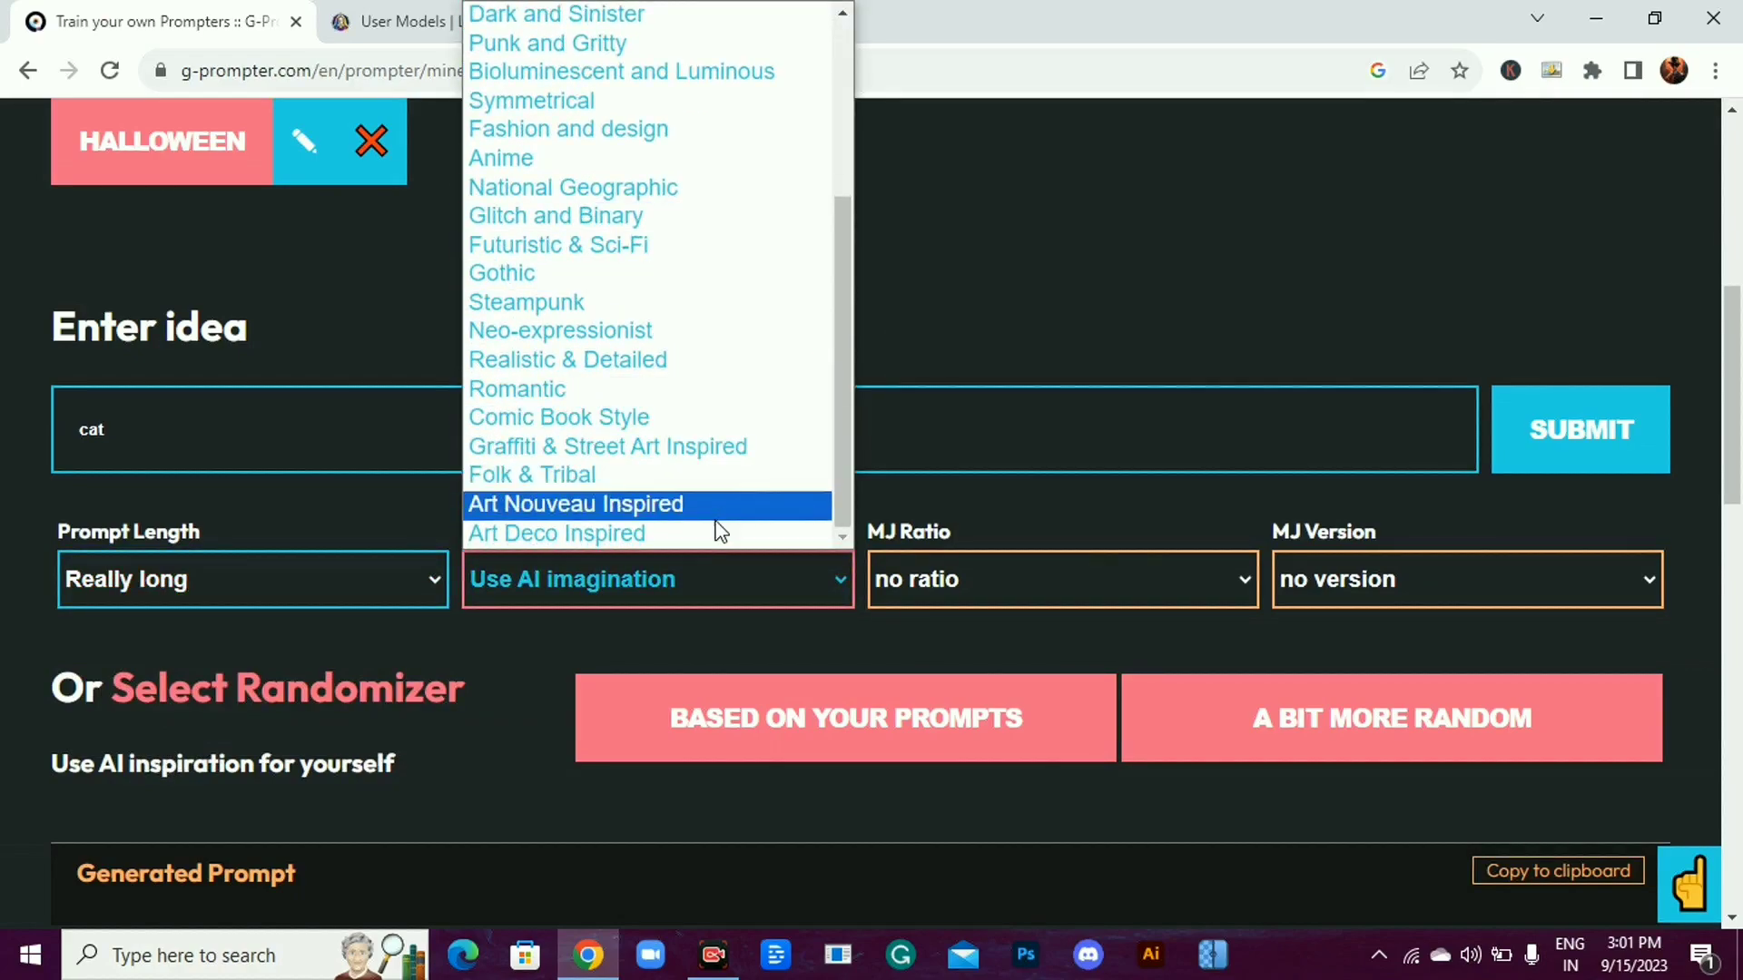
scroll("up", 3)
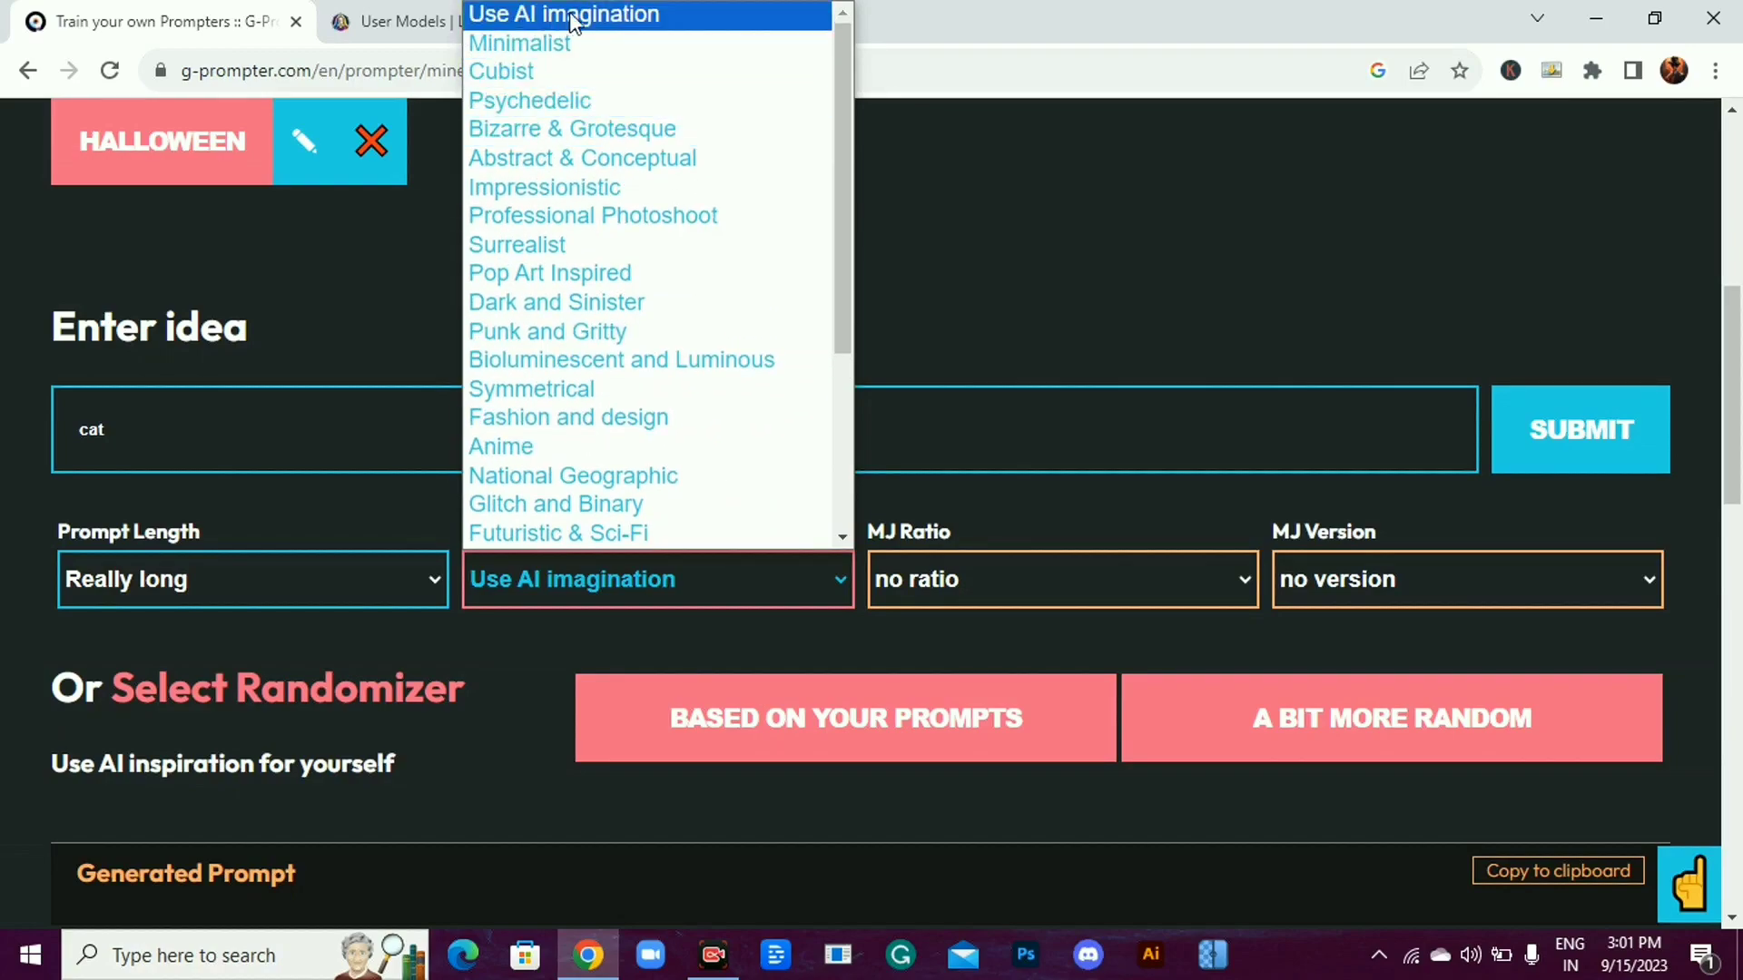
left_click(561, 15)
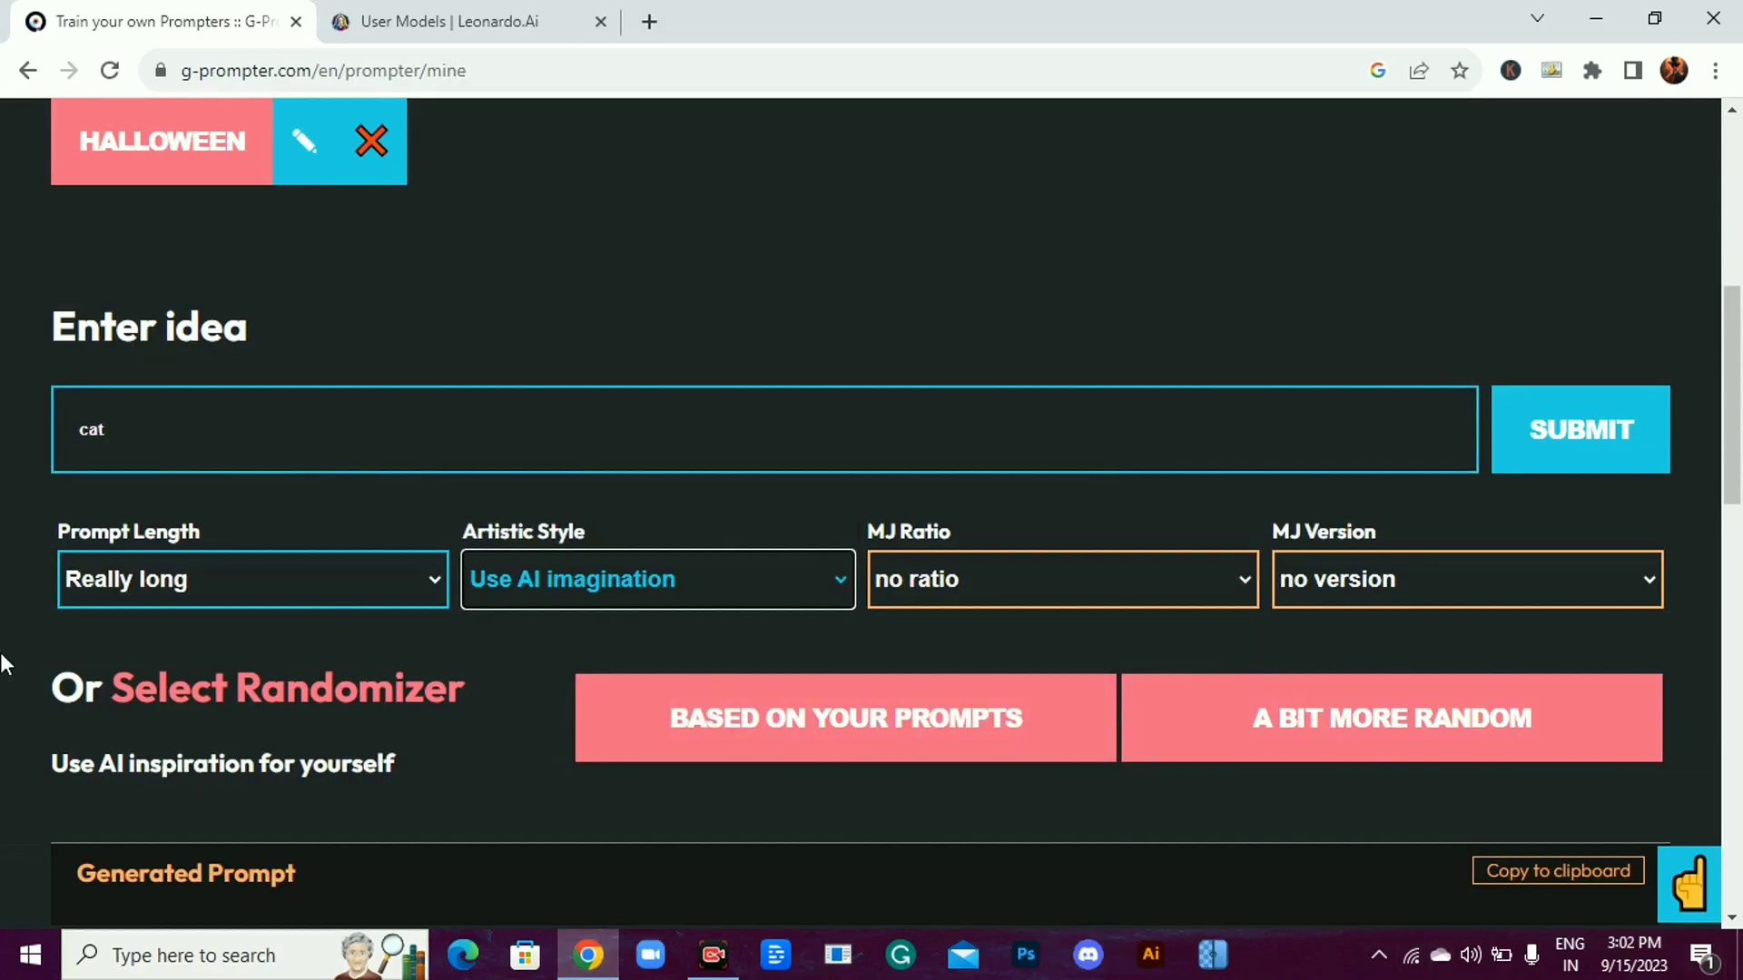
Set Prompt Length to Really long and generate the prompt from the witch-hat cat idea
left_click(1058, 579)
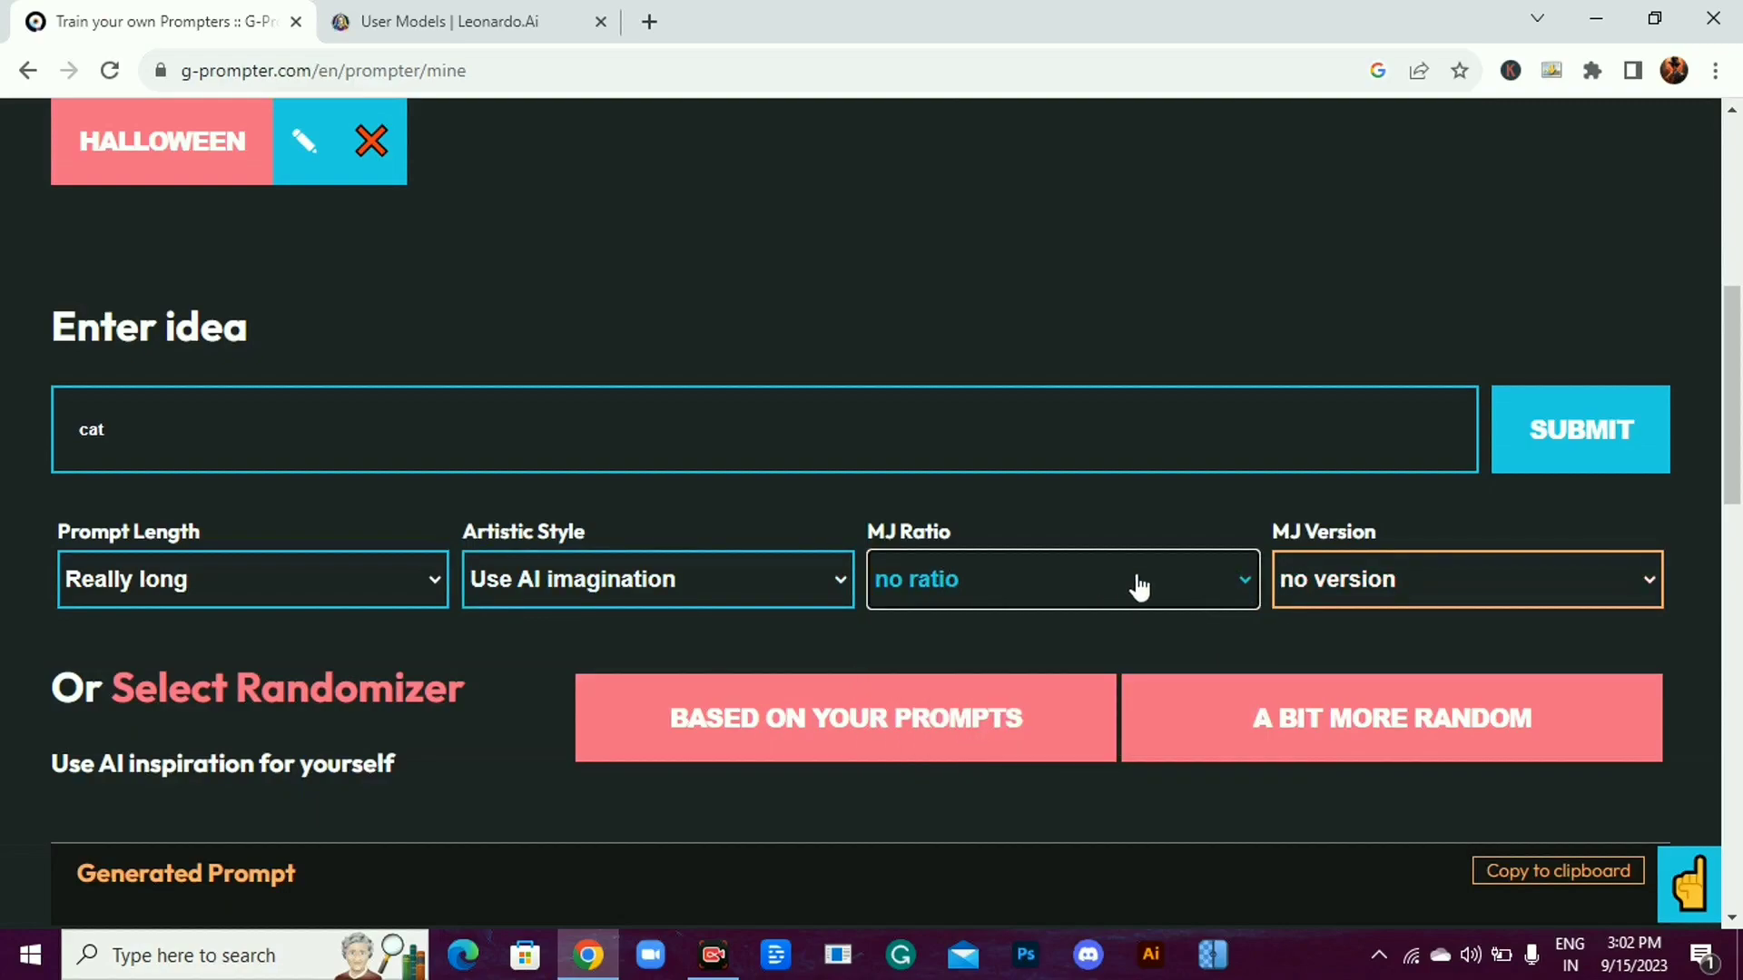
left_click(1465, 579)
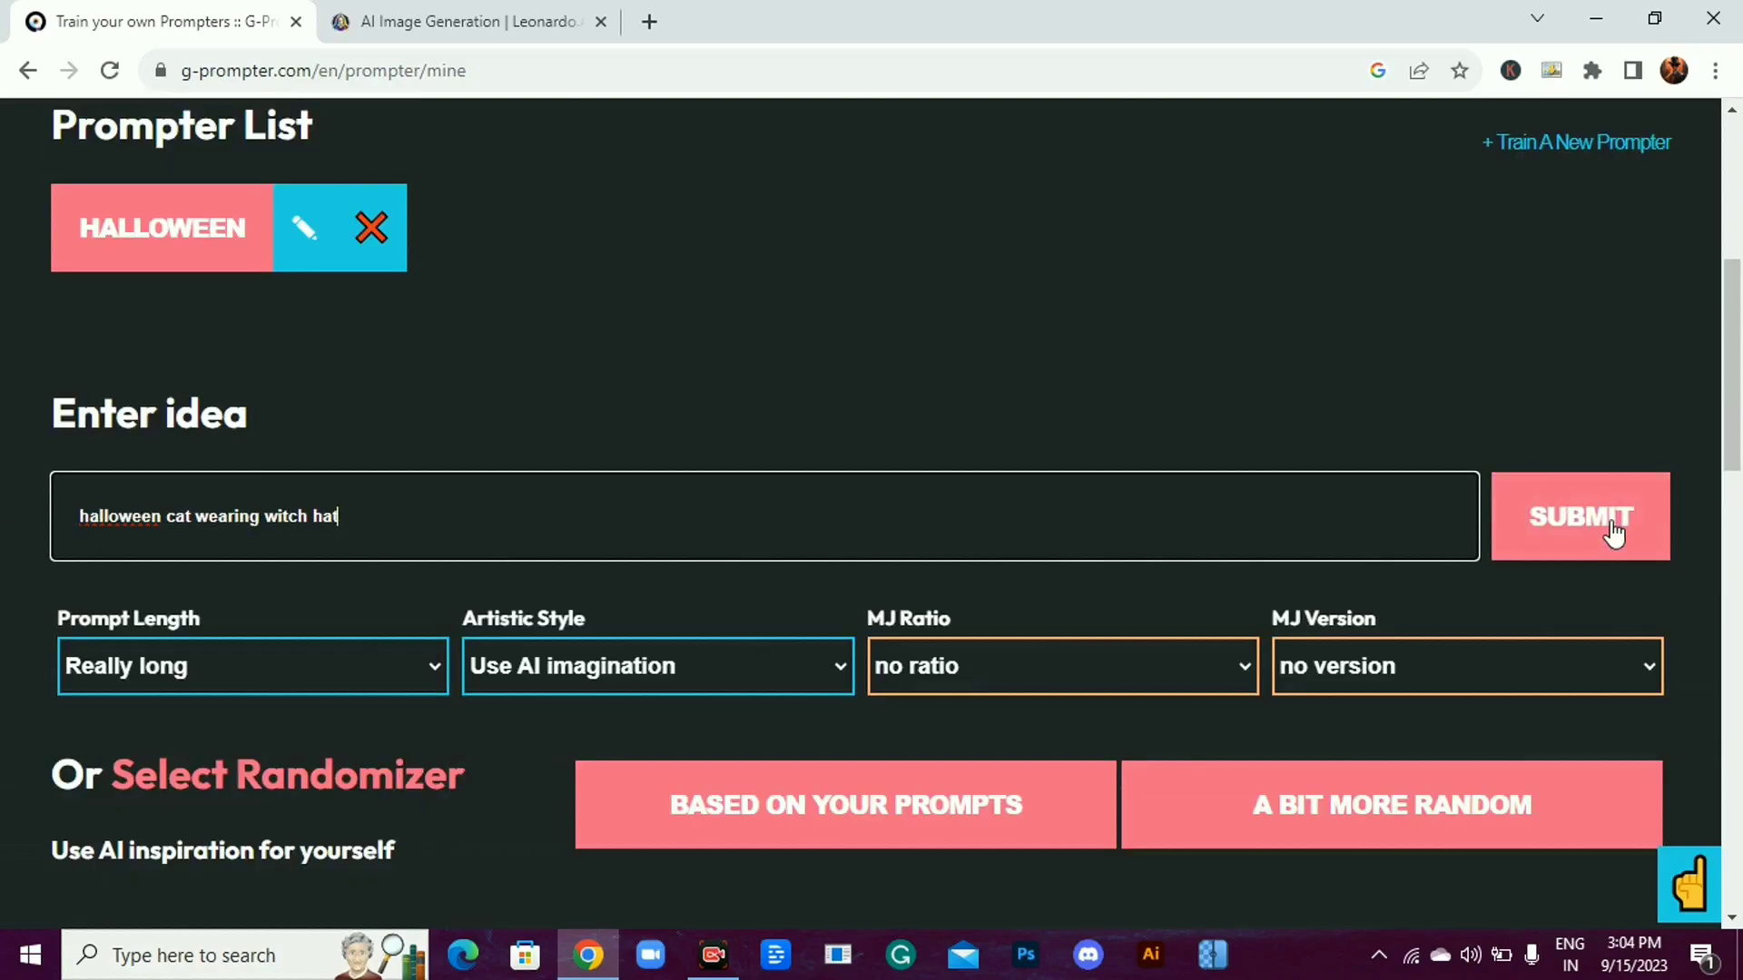
left_click(1578, 515)
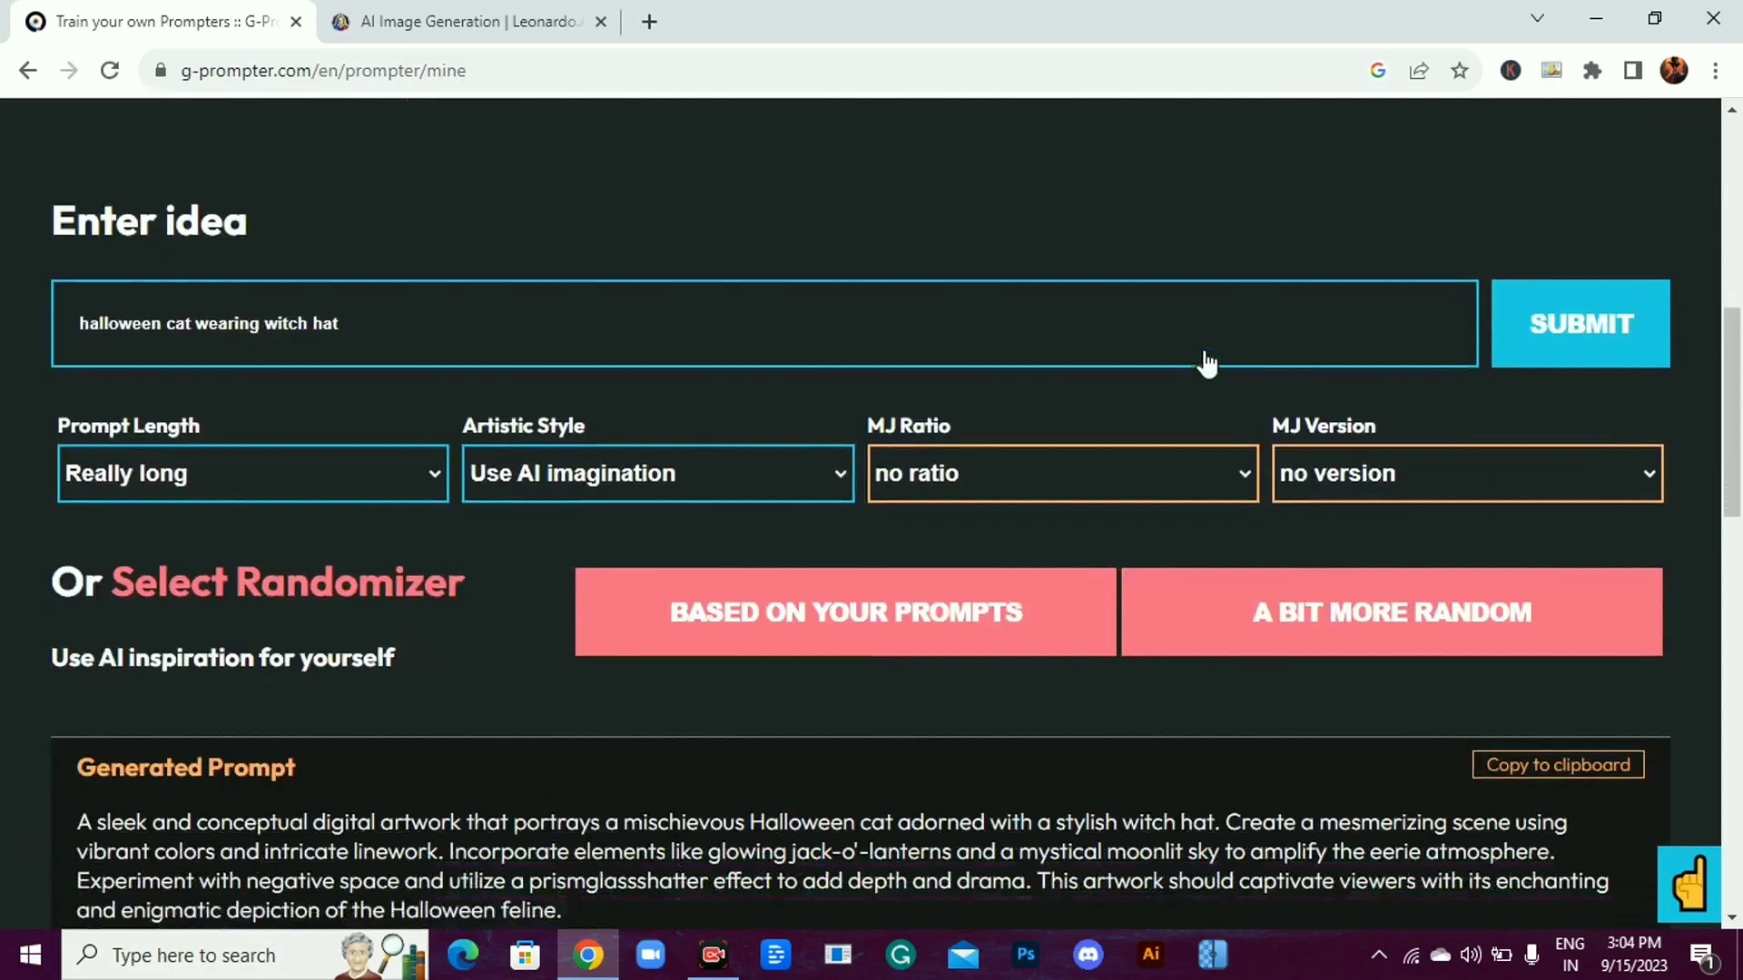
Paste the generated prompt into Leonardo.Ai and generate two black witch-hat cat images
left_click(1556, 764)
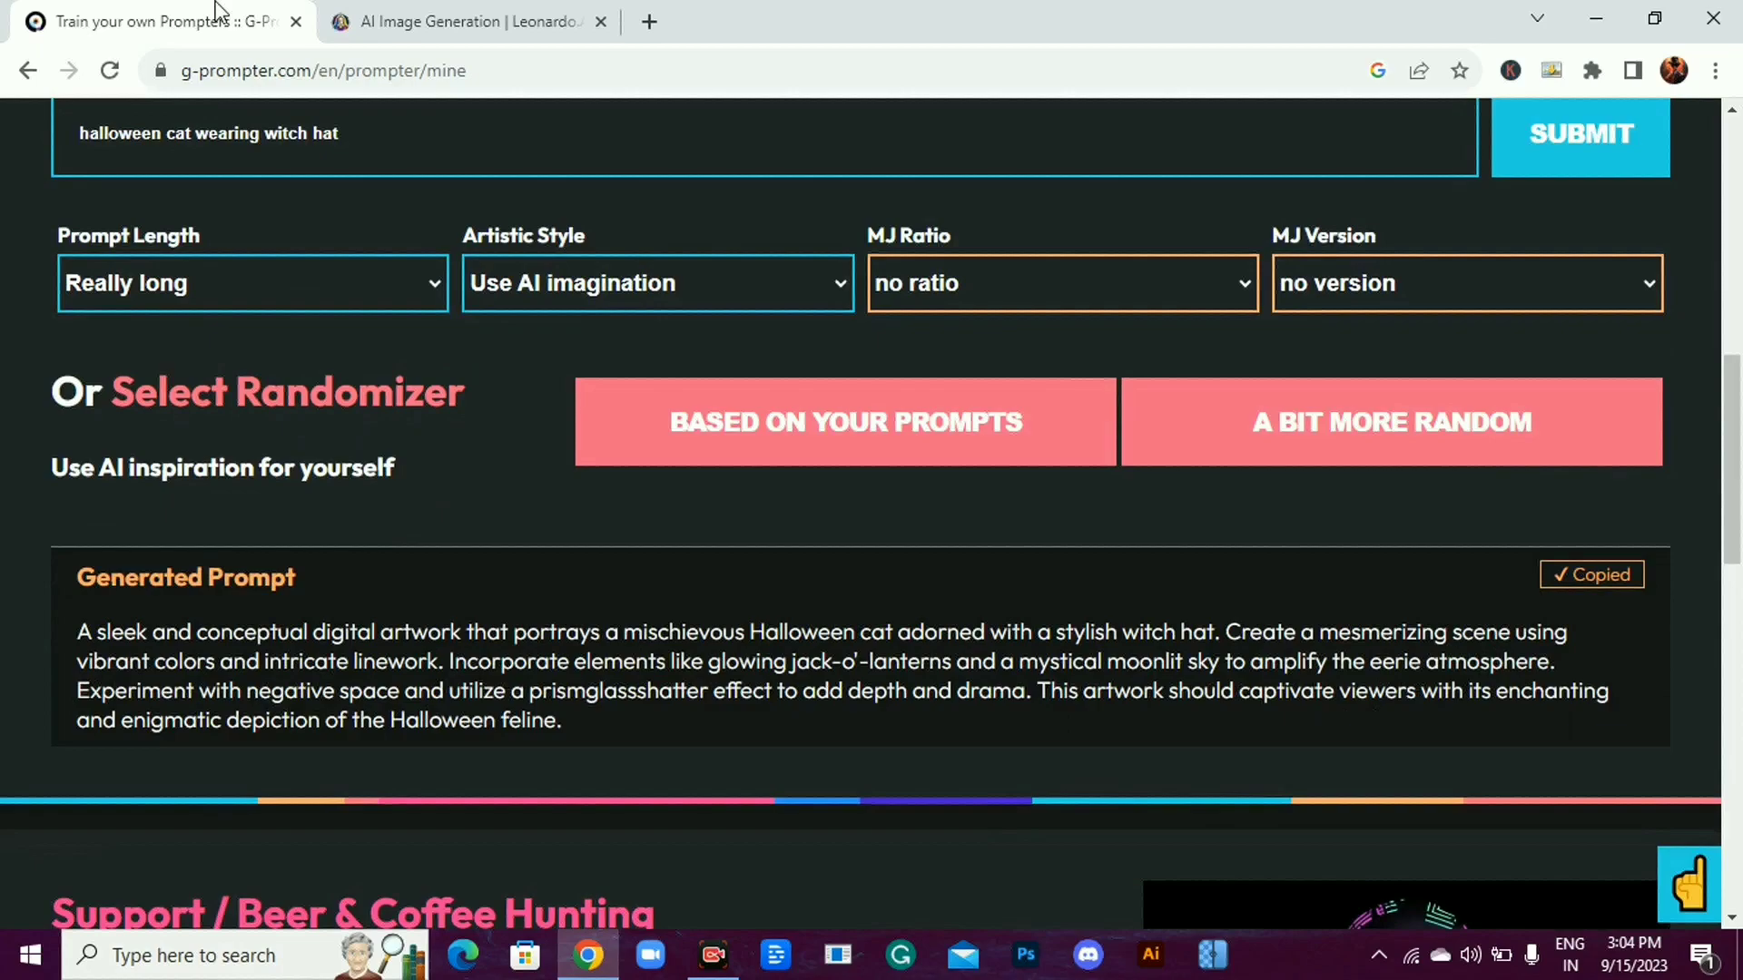
left_click(466, 22)
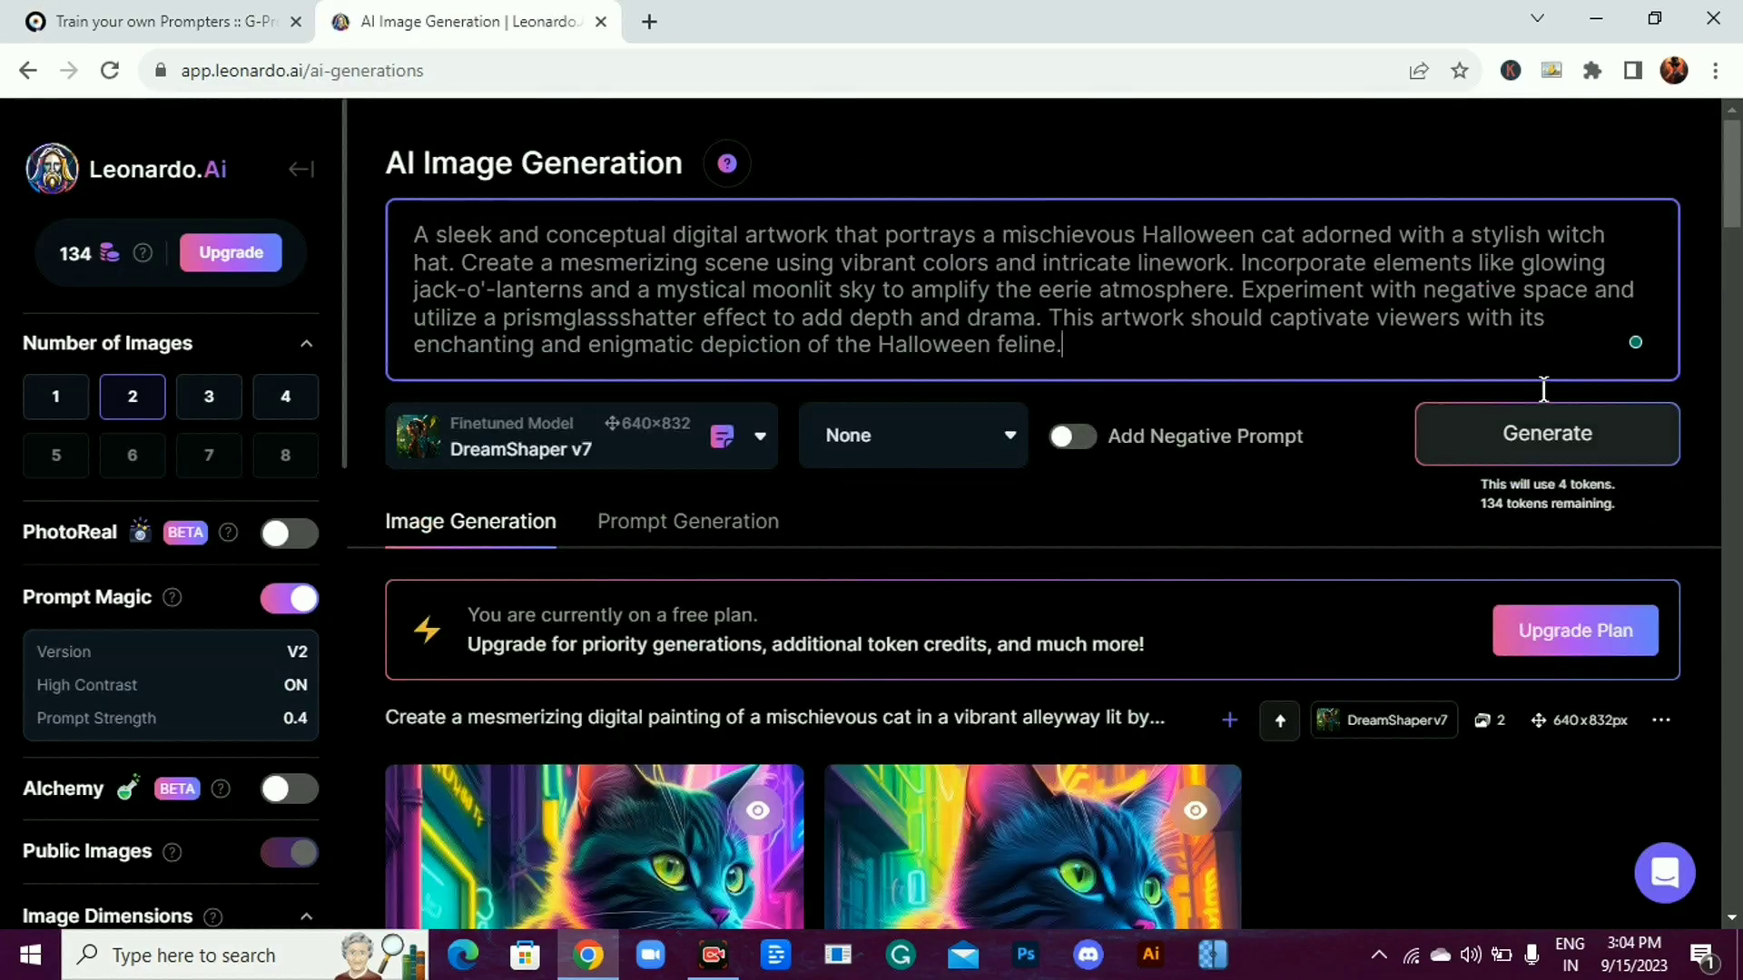
left_click(1545, 434)
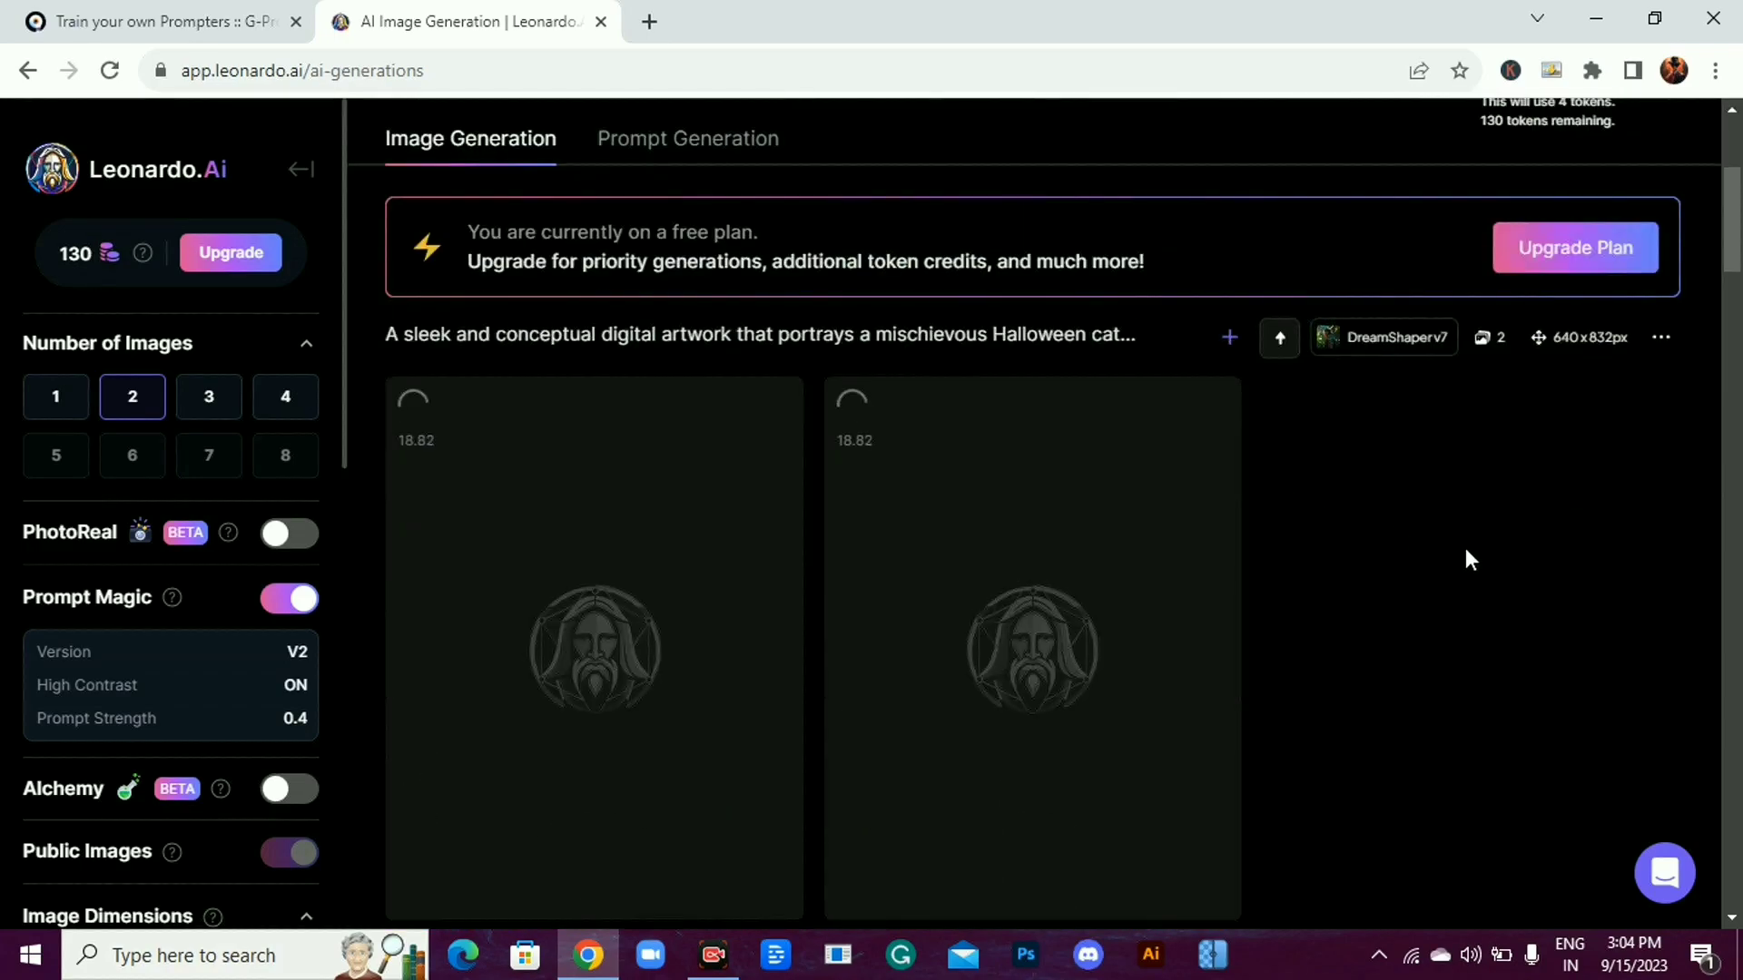
scroll("down", 3)
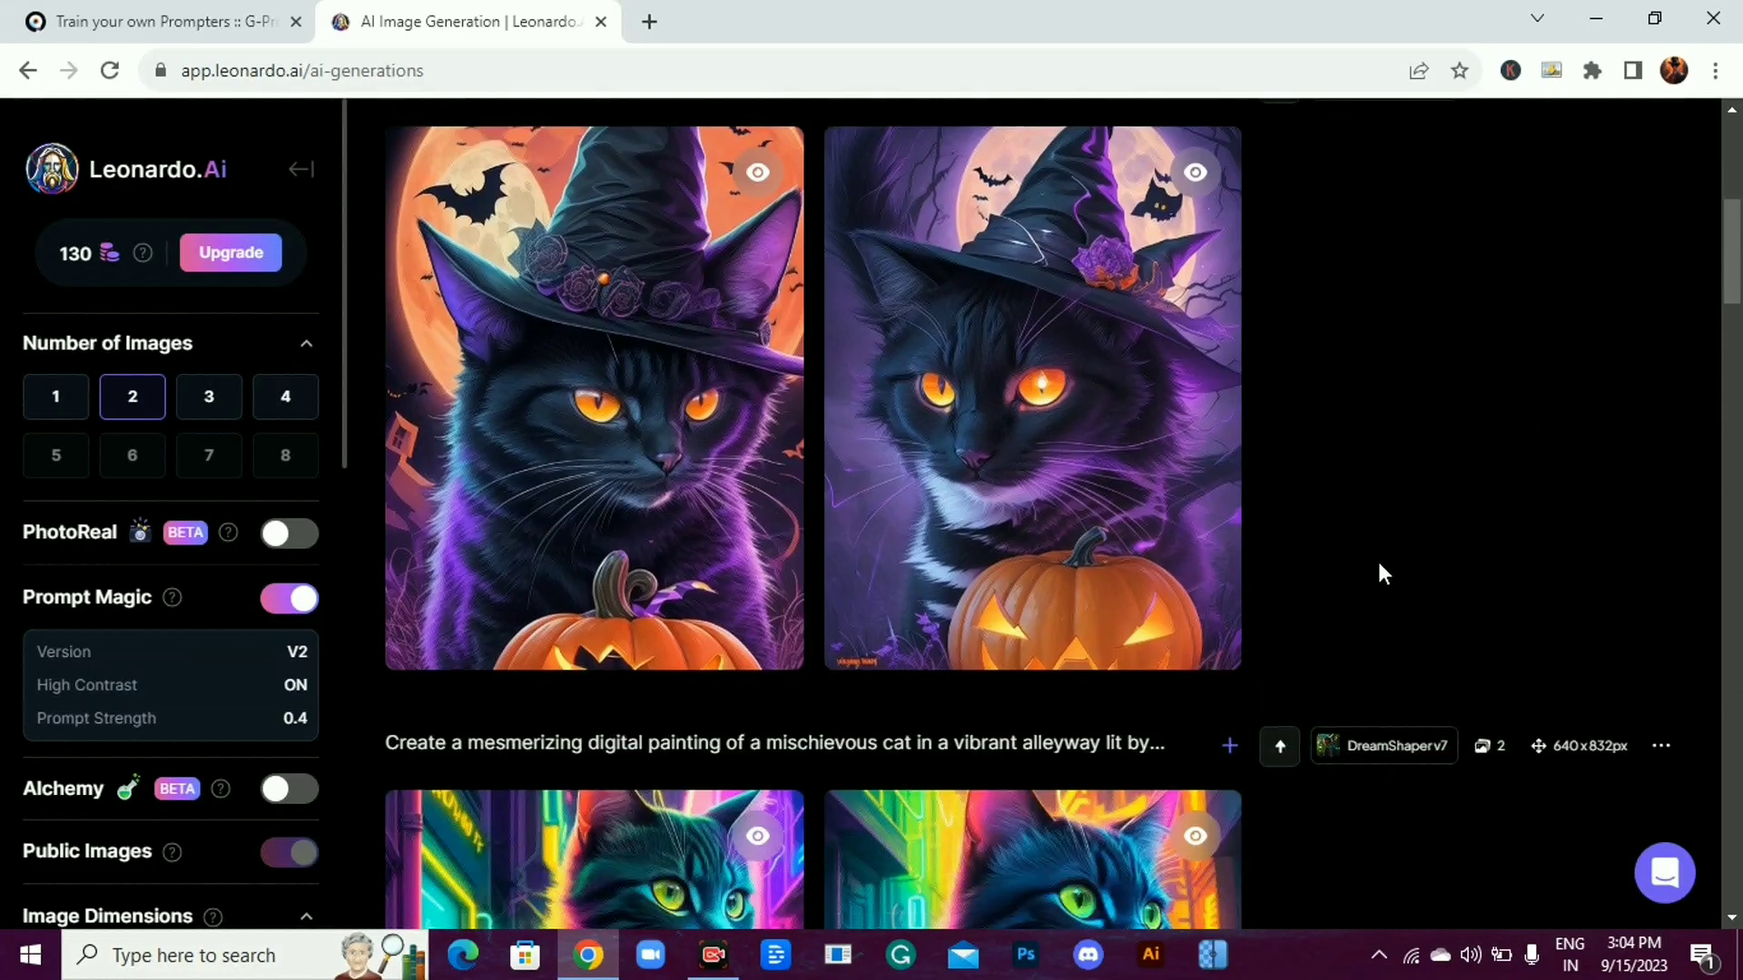
left_click(162, 21)
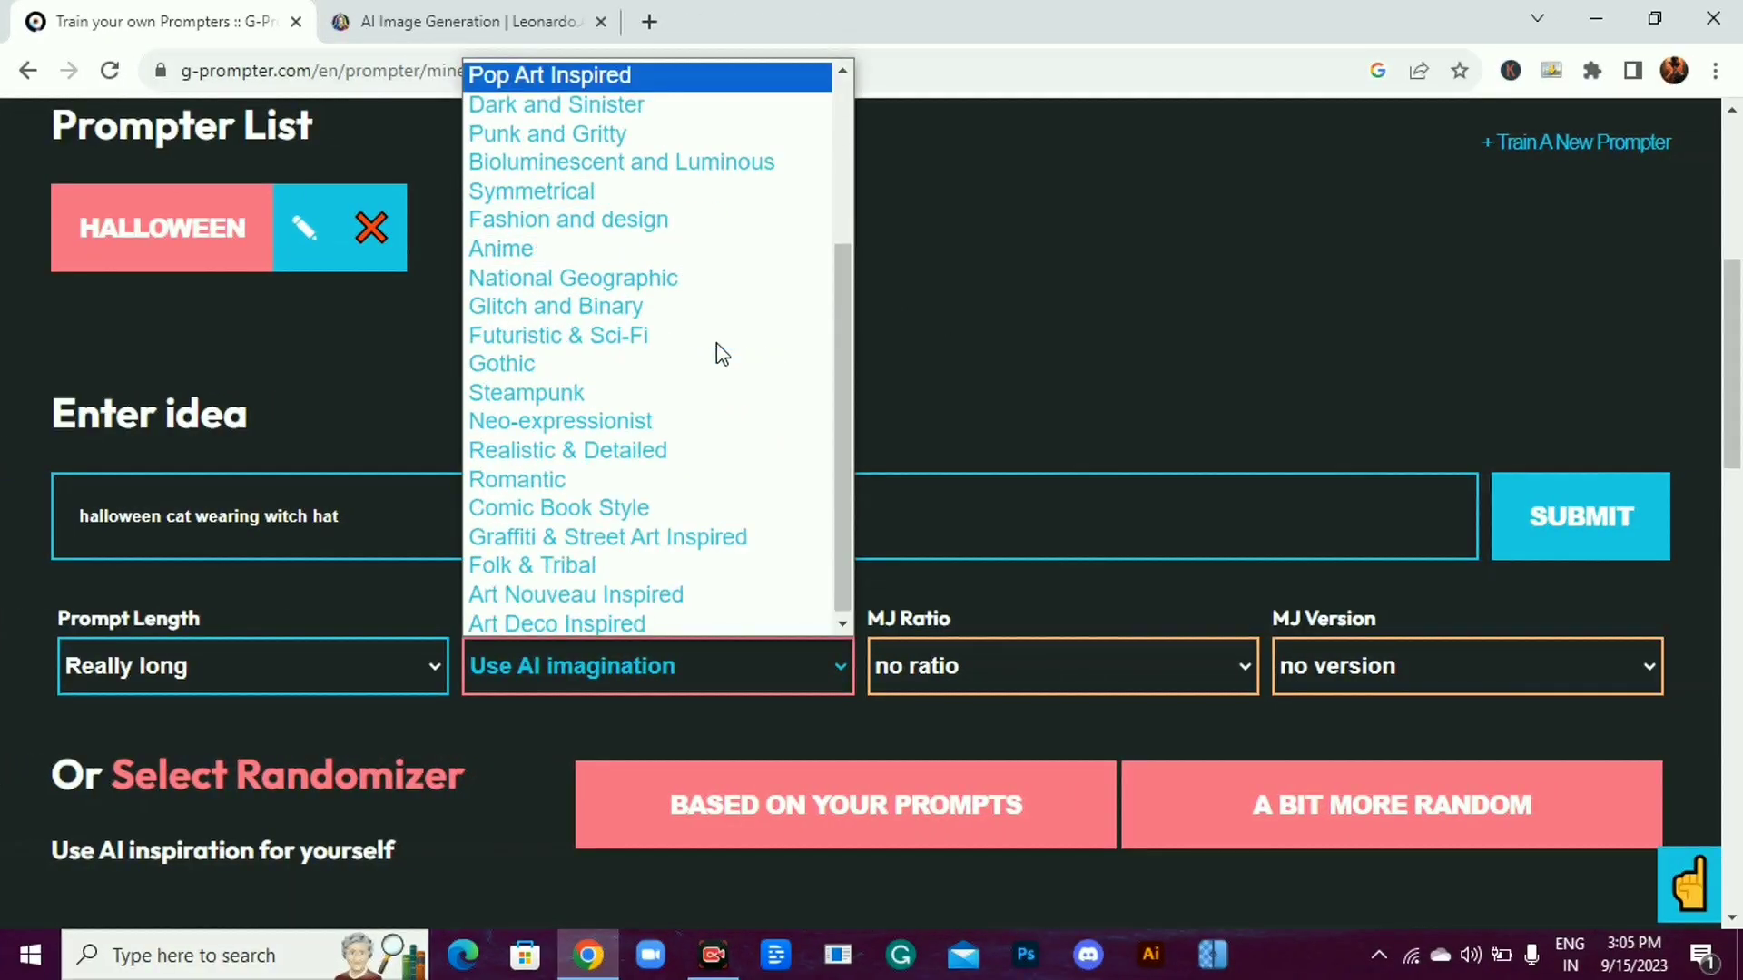
Regenerate the prompt as Pop Art Inspired and generate a second pair of cat images in Leonardo.Ai
left_click(548, 74)
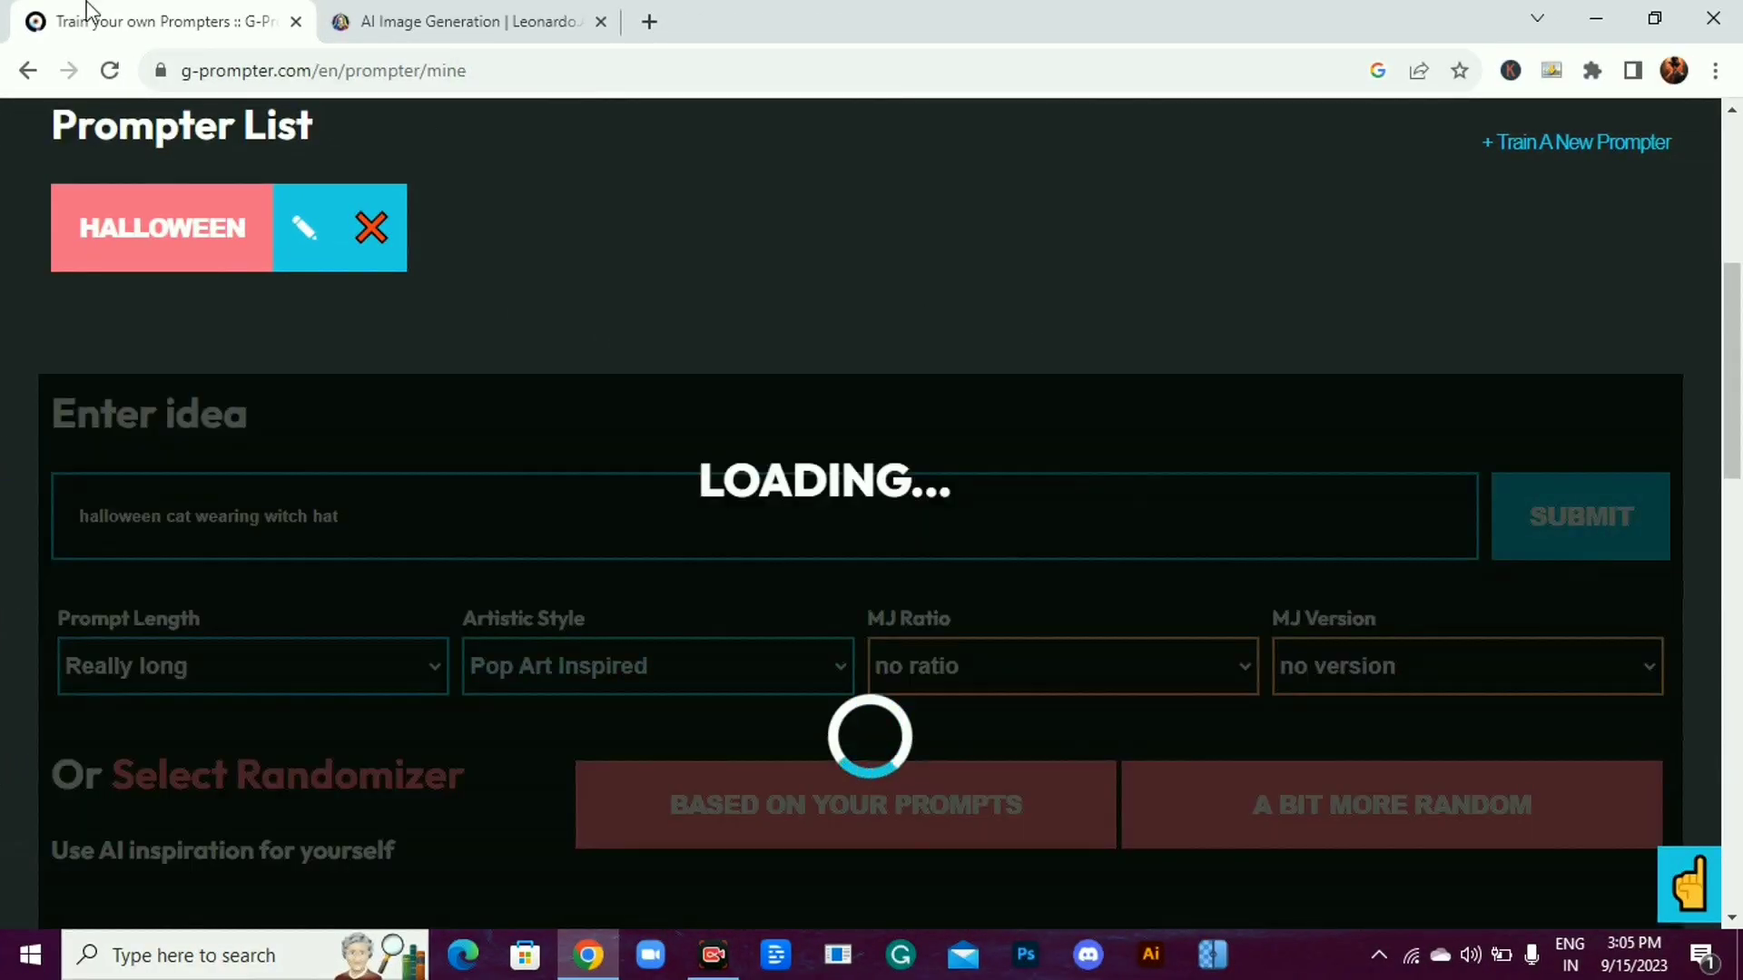
left_click(467, 22)
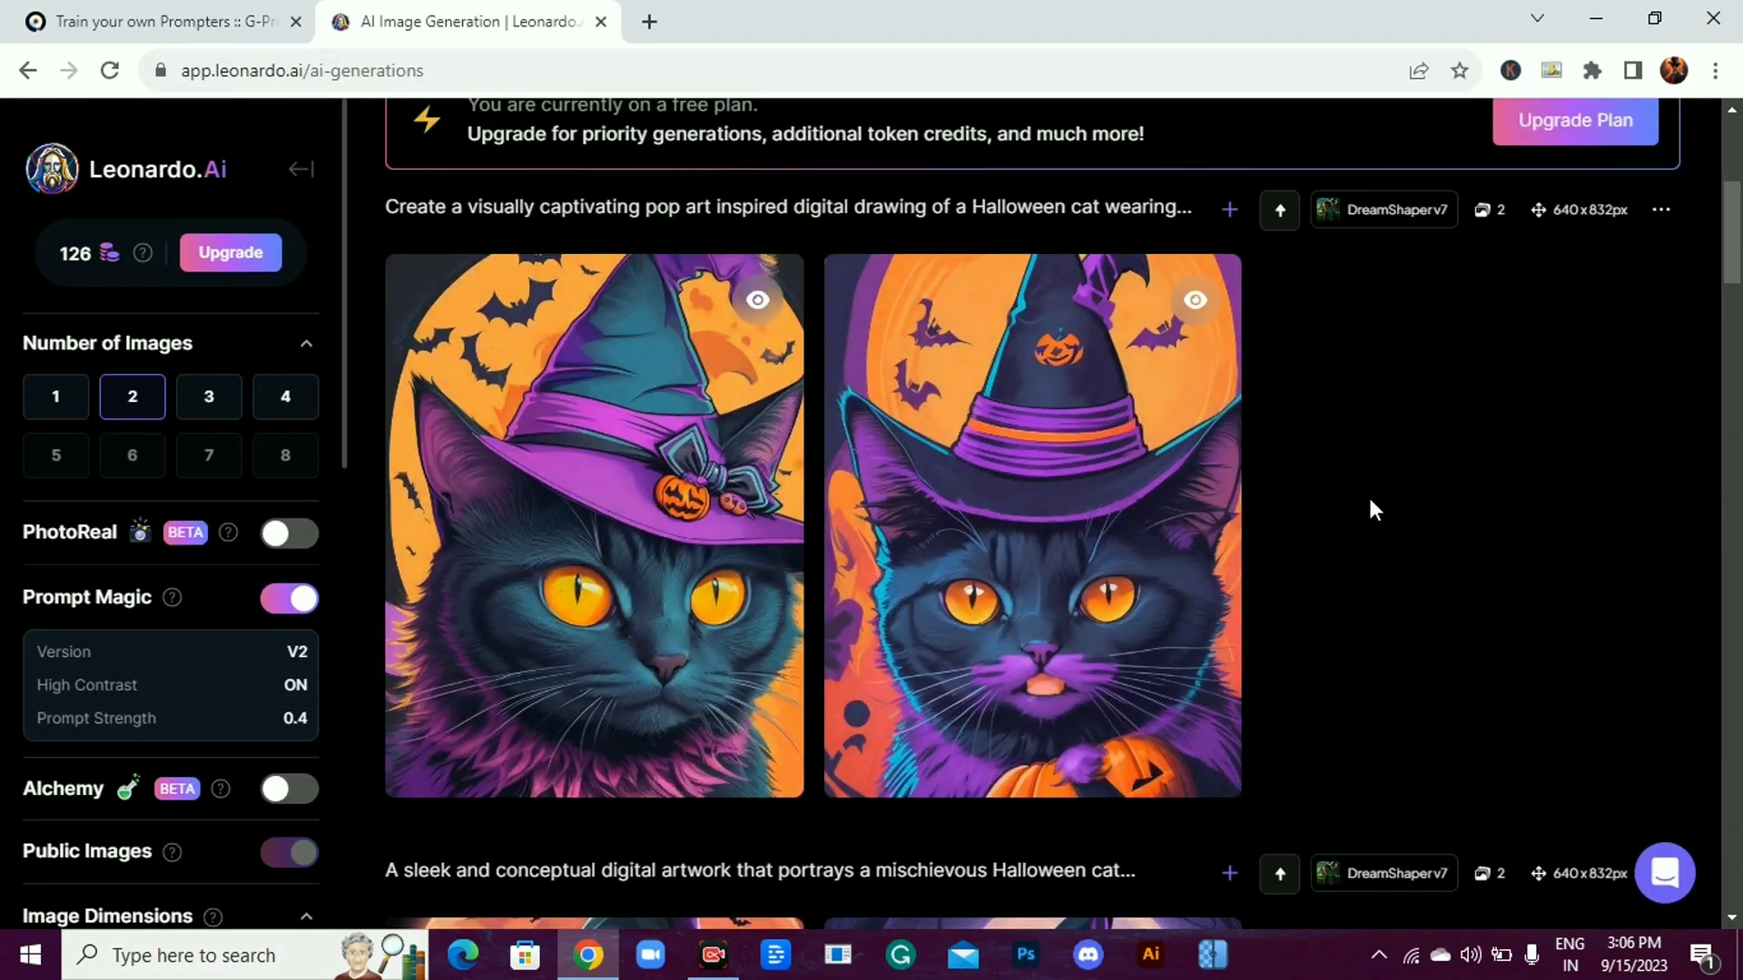
left_click(289, 790)
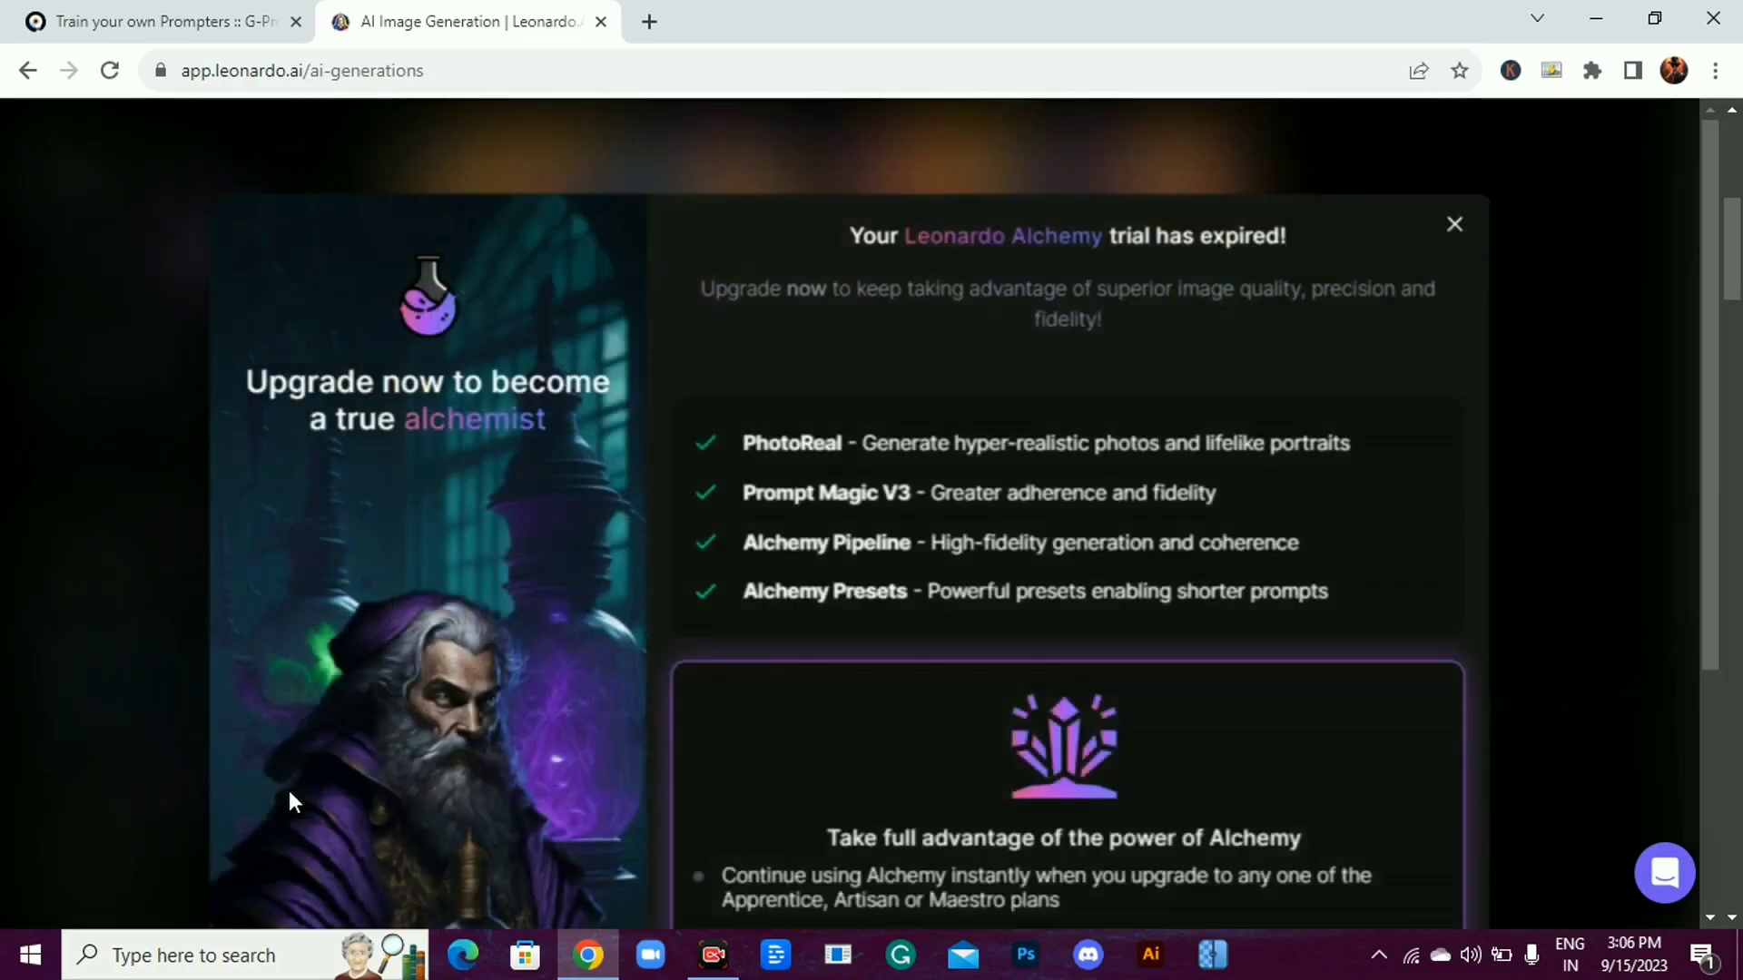